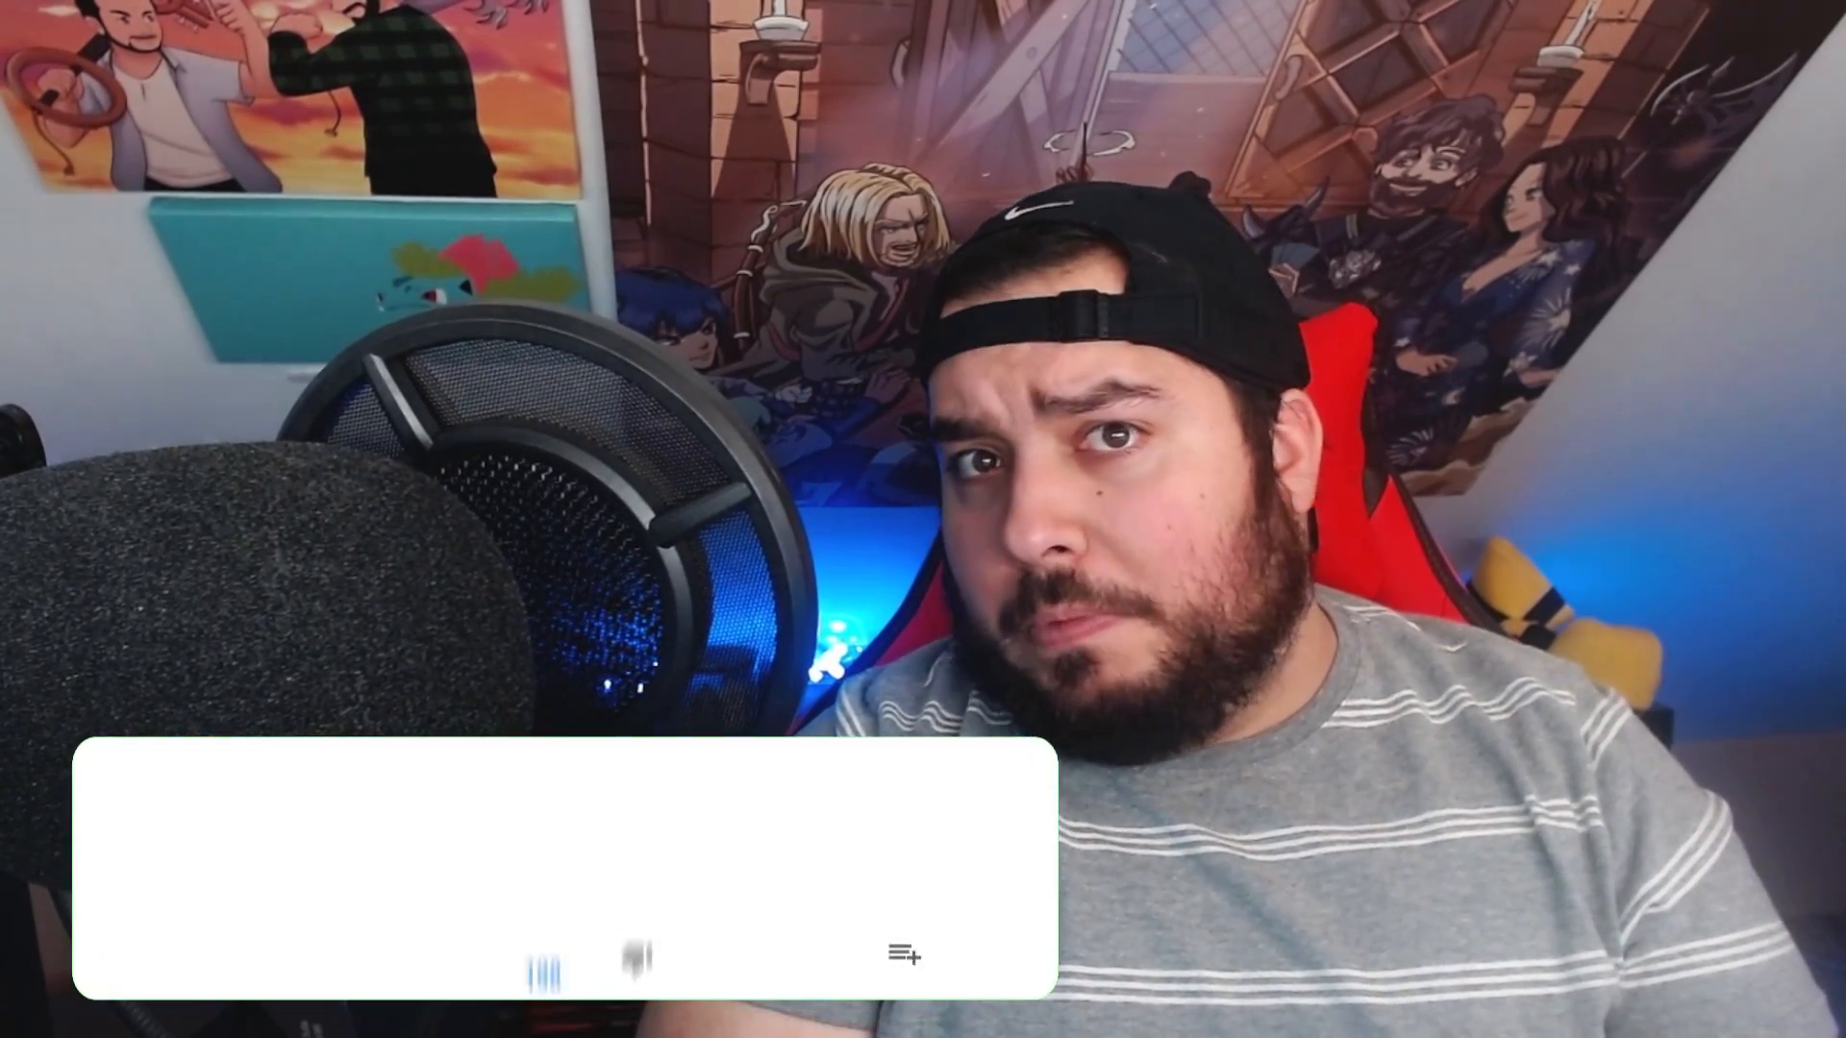
- Wrap up the spoken camera intro and switch to an empty Paint canvas
{"action": "type", "text": "Grea"}
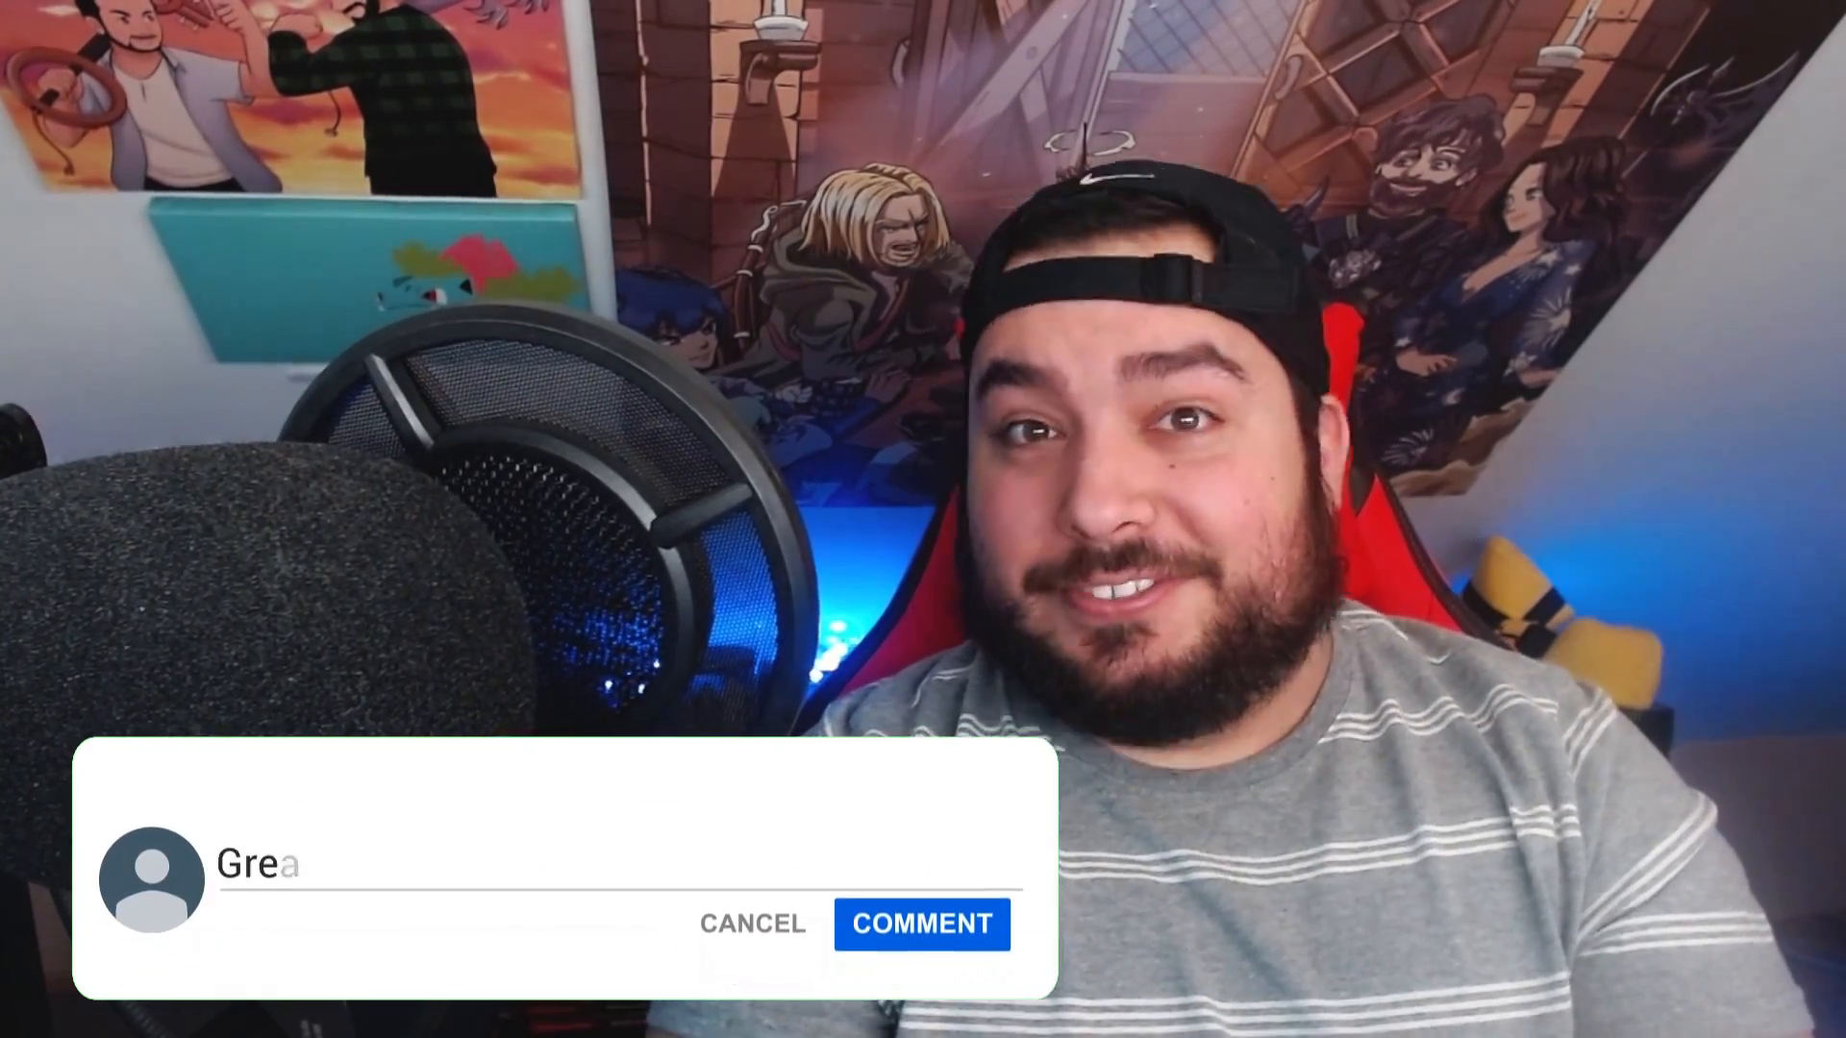
{"action": "left_click", "coordinate": [922, 923]}
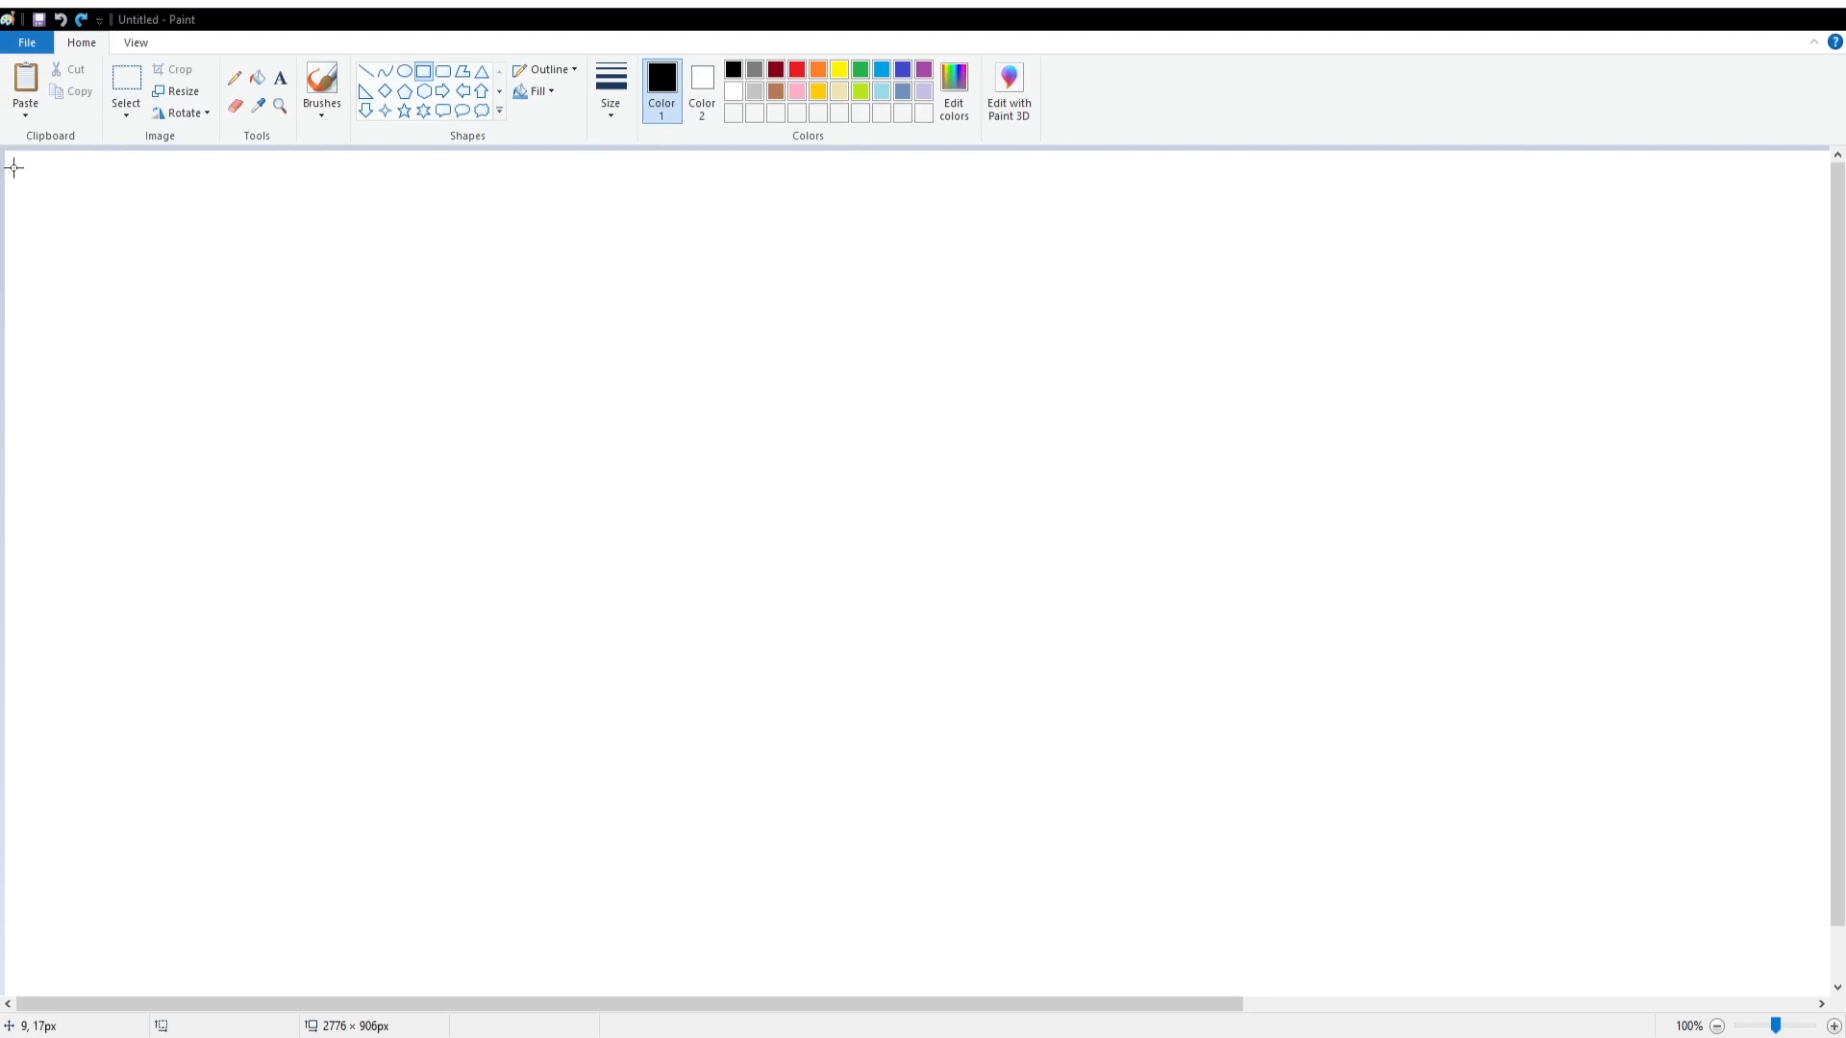
- Draw the first layout frame, label its boxes dm, card and dice, and box the second frame
{"action": "left_click_drag", "start_coordinate": [39, 186], "coordinate": [593, 593]}
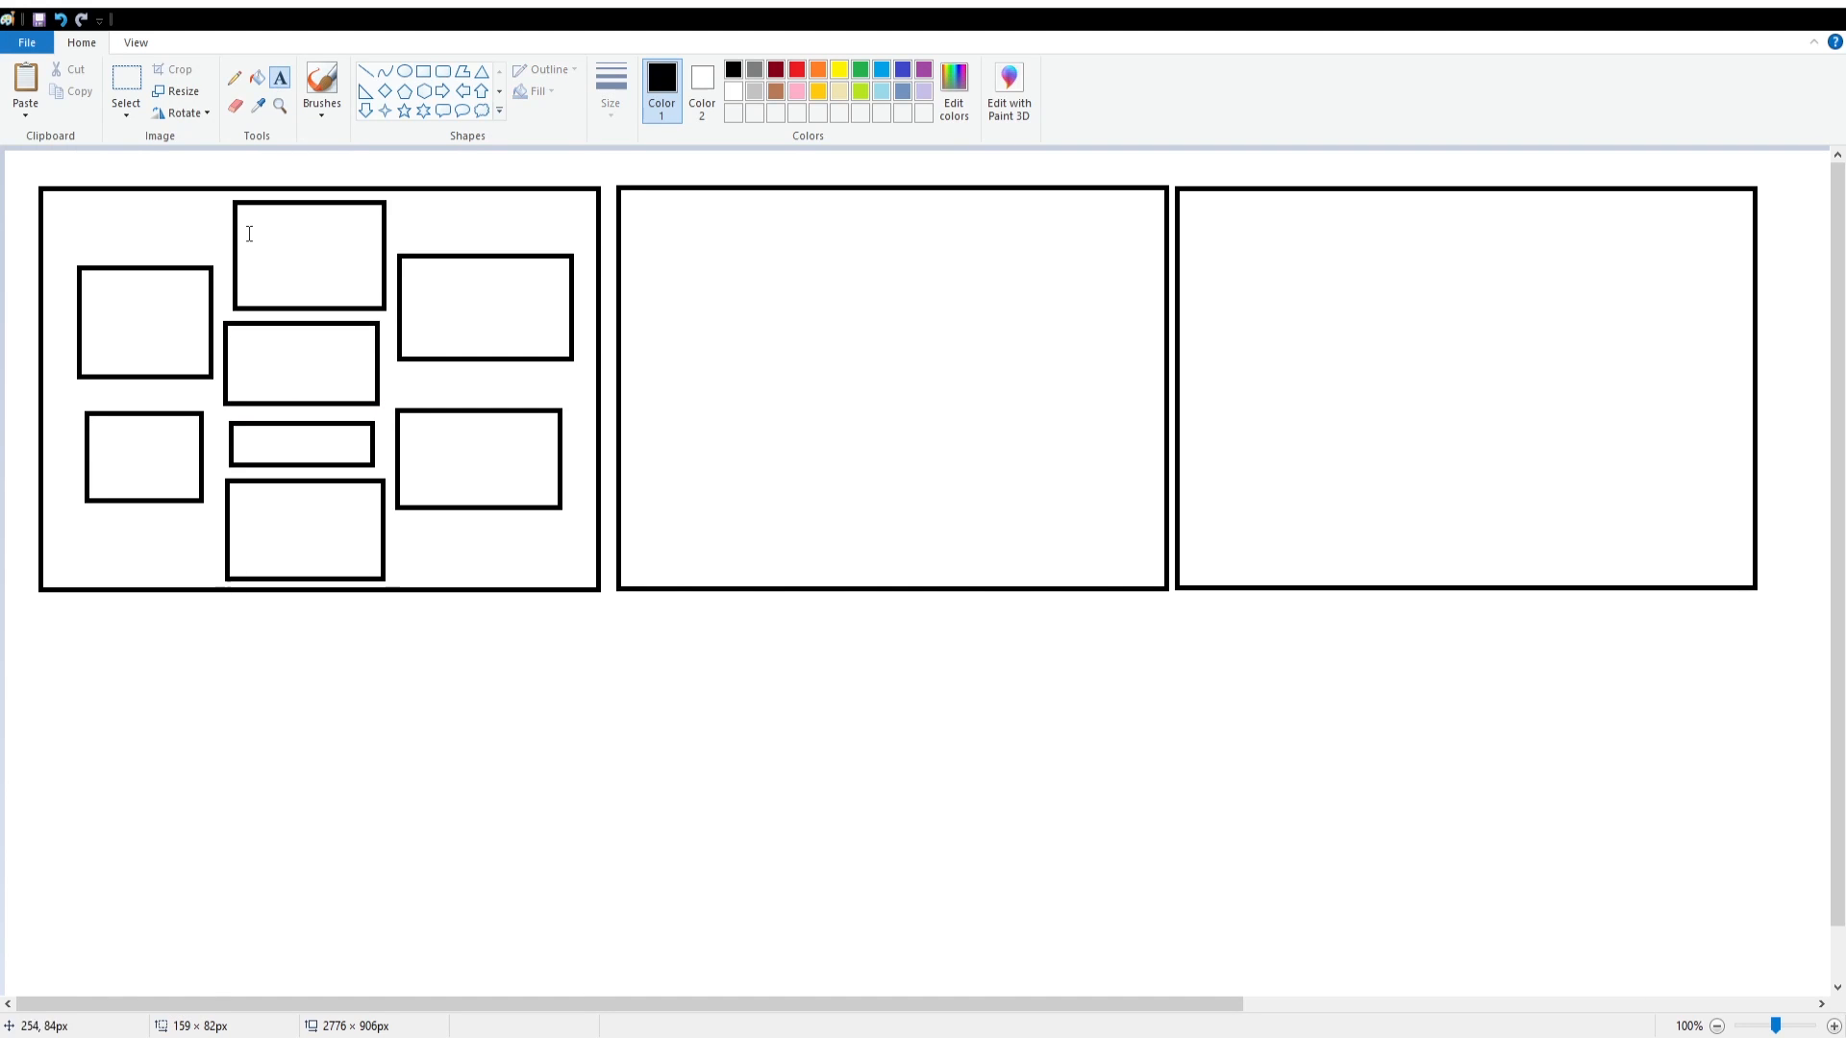
{"action": "type", "text": "dm"}
{"action": "type", "text": "p5"}
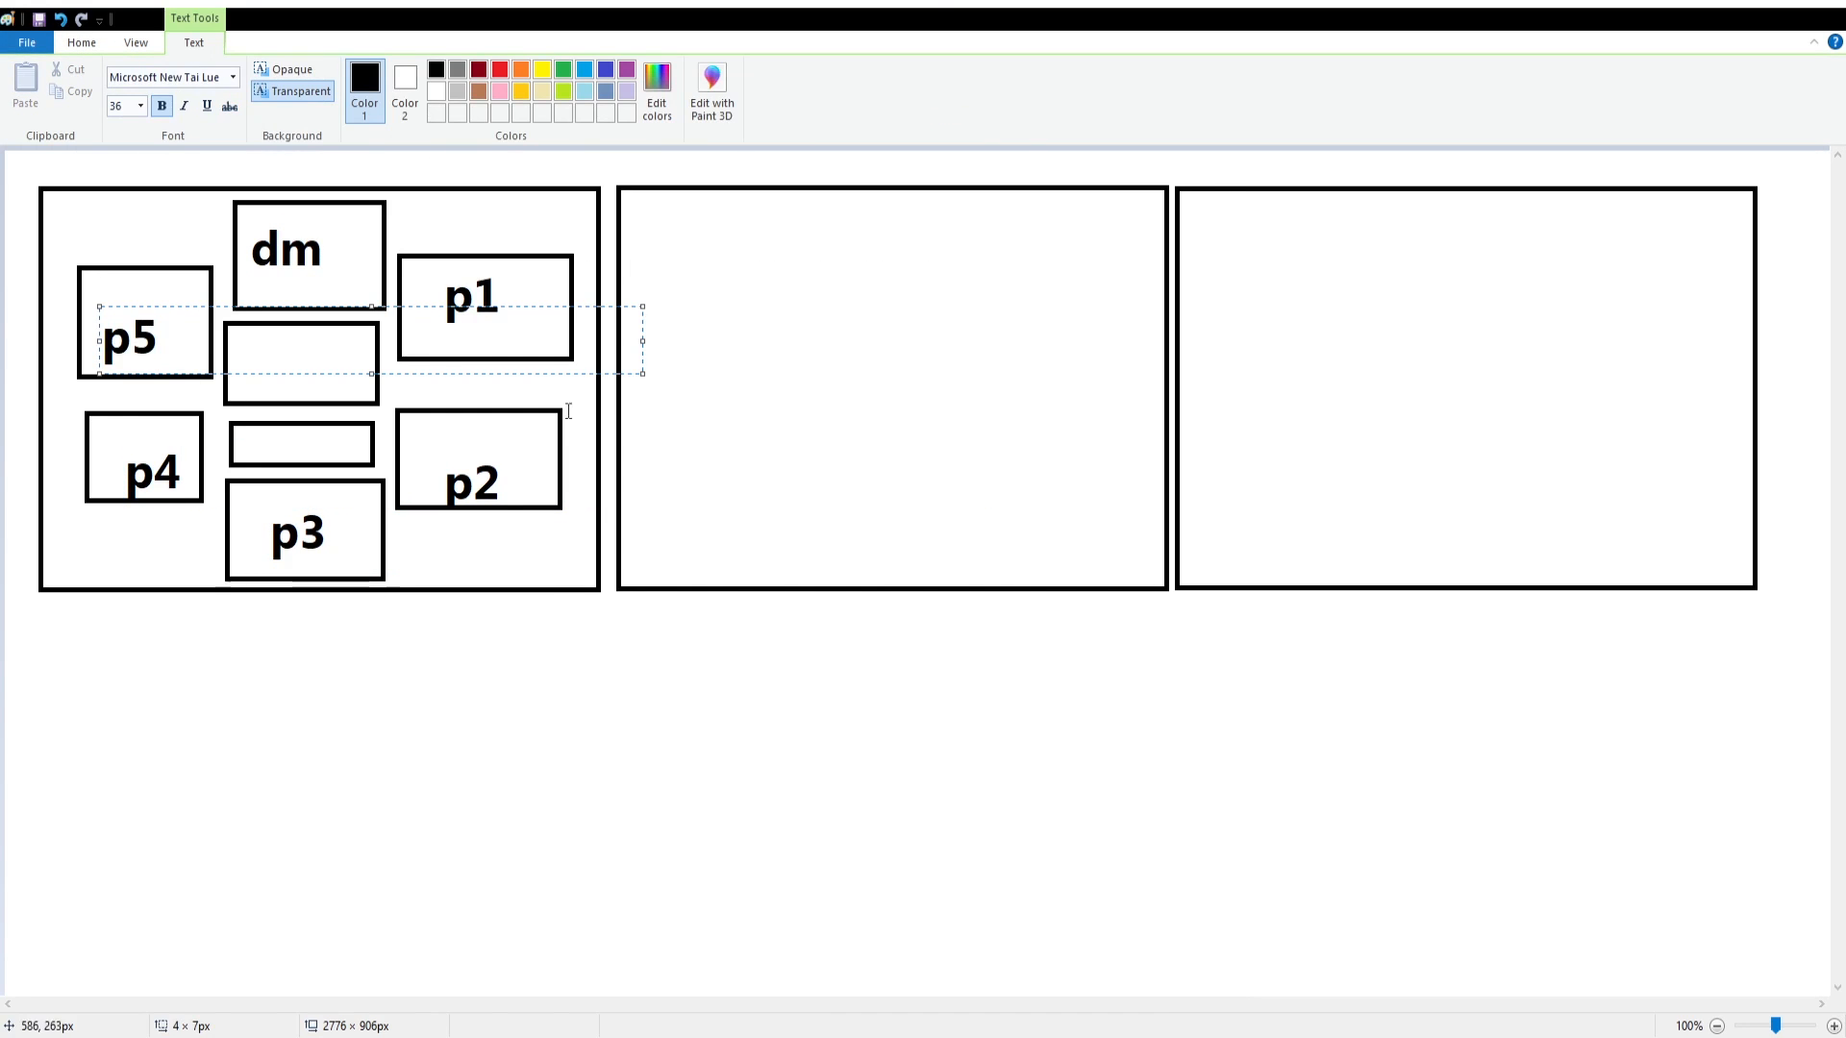
{"action": "type", "text": "card"}
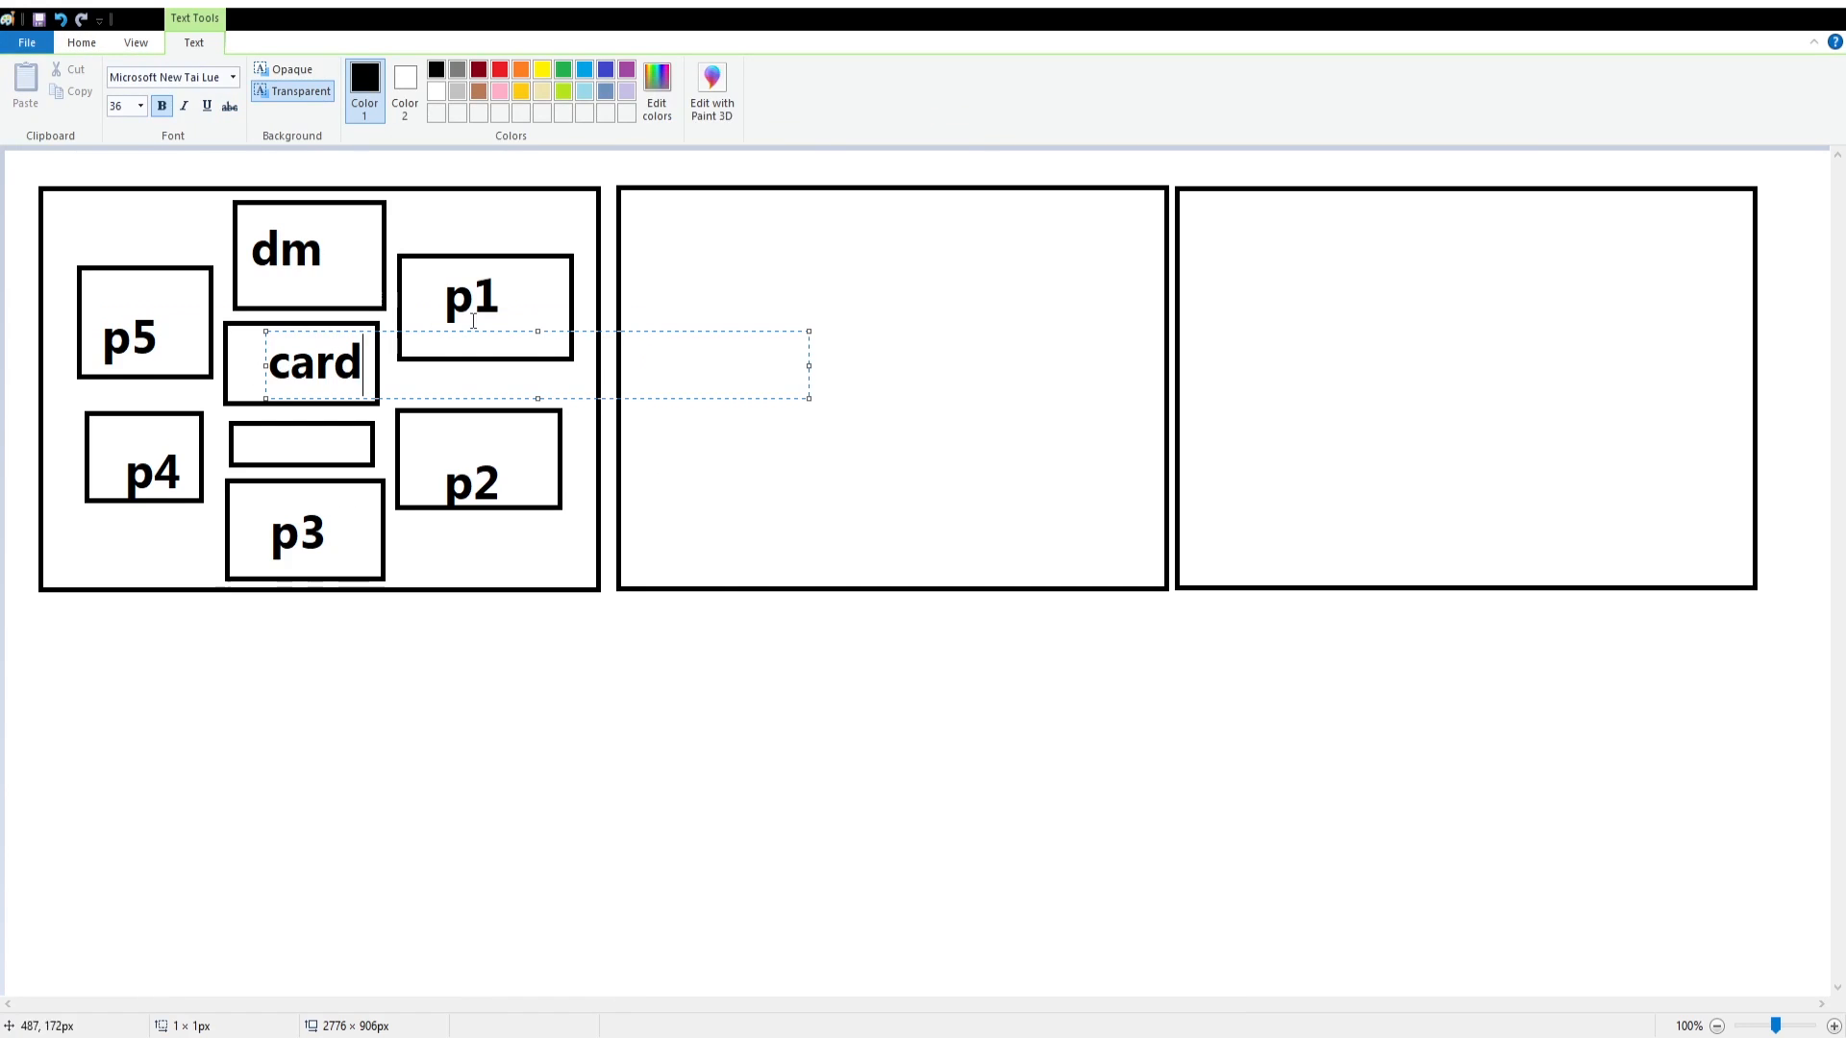
{"action": "type", "text": "dice"}
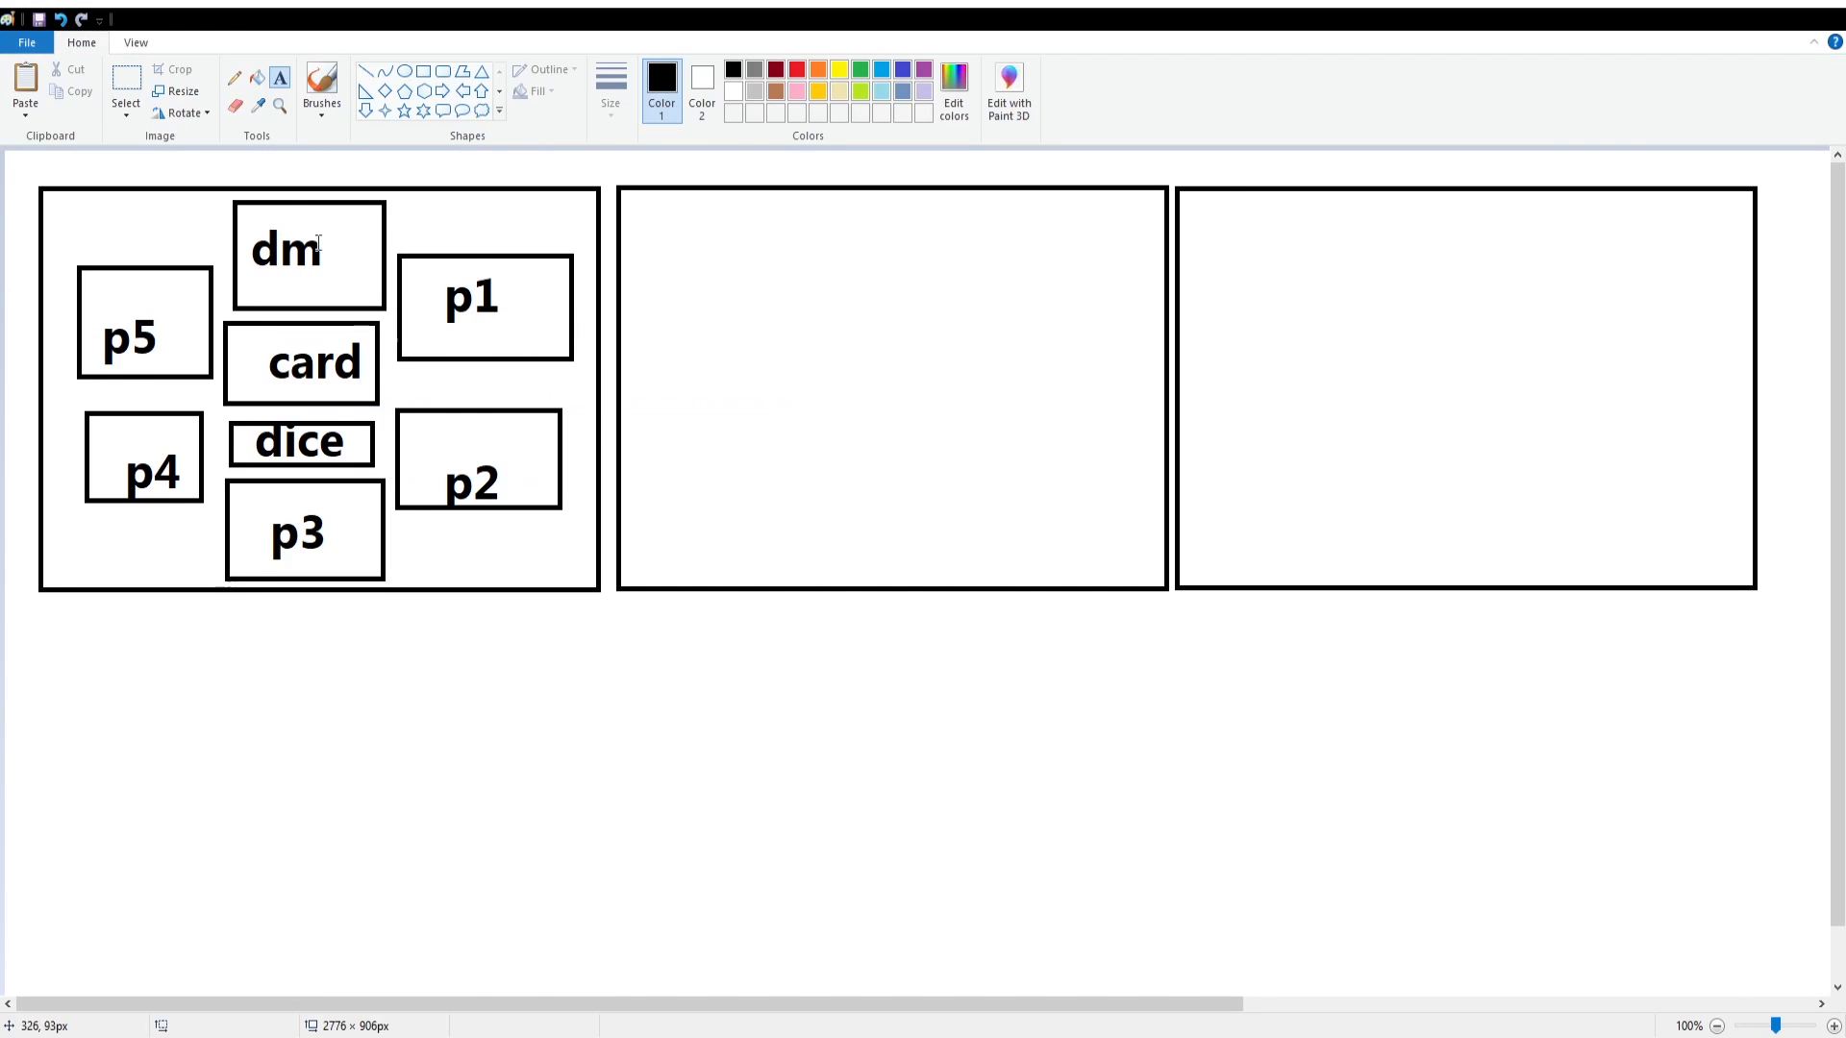
{"action": "left_click_drag", "start_coordinate": [633, 206], "coordinate": [759, 346]}
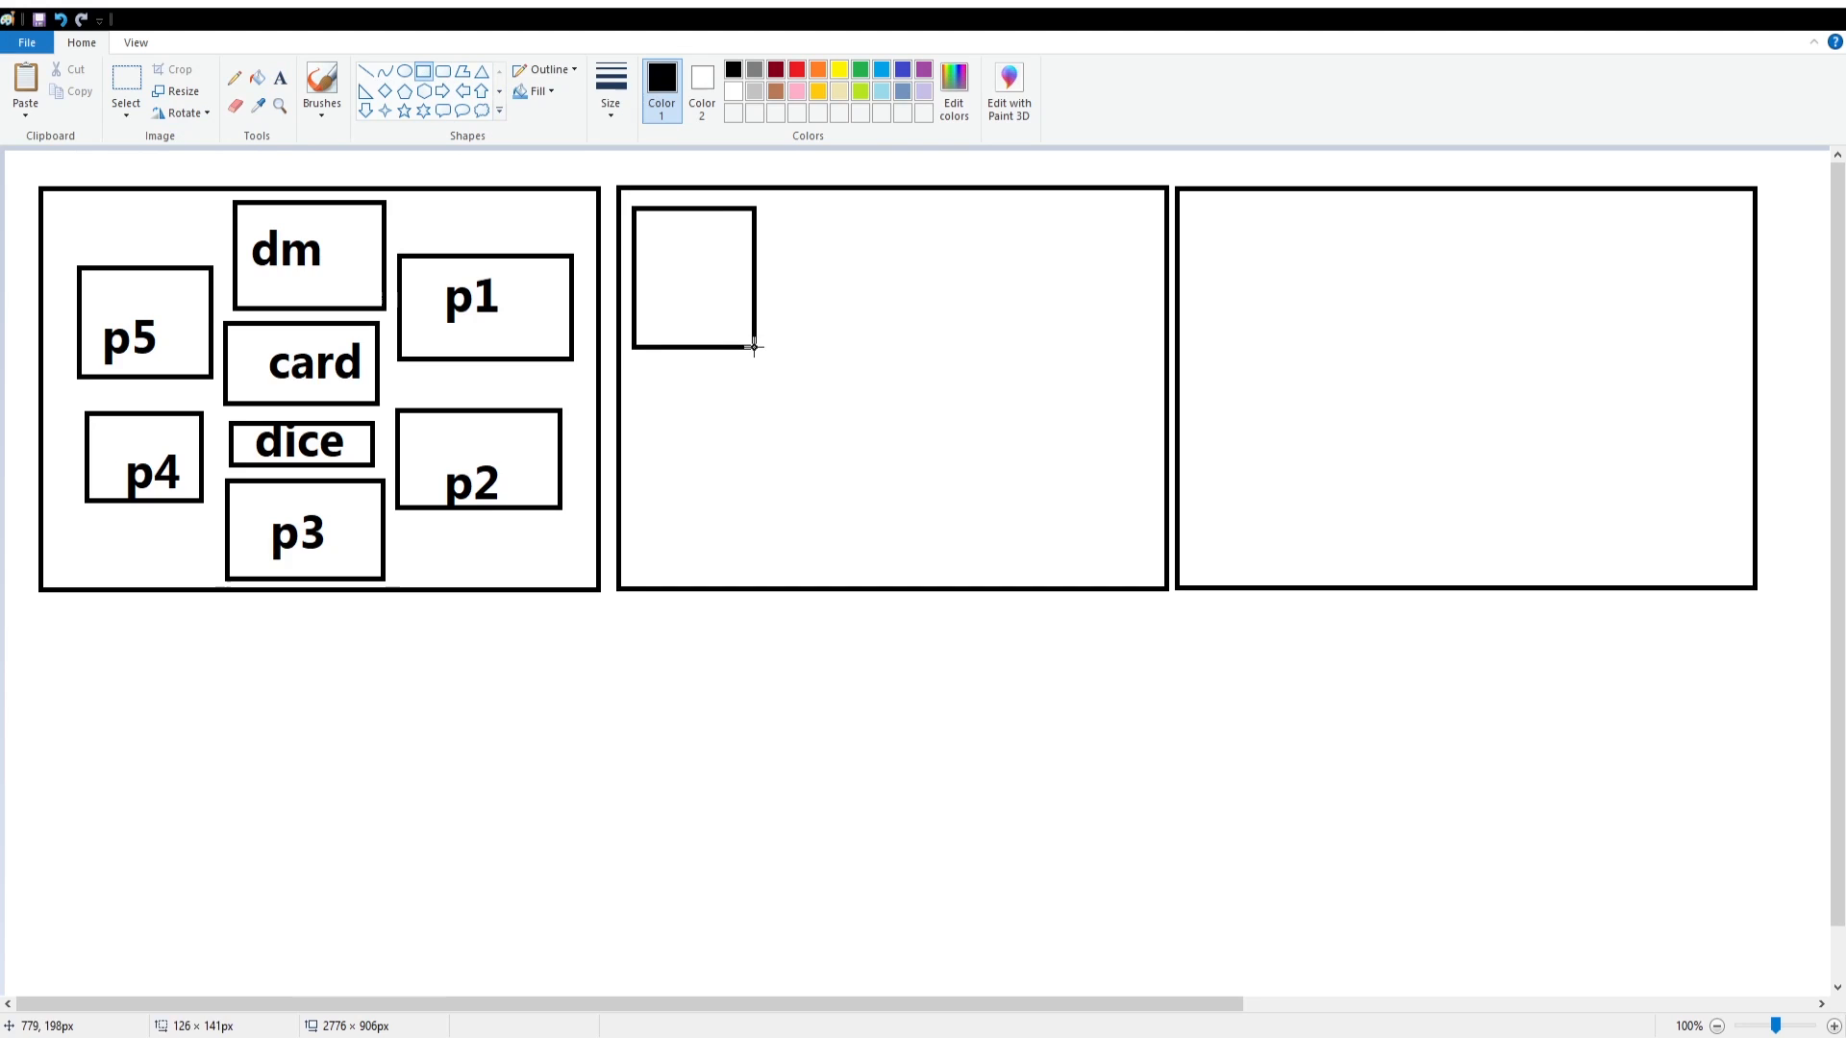
- Add a top-row box and a lower-row box inside the second layout frame
{"action": "left_click_drag", "start_coordinate": [776, 208], "coordinate": [895, 344]}
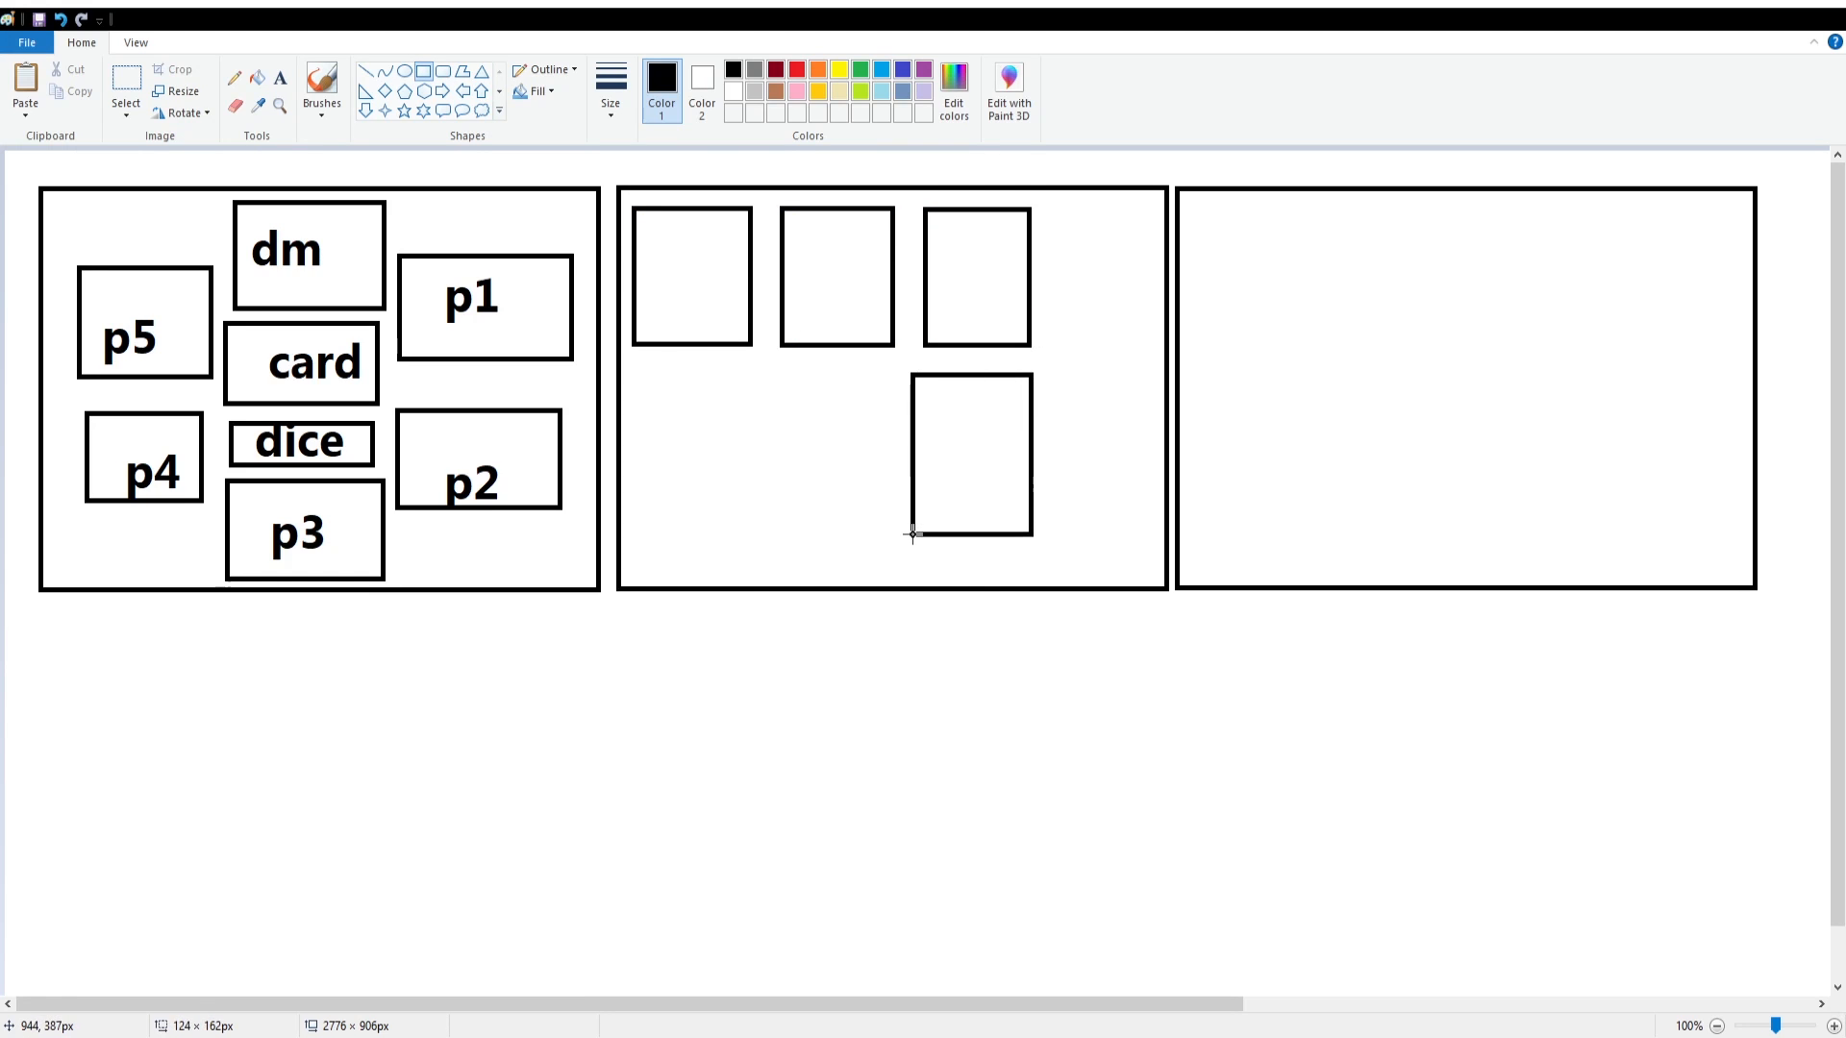
{"action": "left_click_drag", "start_coordinate": [966, 453], "coordinate": [834, 452]}
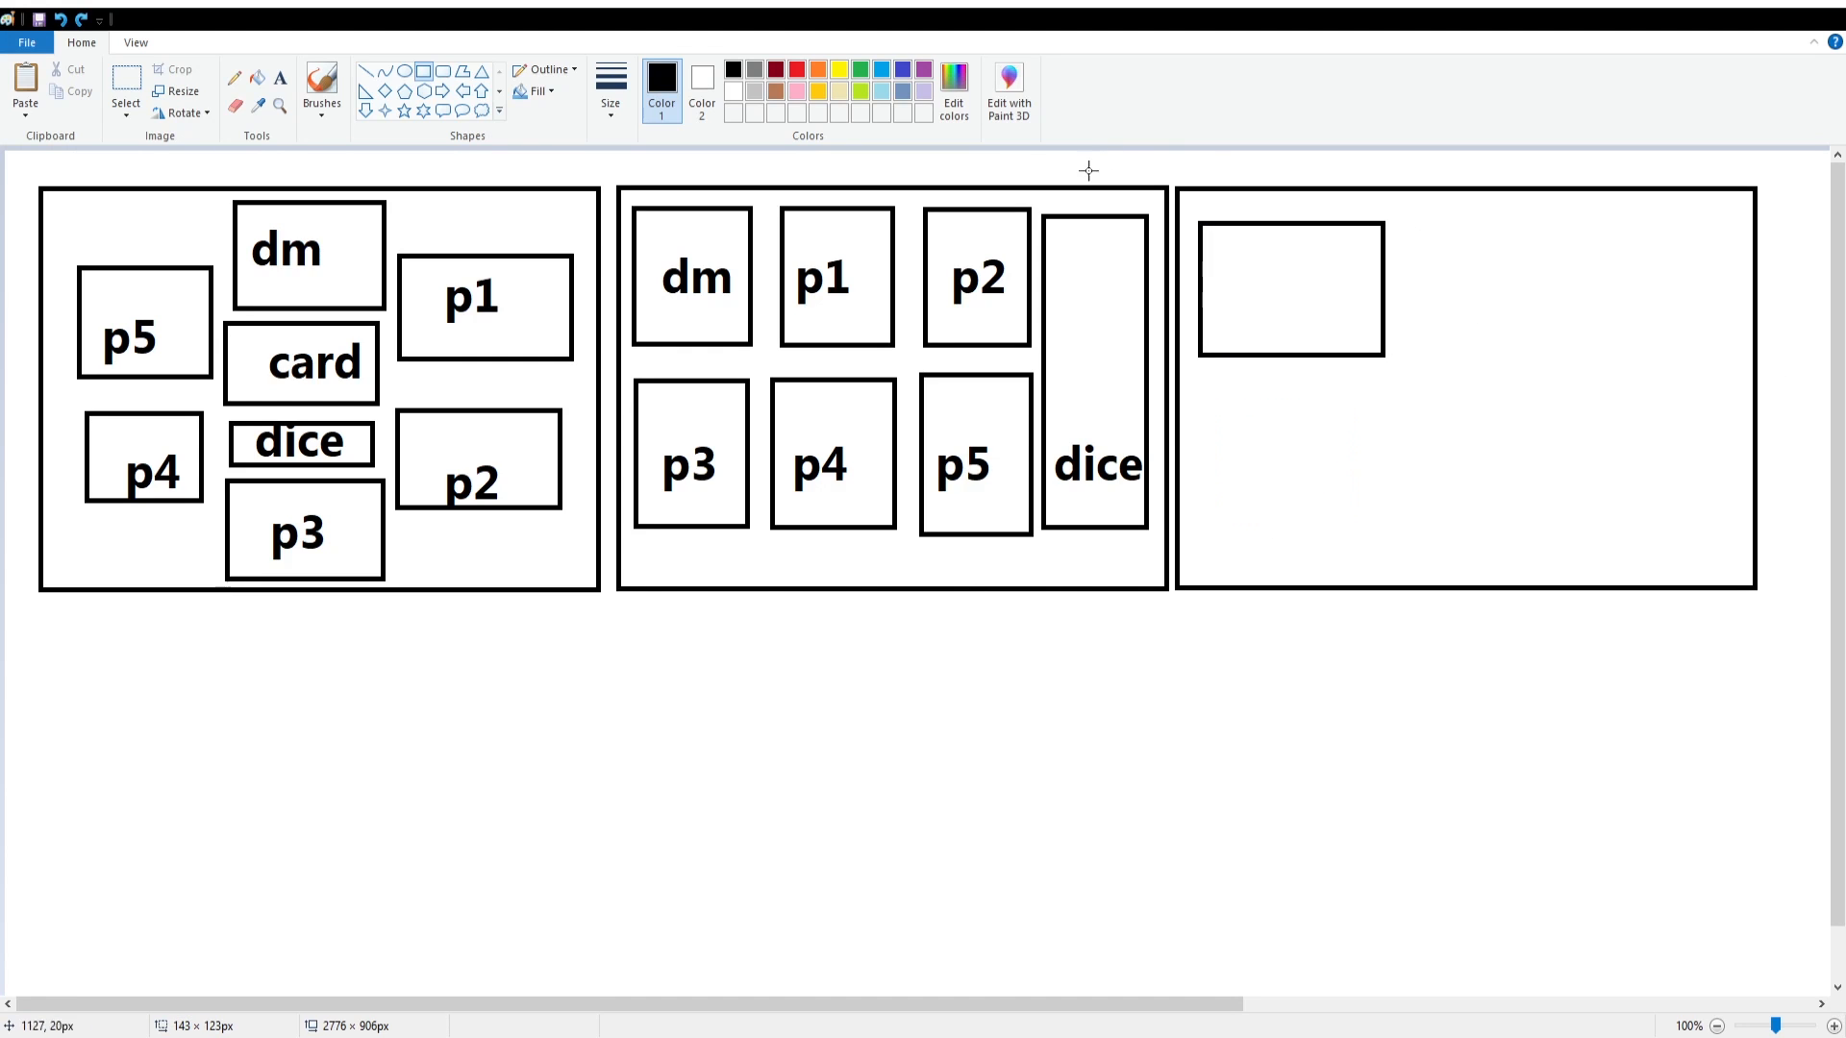
- Draw three boxes across the third frame's top and label them p1 and MAP
{"action": "left_click_drag", "start_coordinate": [1289, 288], "coordinate": [1259, 259]}
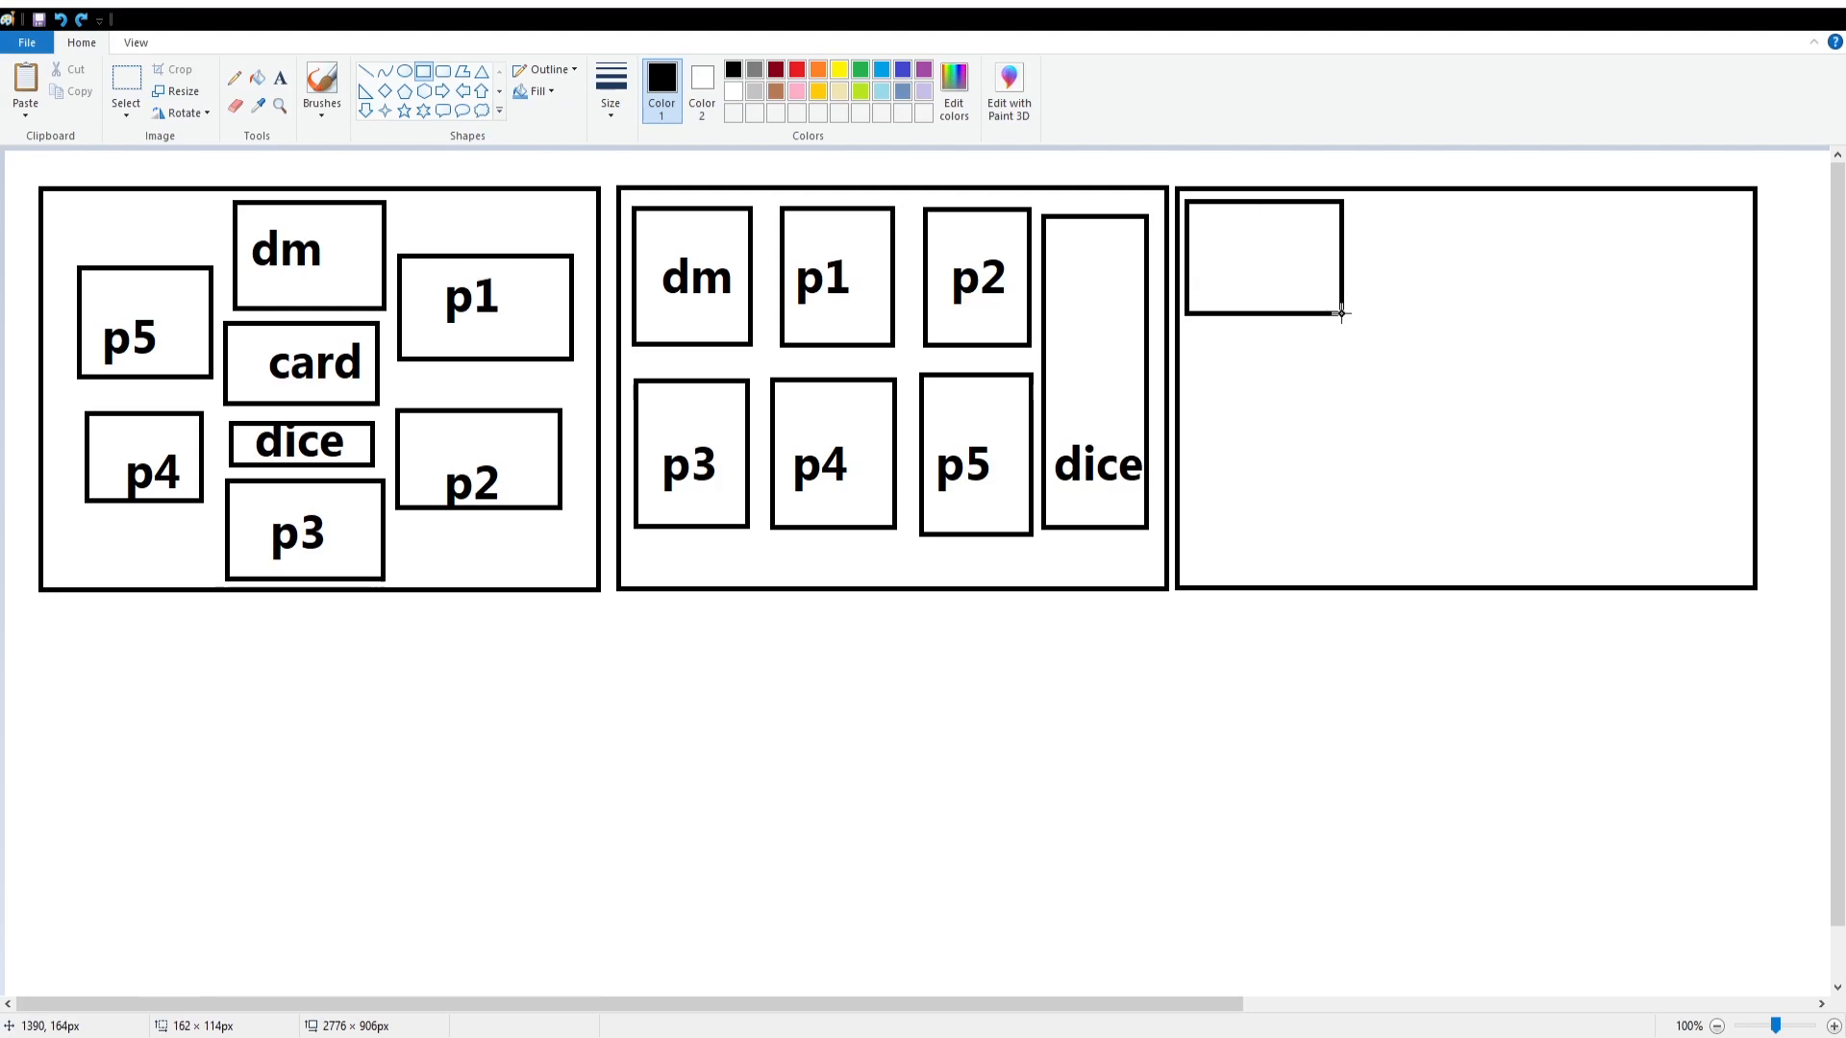
{"action": "left_click_drag", "start_coordinate": [1368, 190], "coordinate": [1509, 300]}
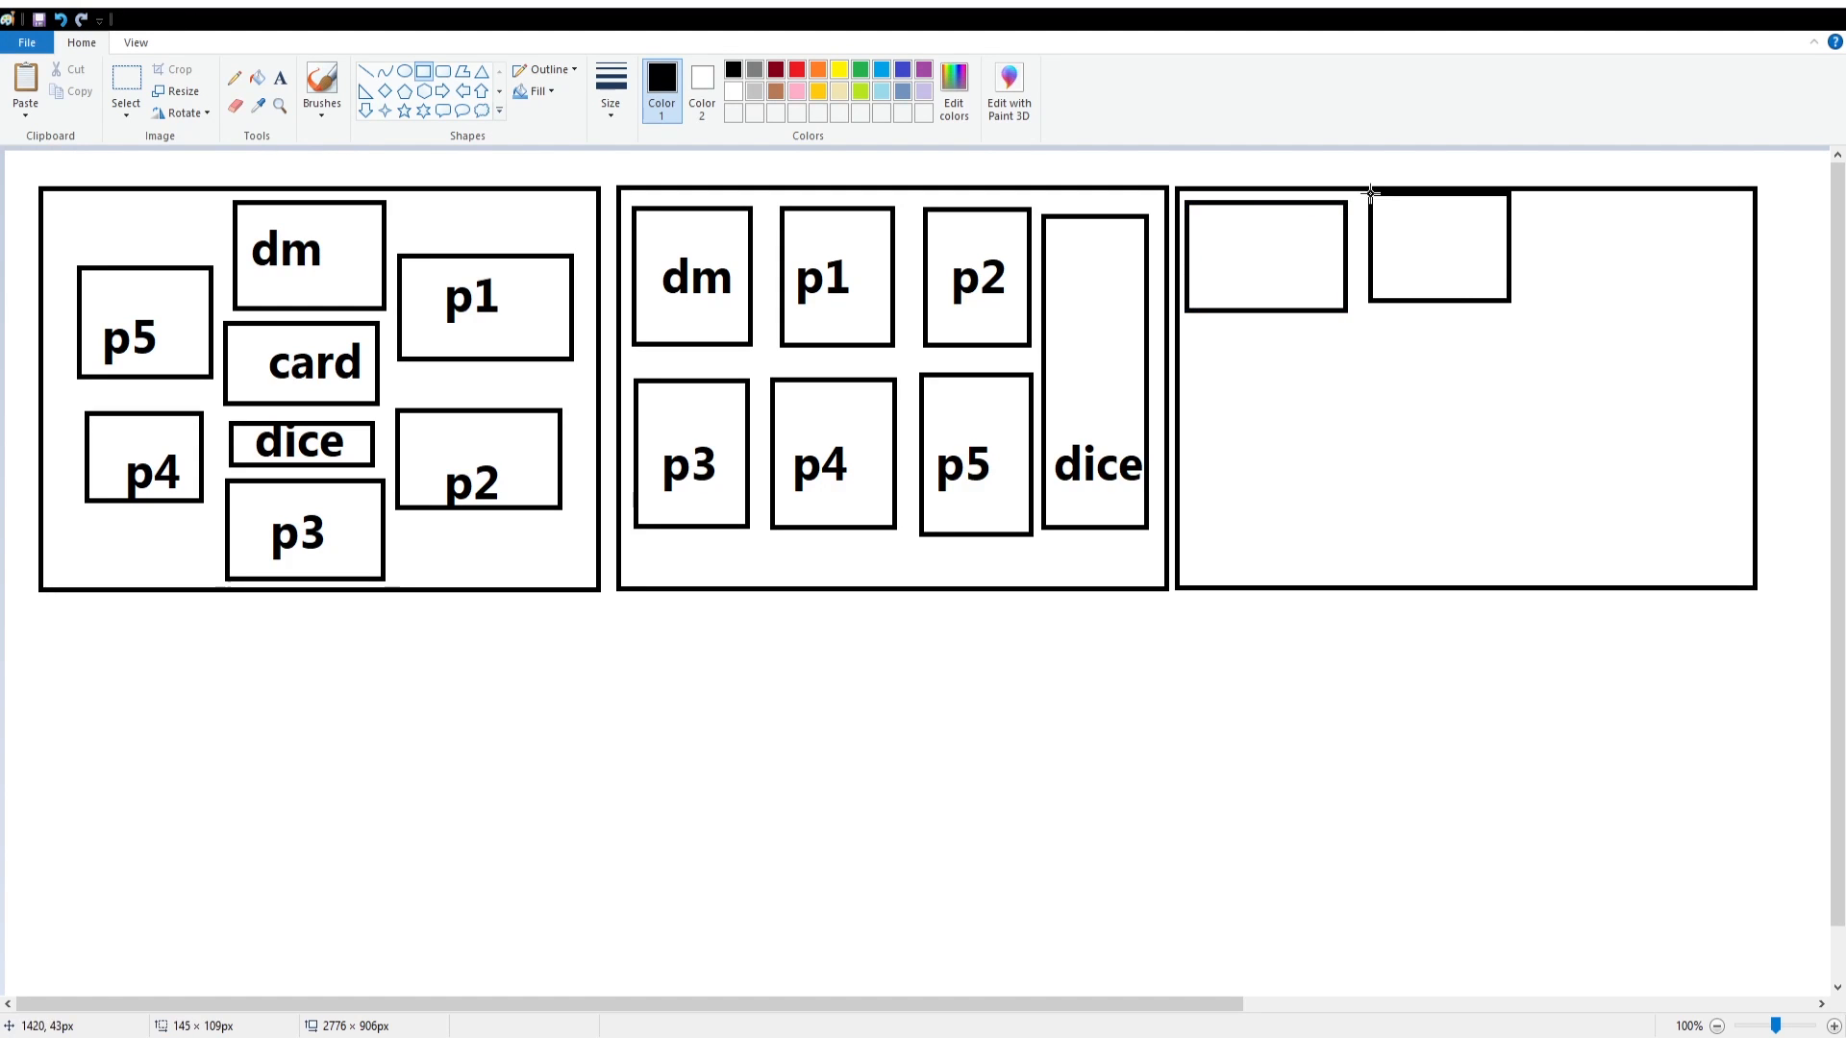
{"action": "left_click_drag", "start_coordinate": [1407, 341], "coordinate": [1719, 566]}
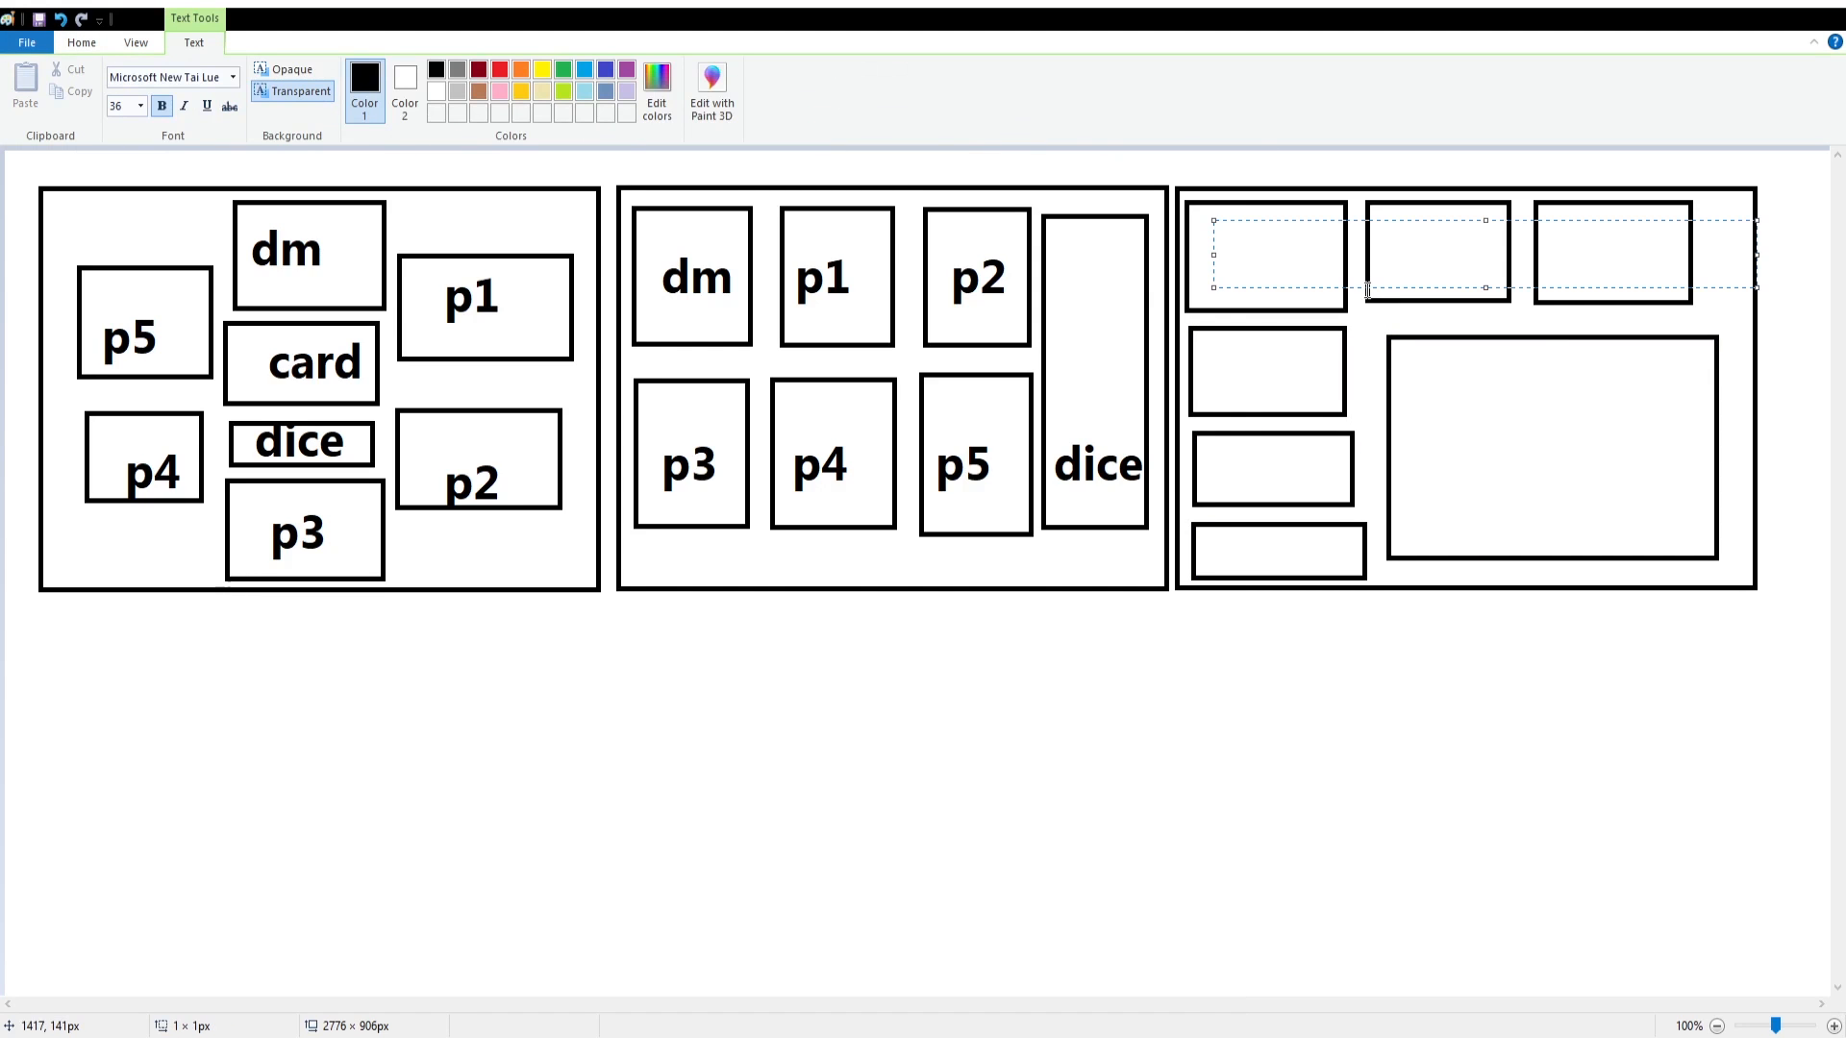
{"action": "type", "text": "p1     p2"}
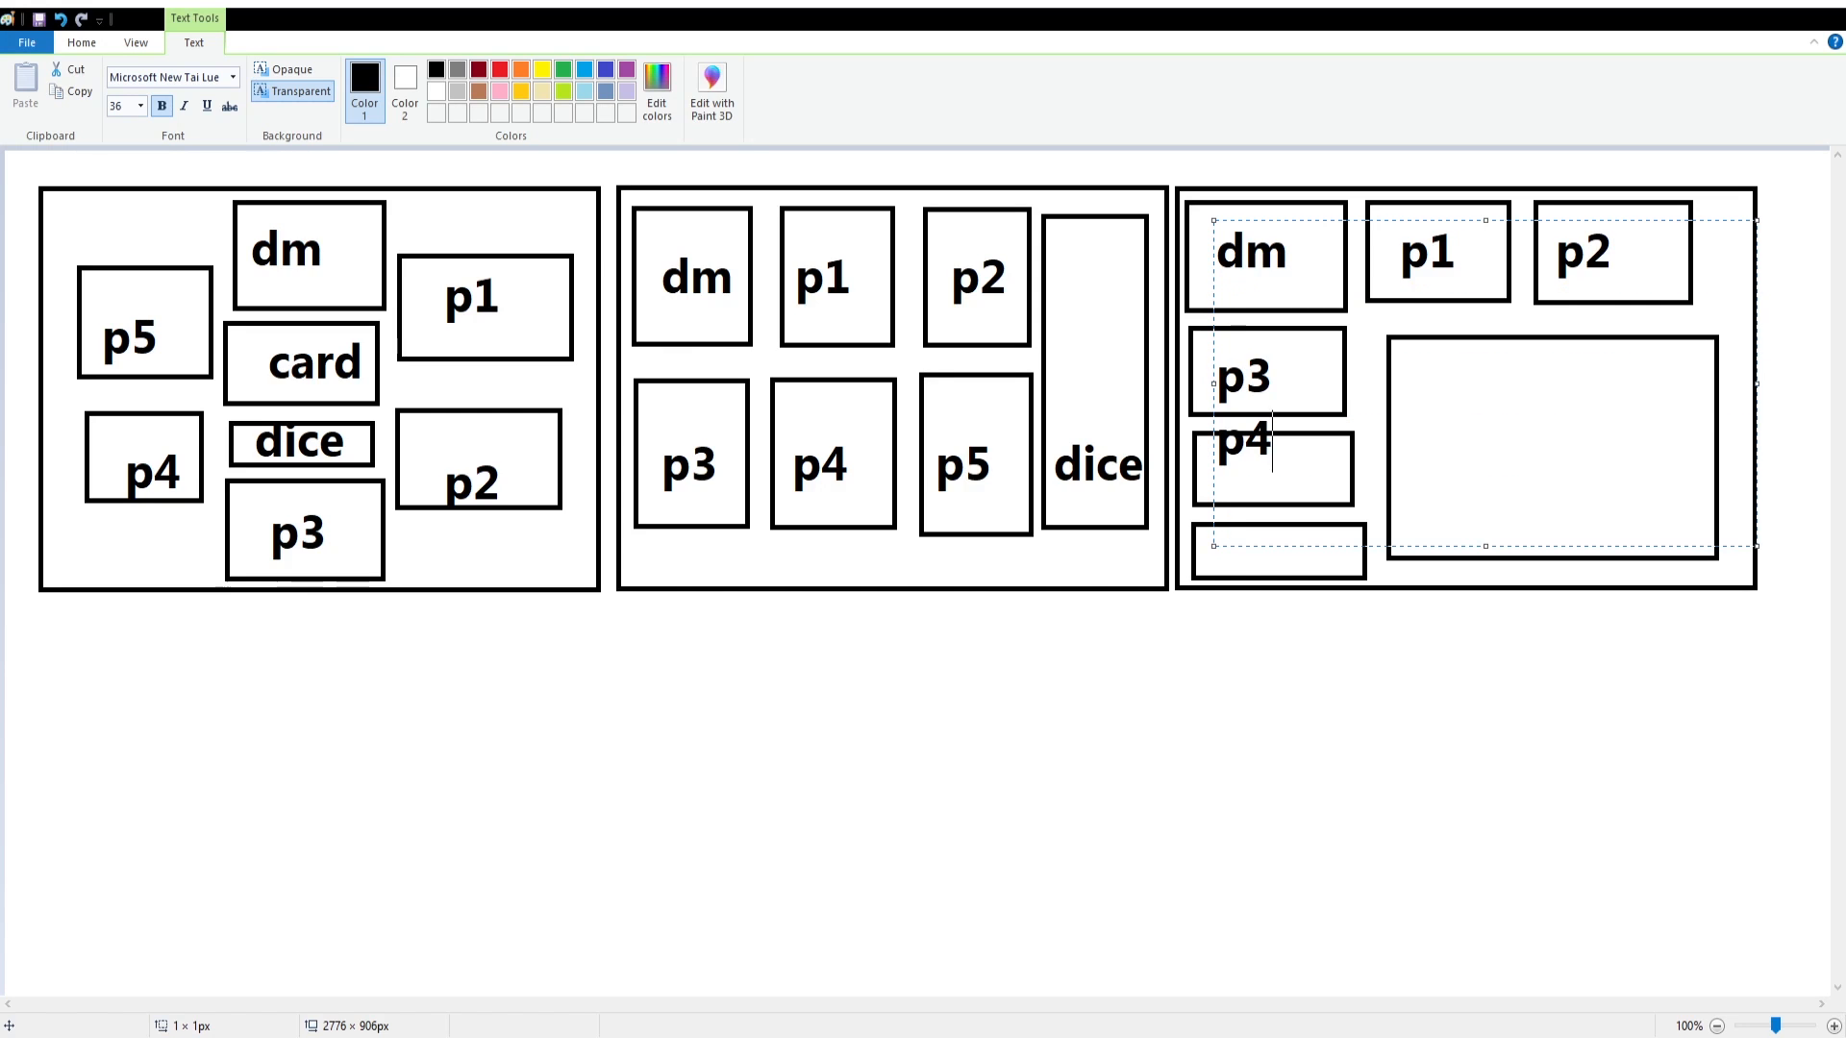
{"action": "type", "text": "MAP"}
{"action": "left_click", "coordinate": [1279, 551]}
{"action": "type", "text": "p5"}
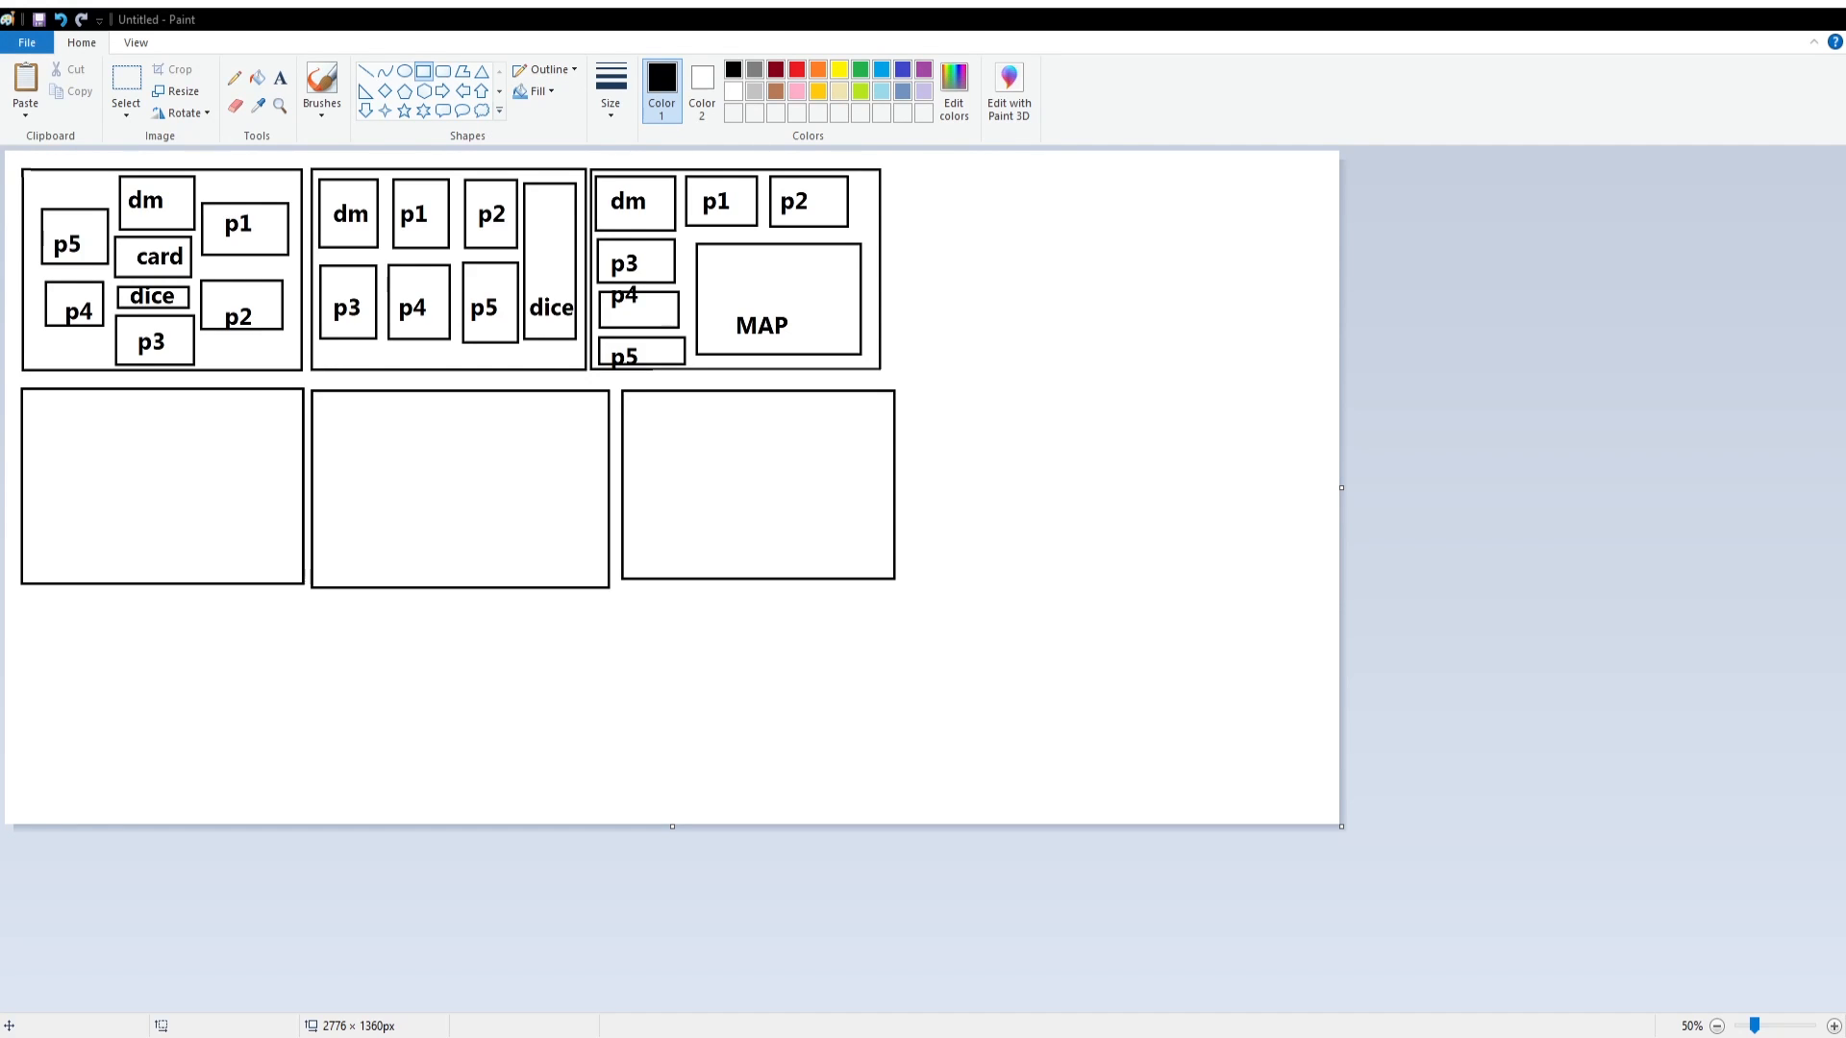
- Draw the lower-left frame's main and narrow player boxes, labelling p4, p5 and p6
{"action": "left_click_drag", "start_coordinate": [23, 400], "coordinate": [138, 477]}
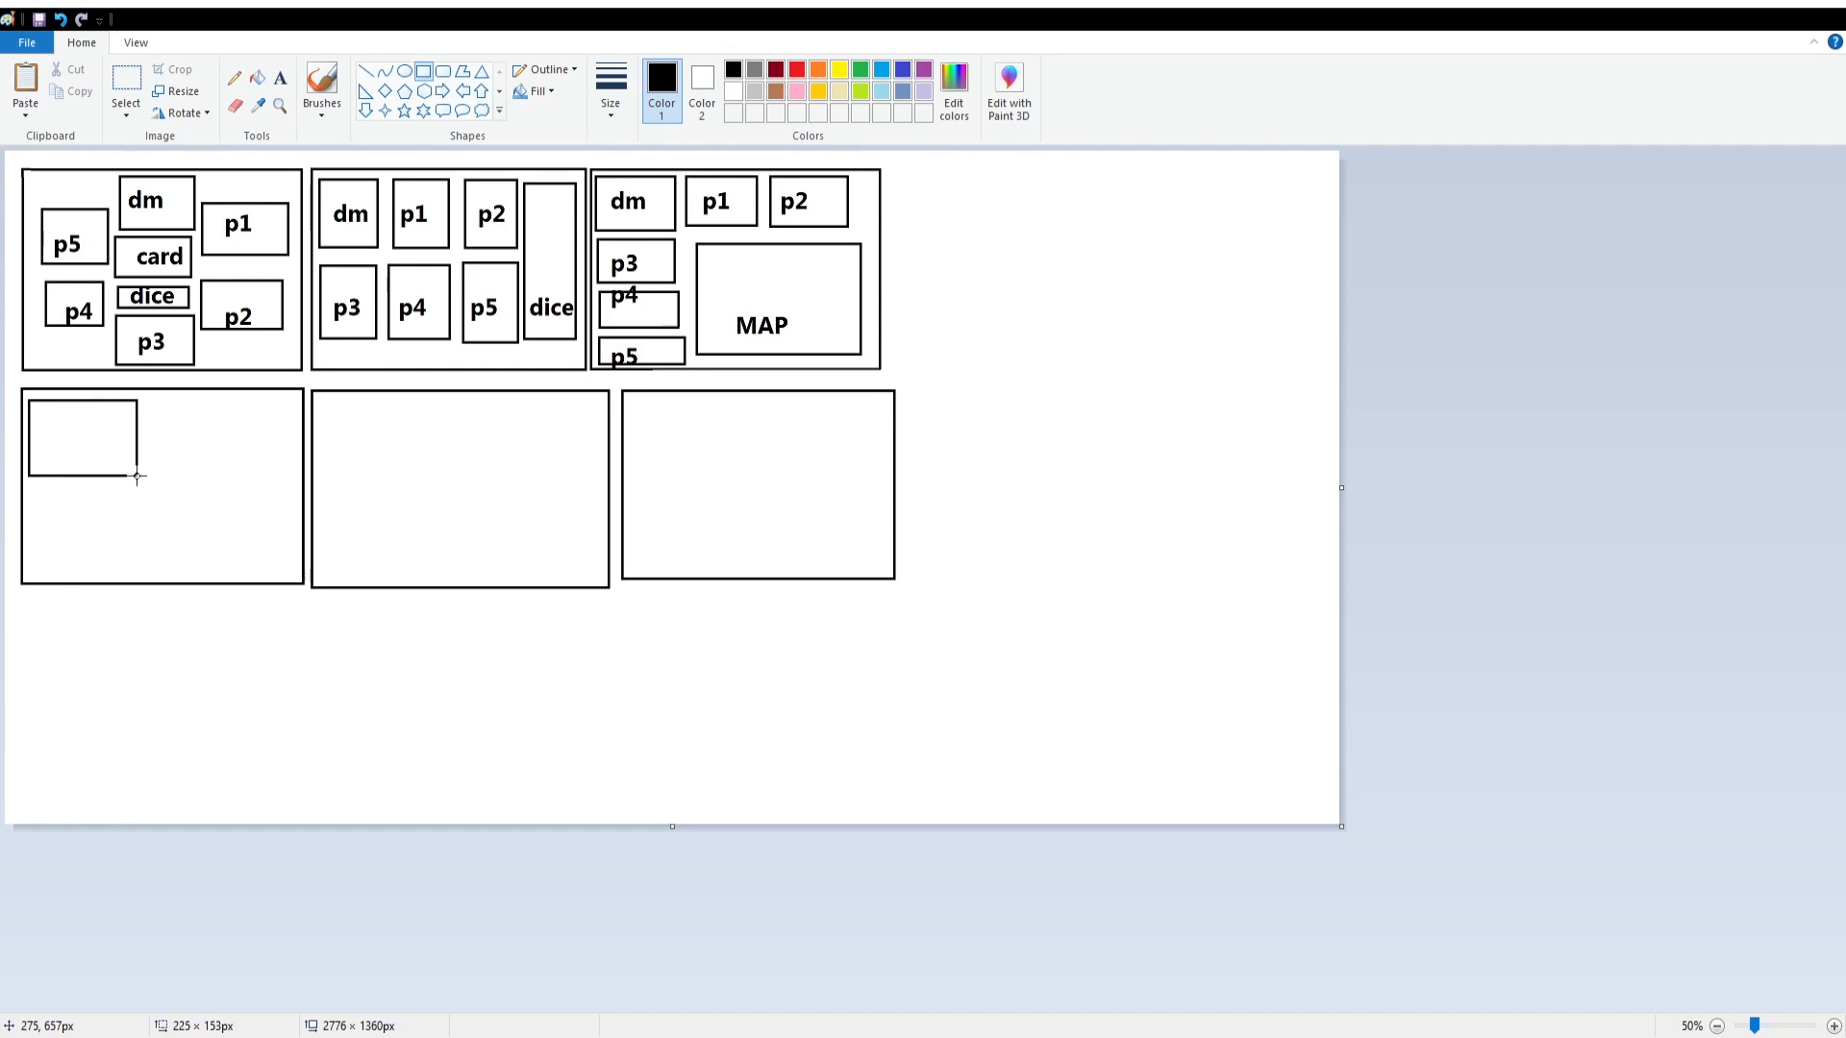
{"action": "left_click_drag", "start_coordinate": [135, 477], "coordinate": [148, 447]}
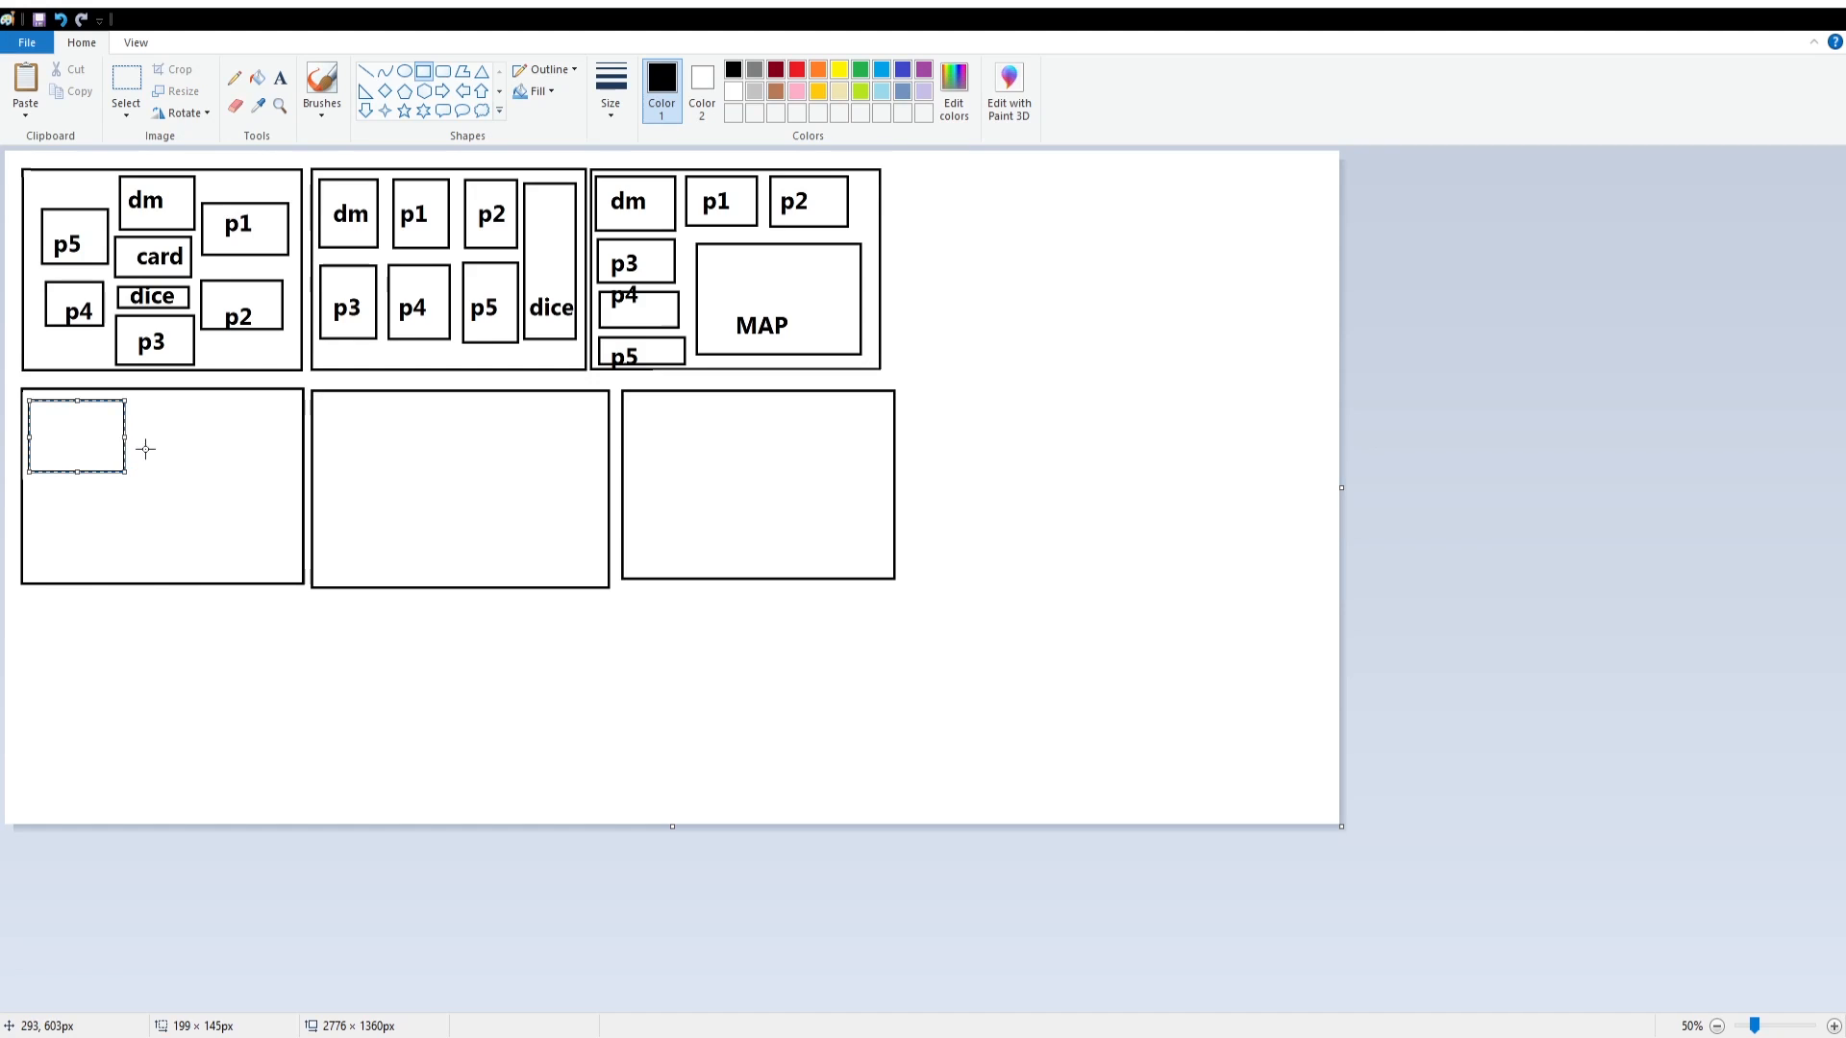
{"action": "left_click_drag", "start_coordinate": [146, 408], "coordinate": [194, 481]}
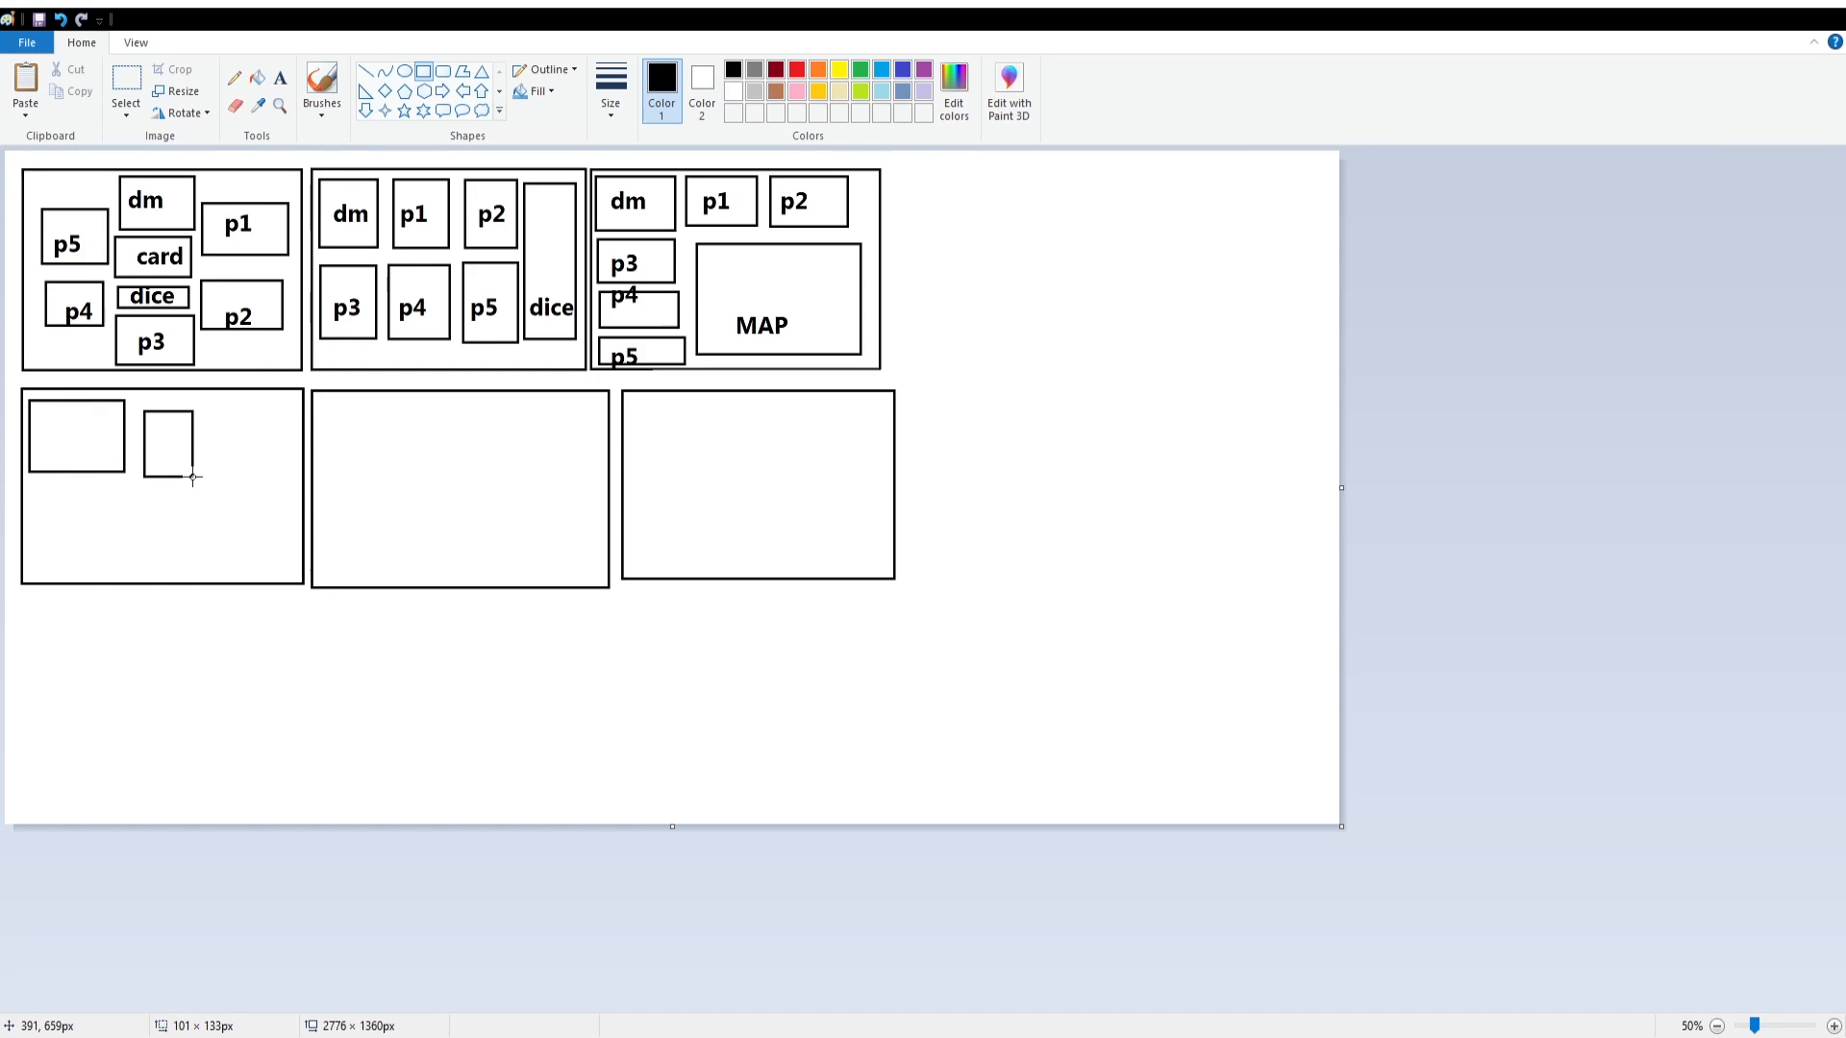
{"action": "left_click_drag", "start_coordinate": [203, 414], "coordinate": [251, 481]}
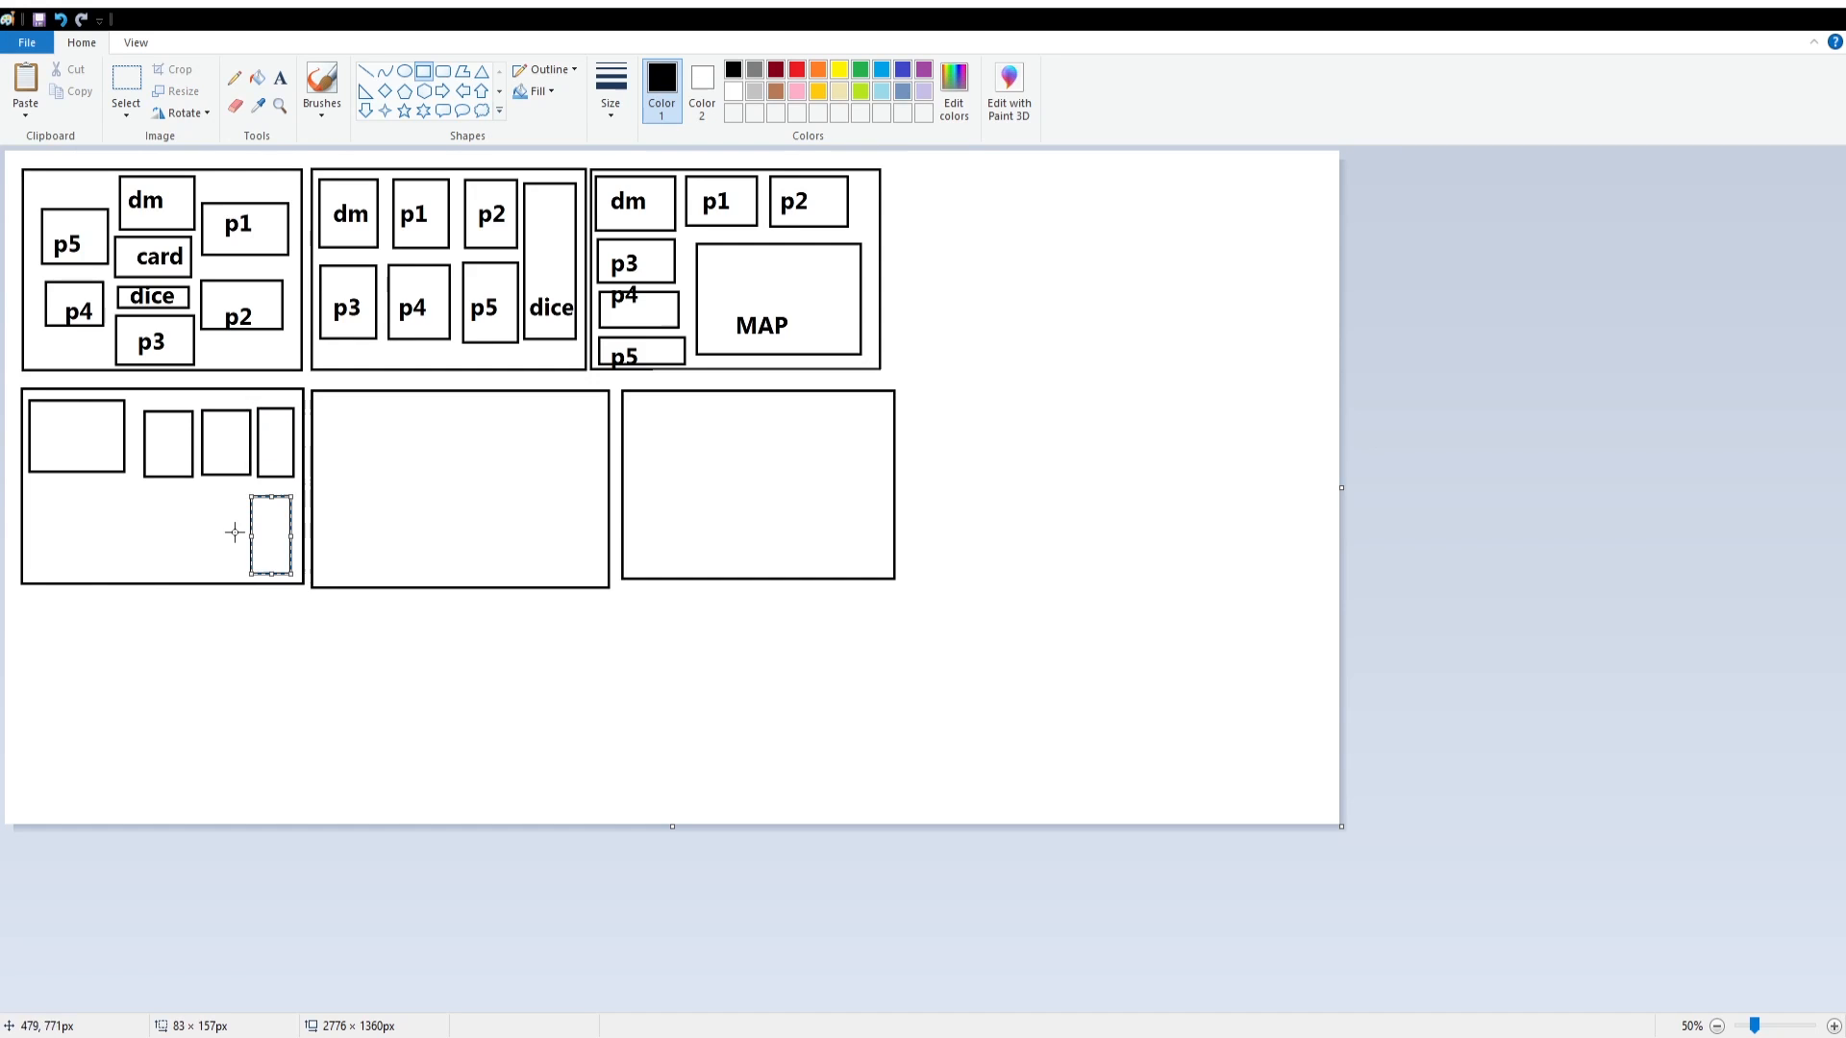
{"action": "left_click_drag", "start_coordinate": [268, 531], "coordinate": [224, 534]}
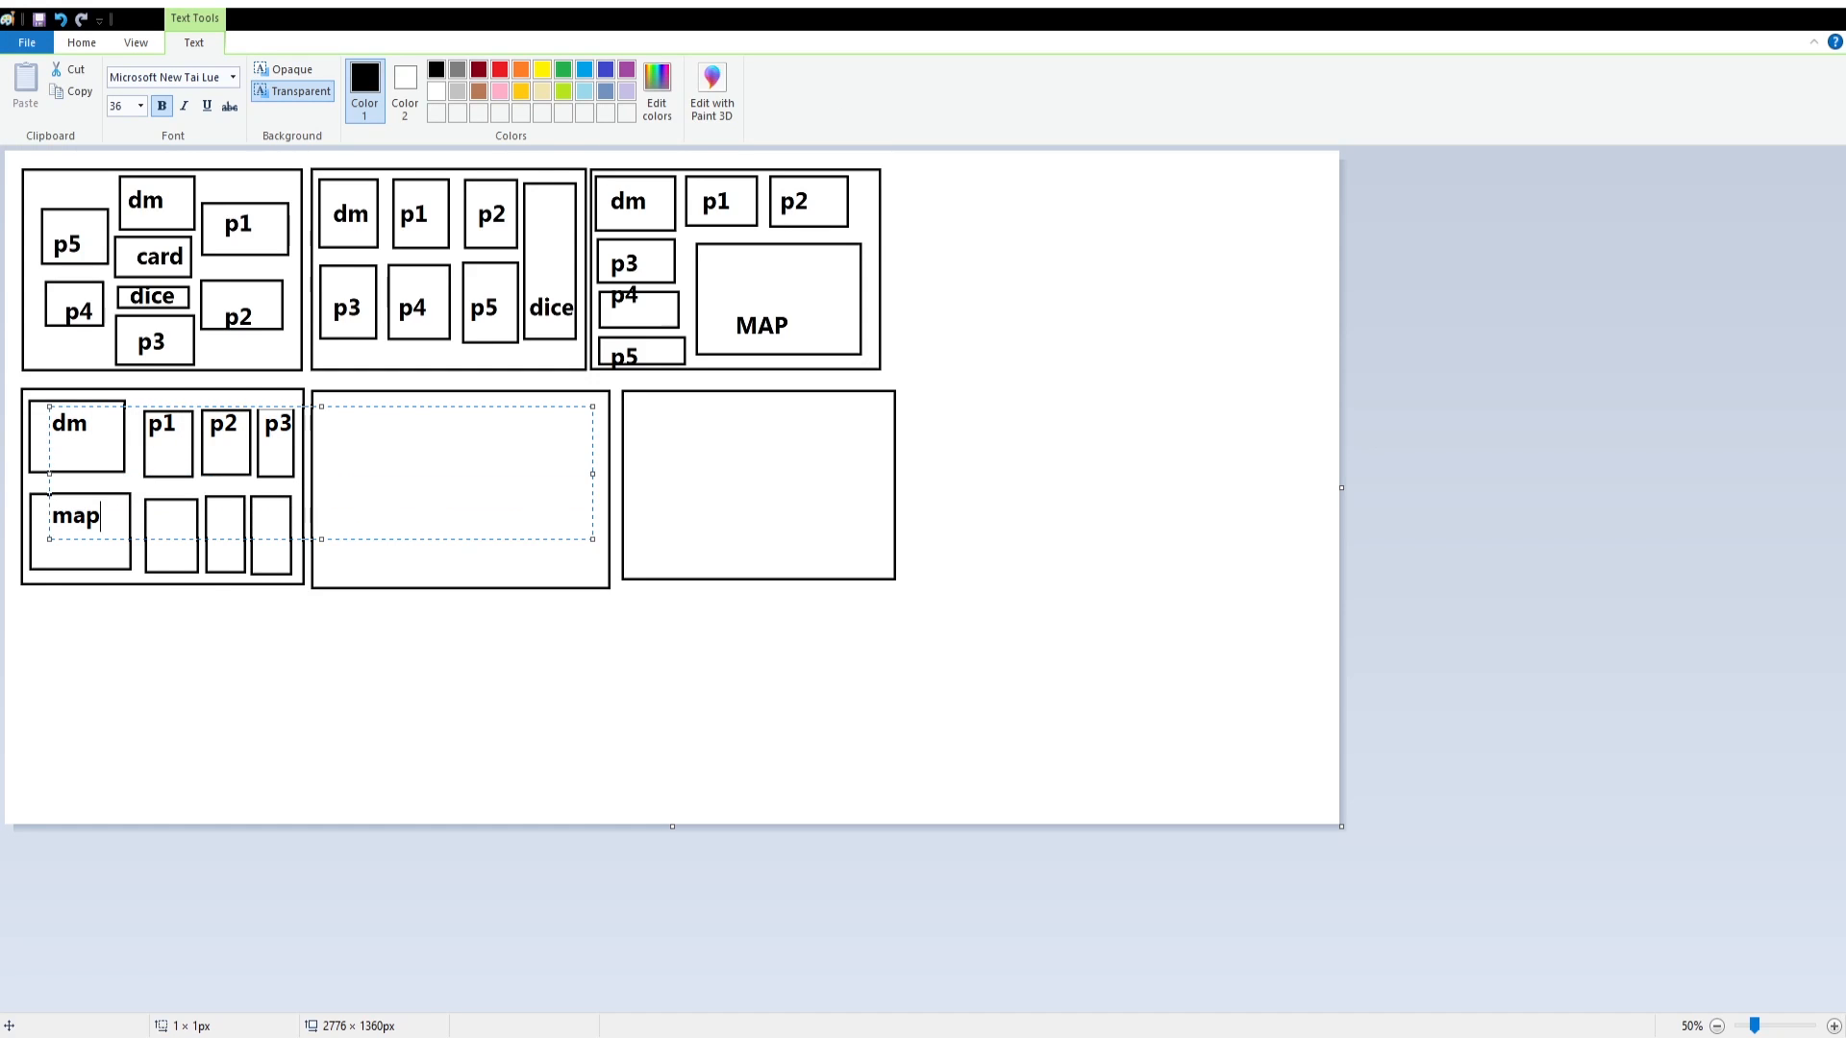
{"action": "type", "text": "p4\tp5"}
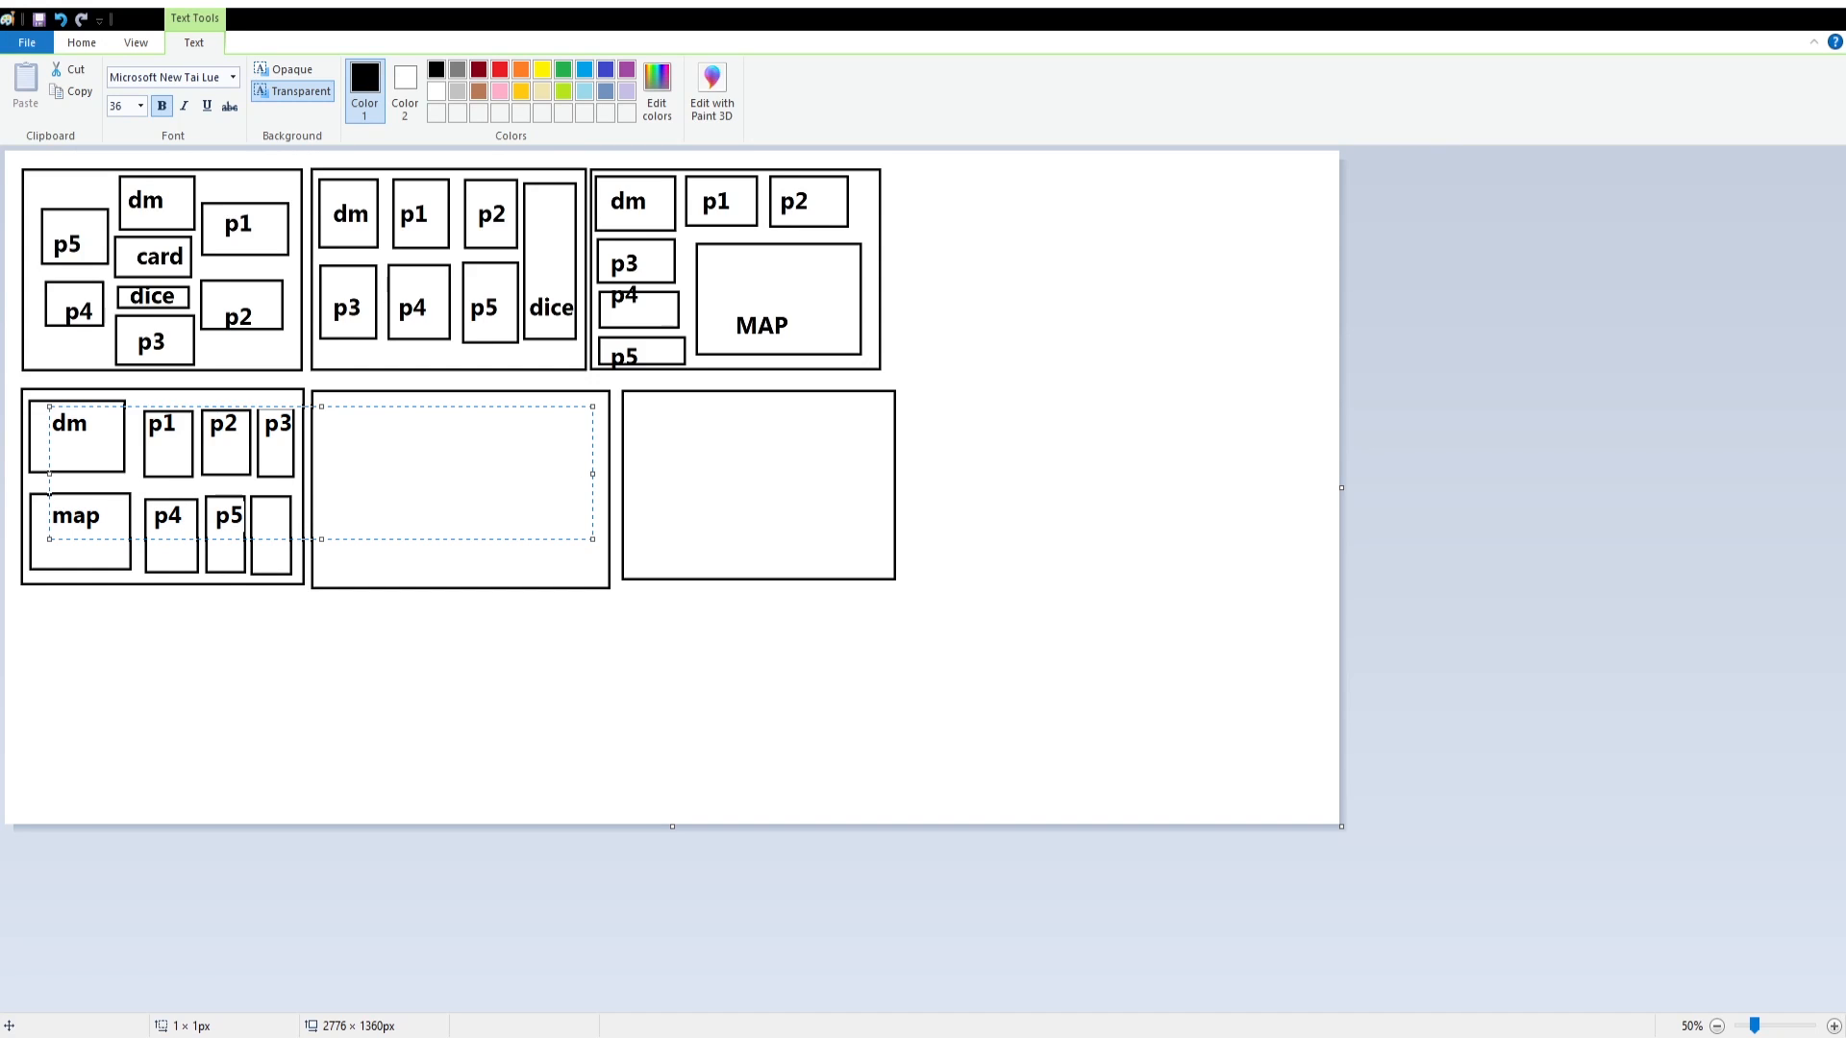
{"action": "type", "text": "p6"}
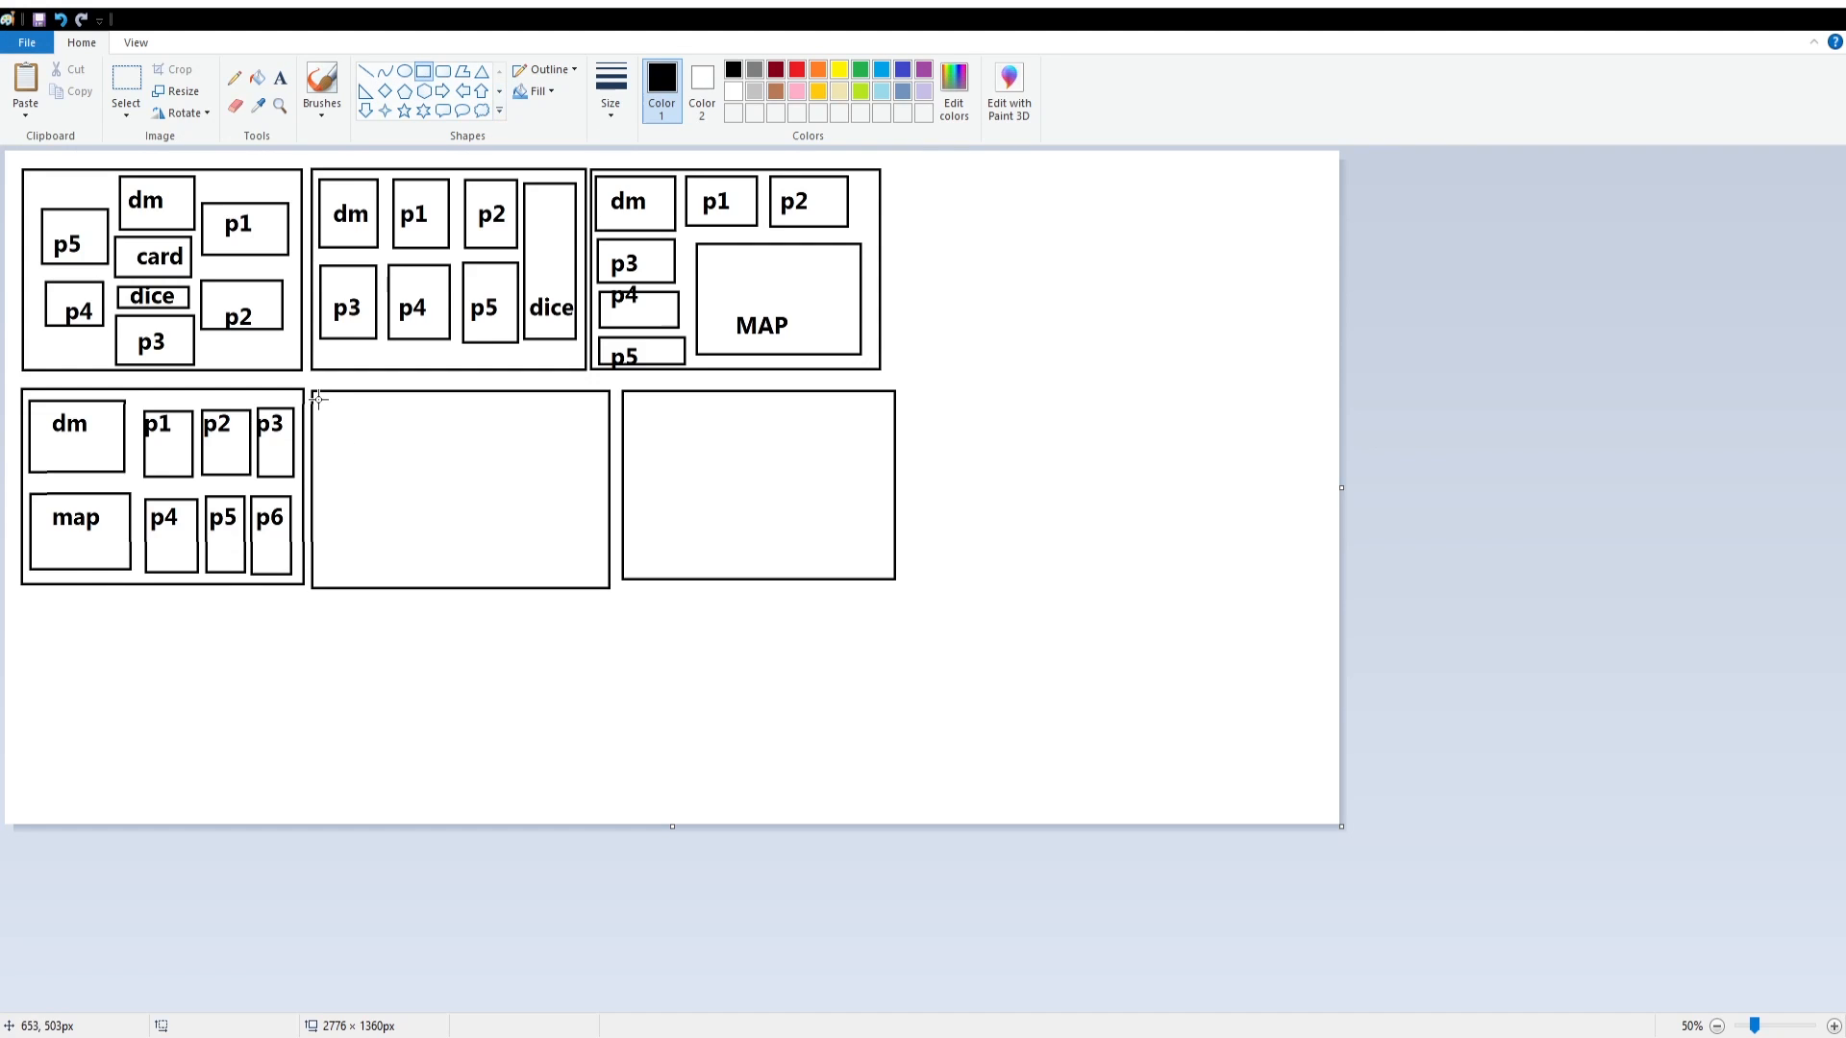
- Draw the top, left-side and centre boxes in the bottom-middle frame
{"action": "left_click_drag", "start_coordinate": [315, 394], "coordinate": [394, 445]}
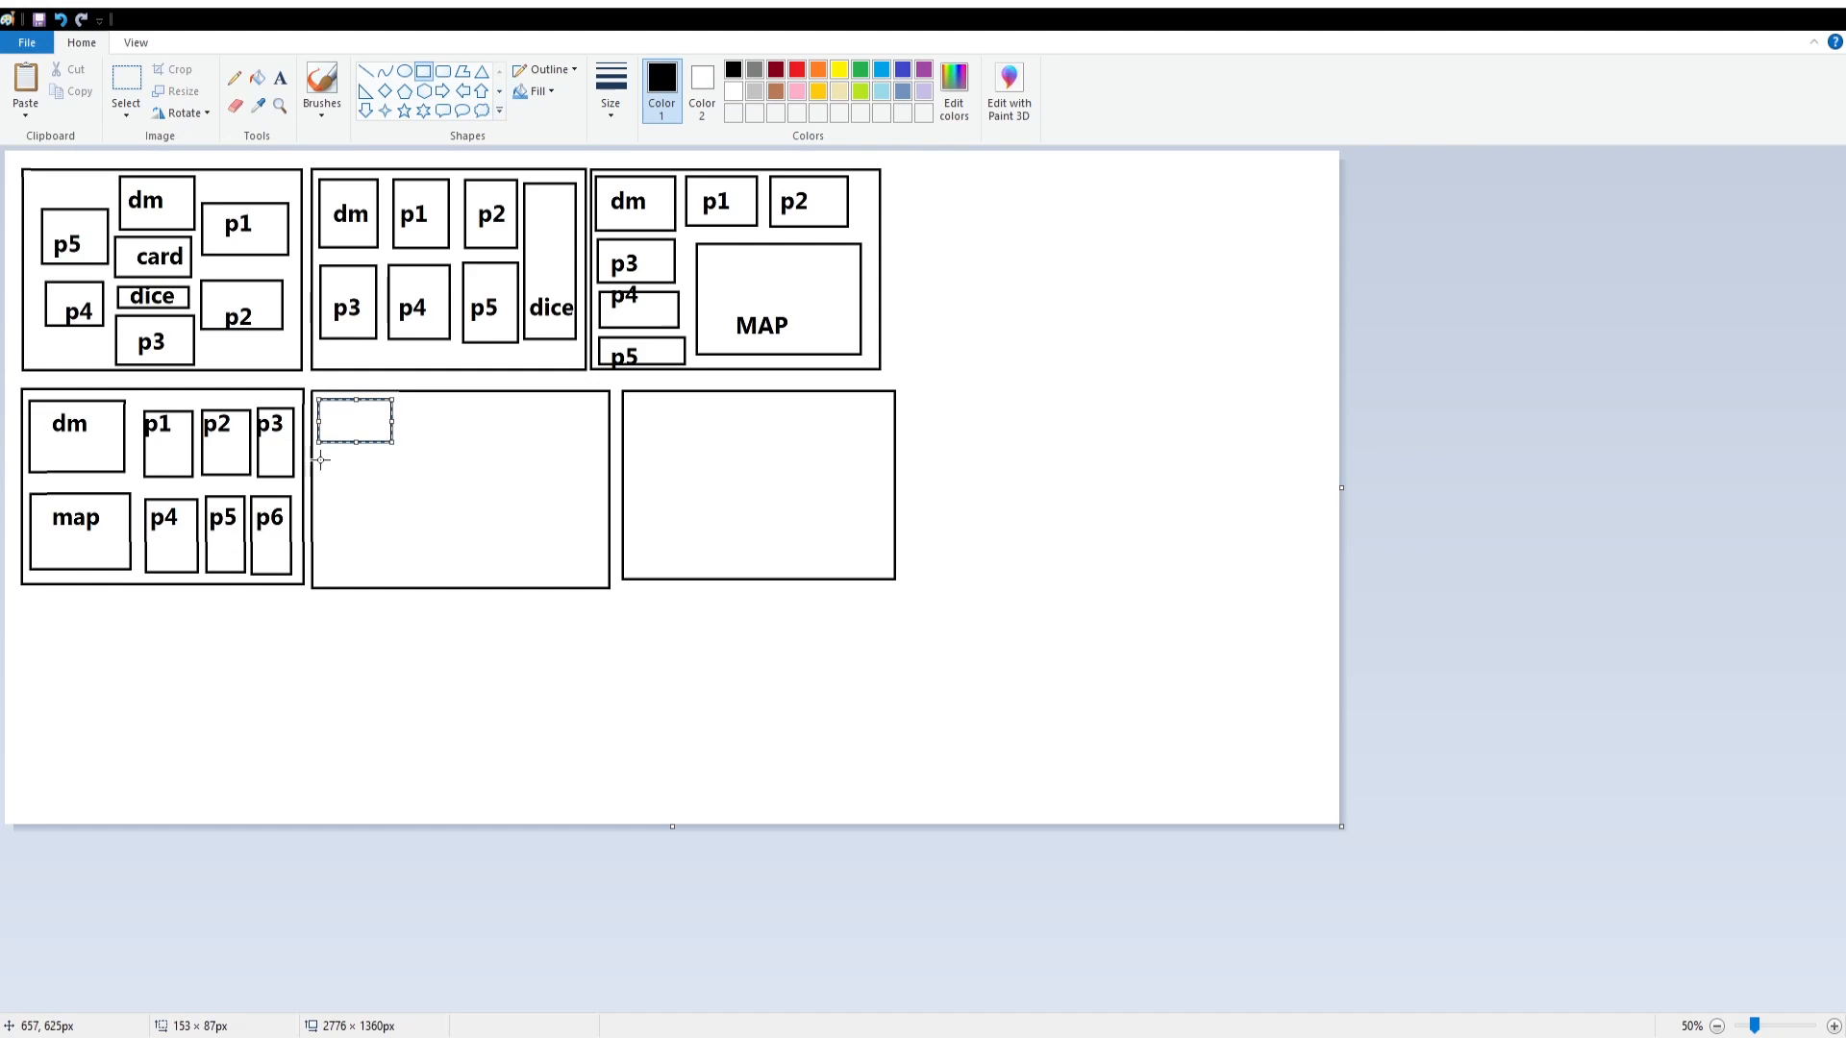
{"action": "left_click_drag", "start_coordinate": [356, 456], "coordinate": [356, 450]}
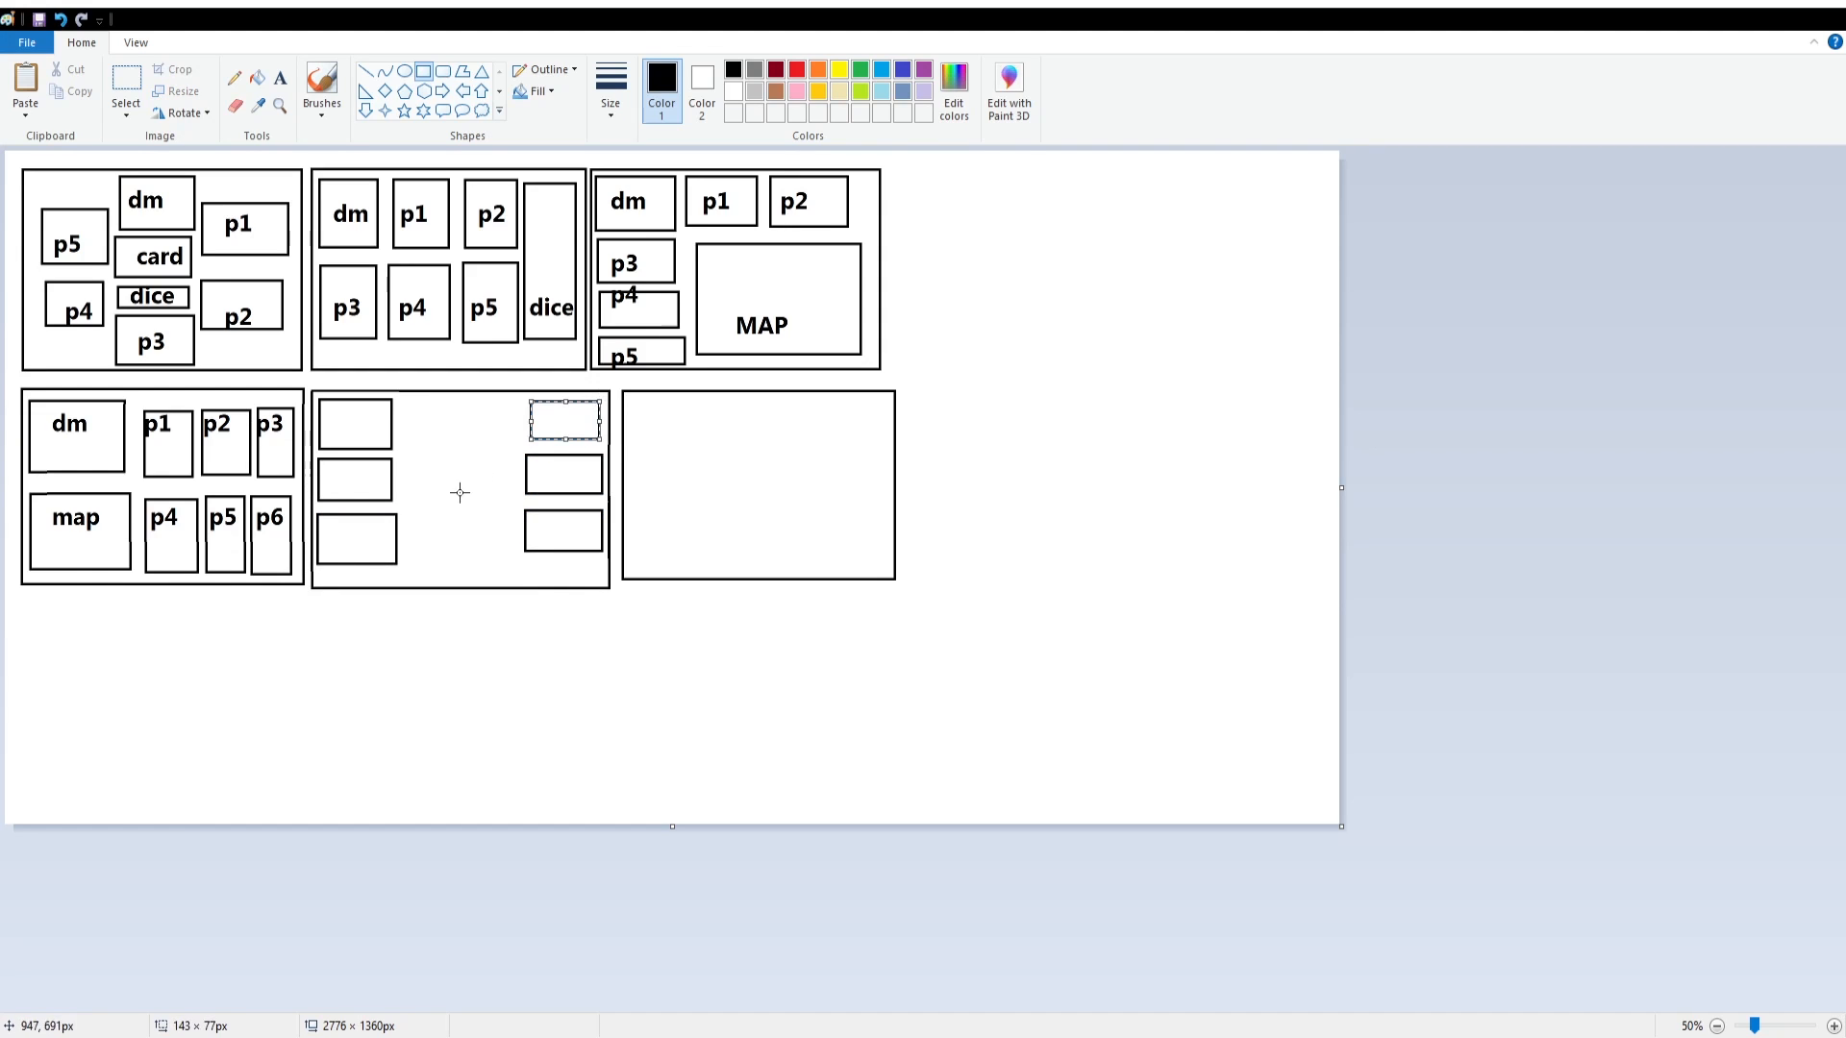
{"action": "left_click_drag", "start_coordinate": [411, 471], "coordinate": [510, 556]}
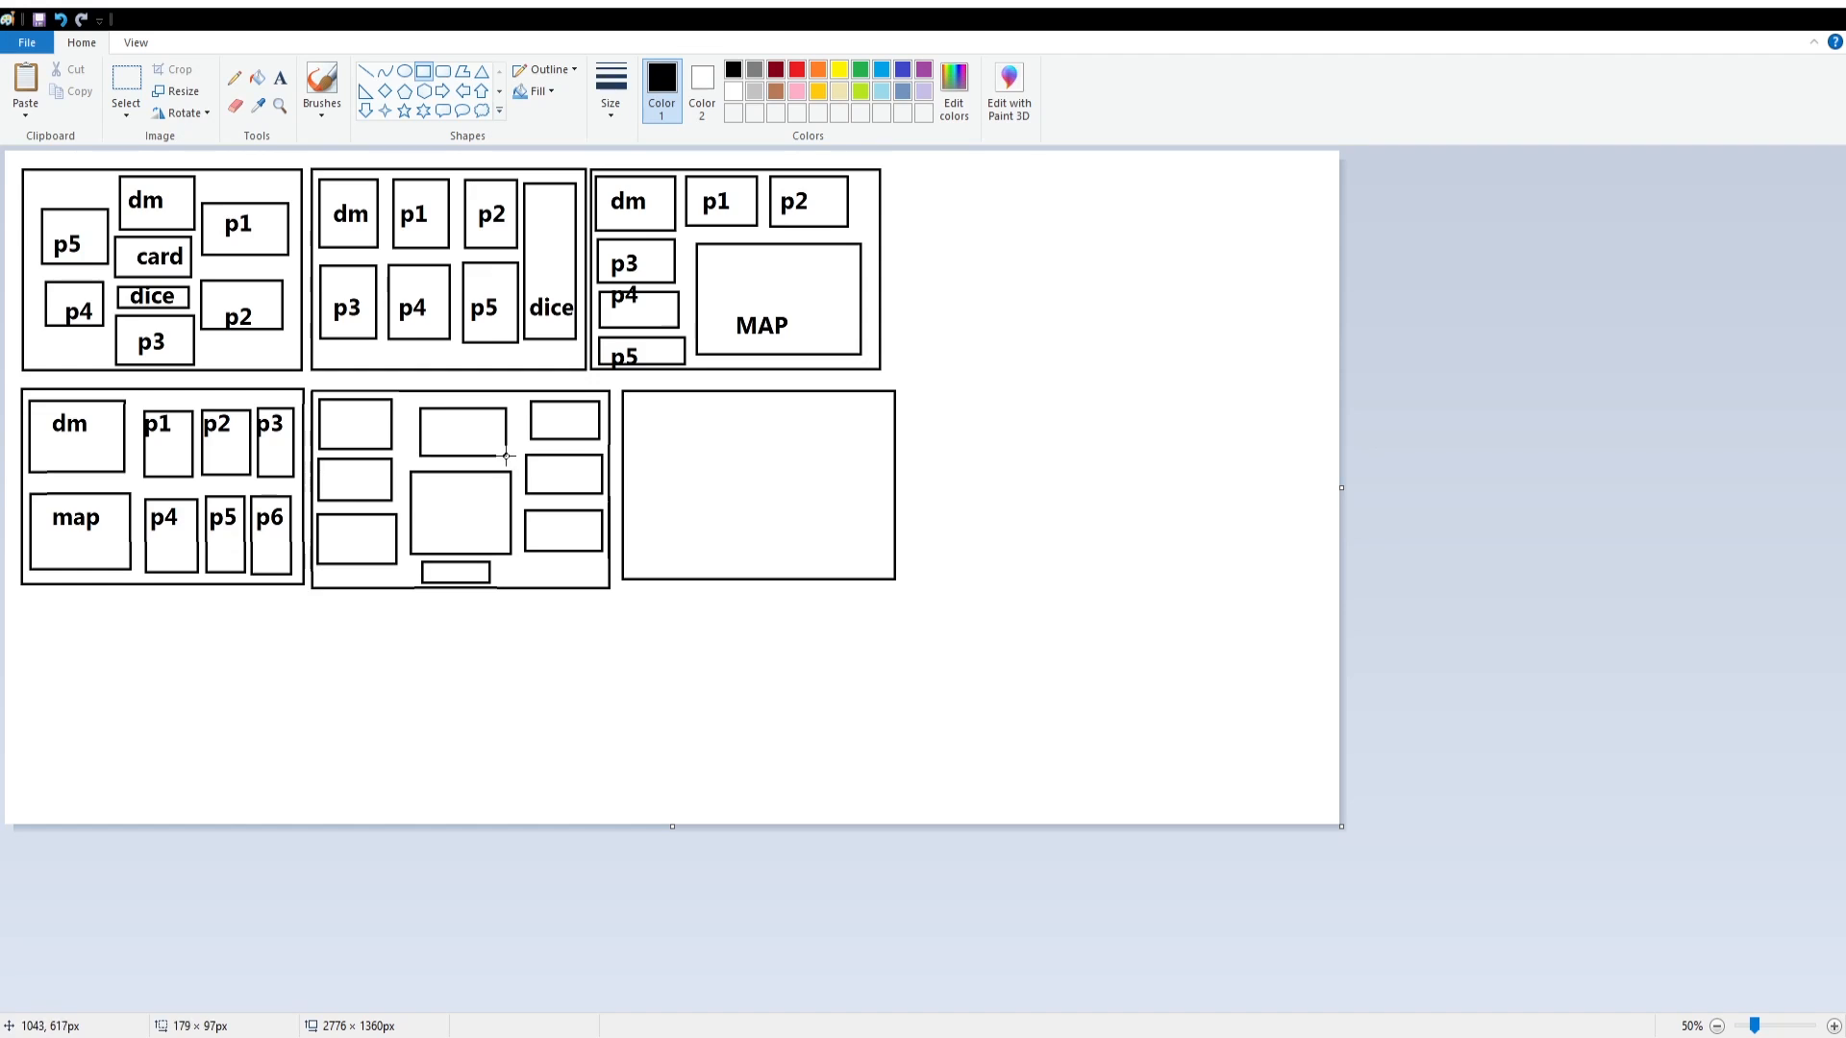
- Label the bottom-middle boxes p2, dm and p4 with the Text tool
{"action": "left_click", "coordinate": [279, 78]}
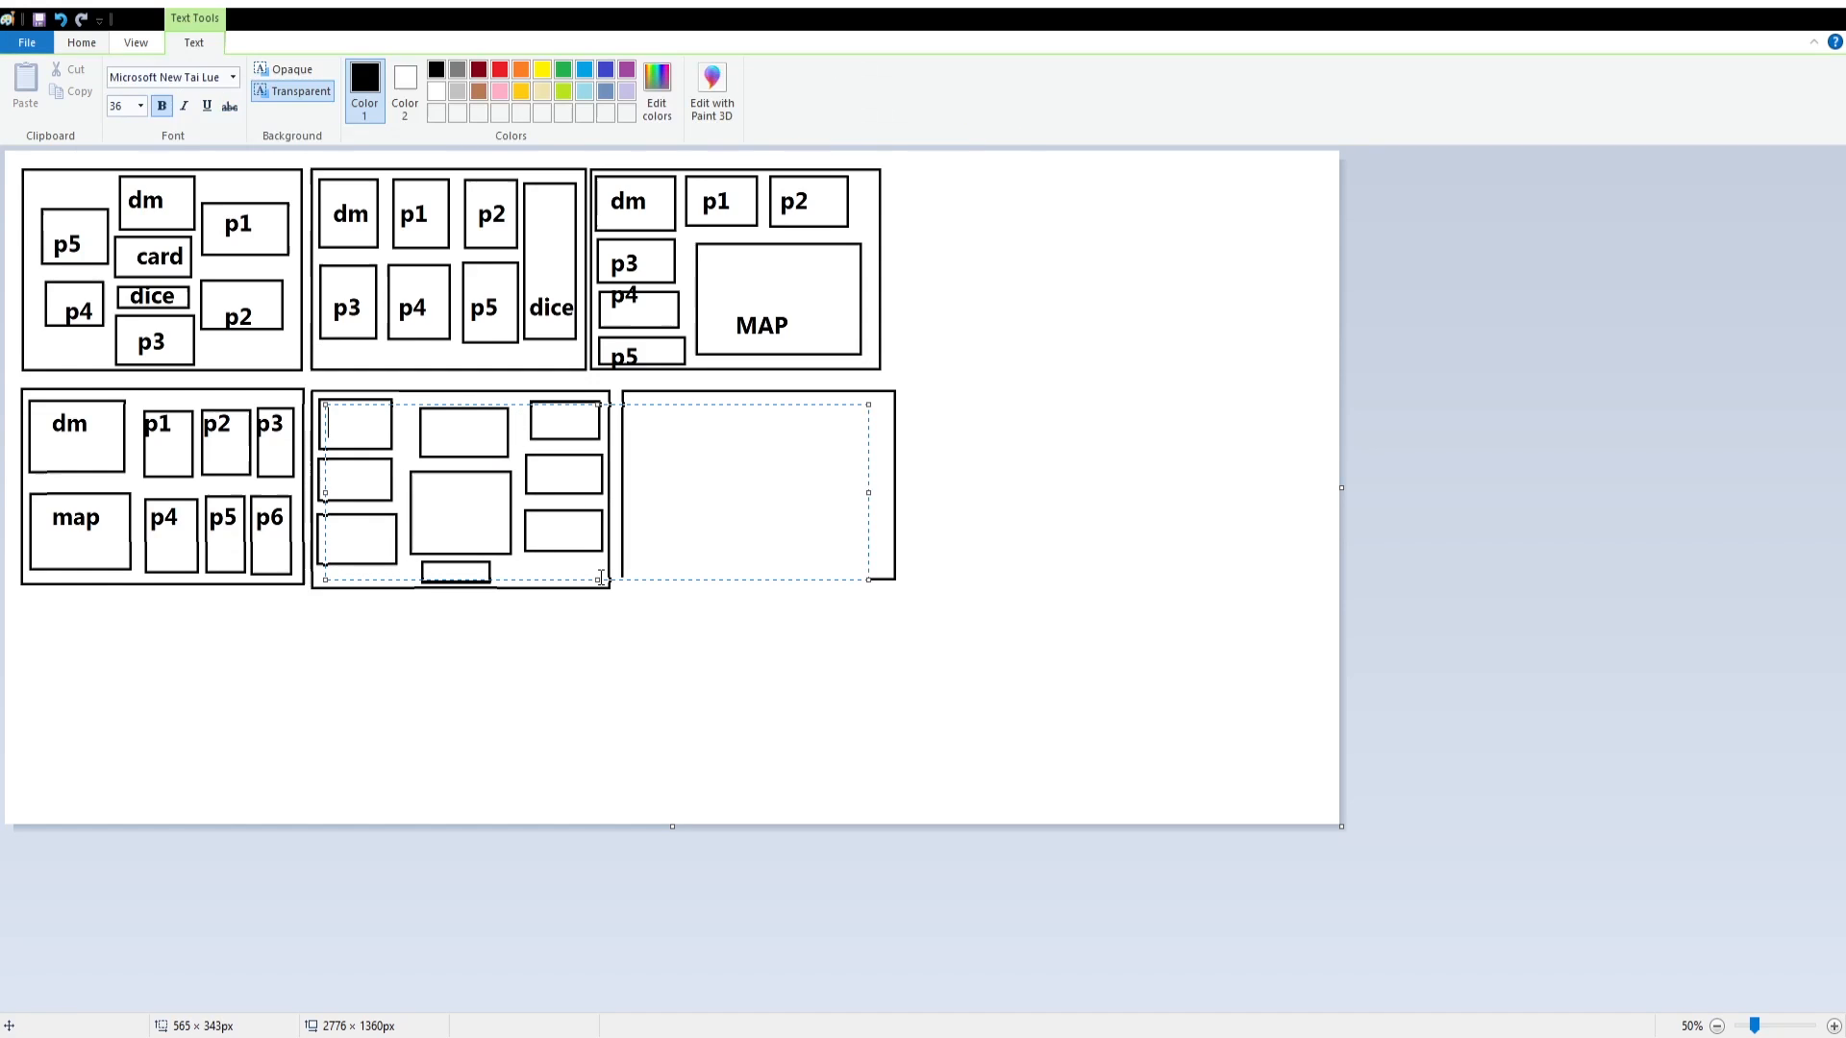
{"action": "type", "text": "p2"}
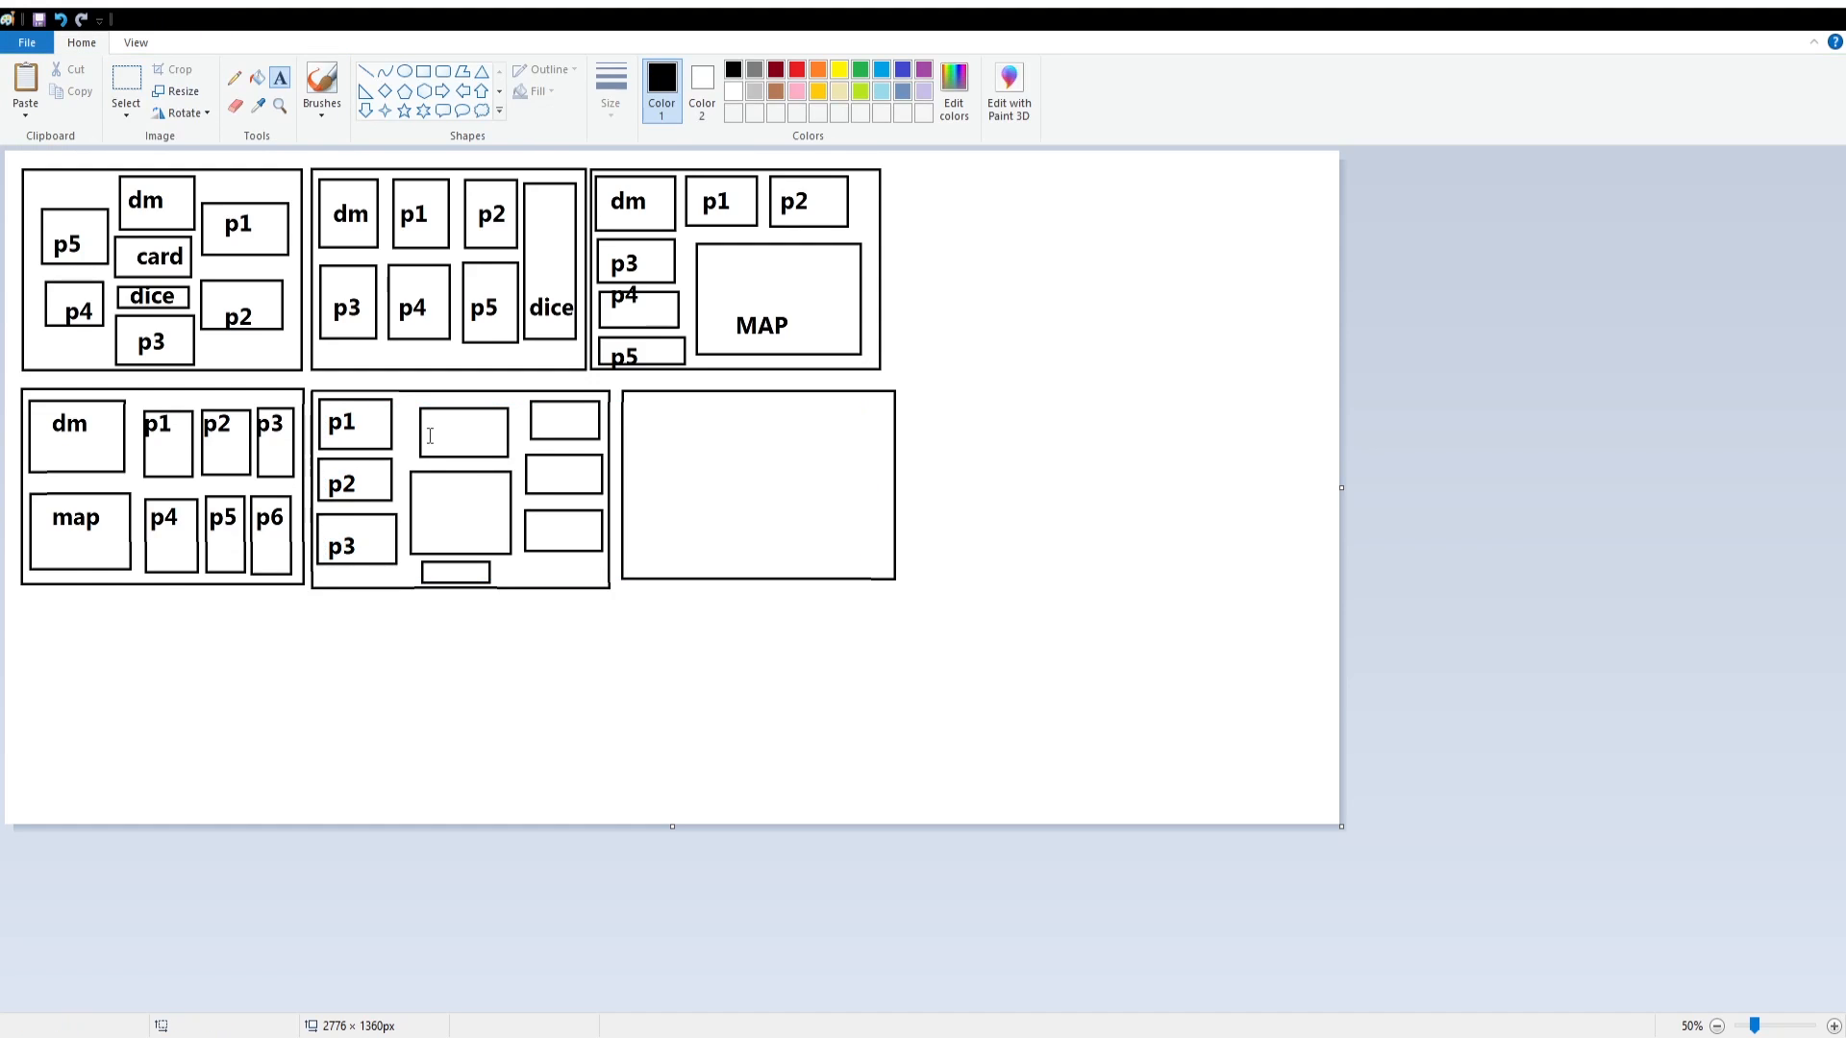
{"action": "type", "text": "dm"}
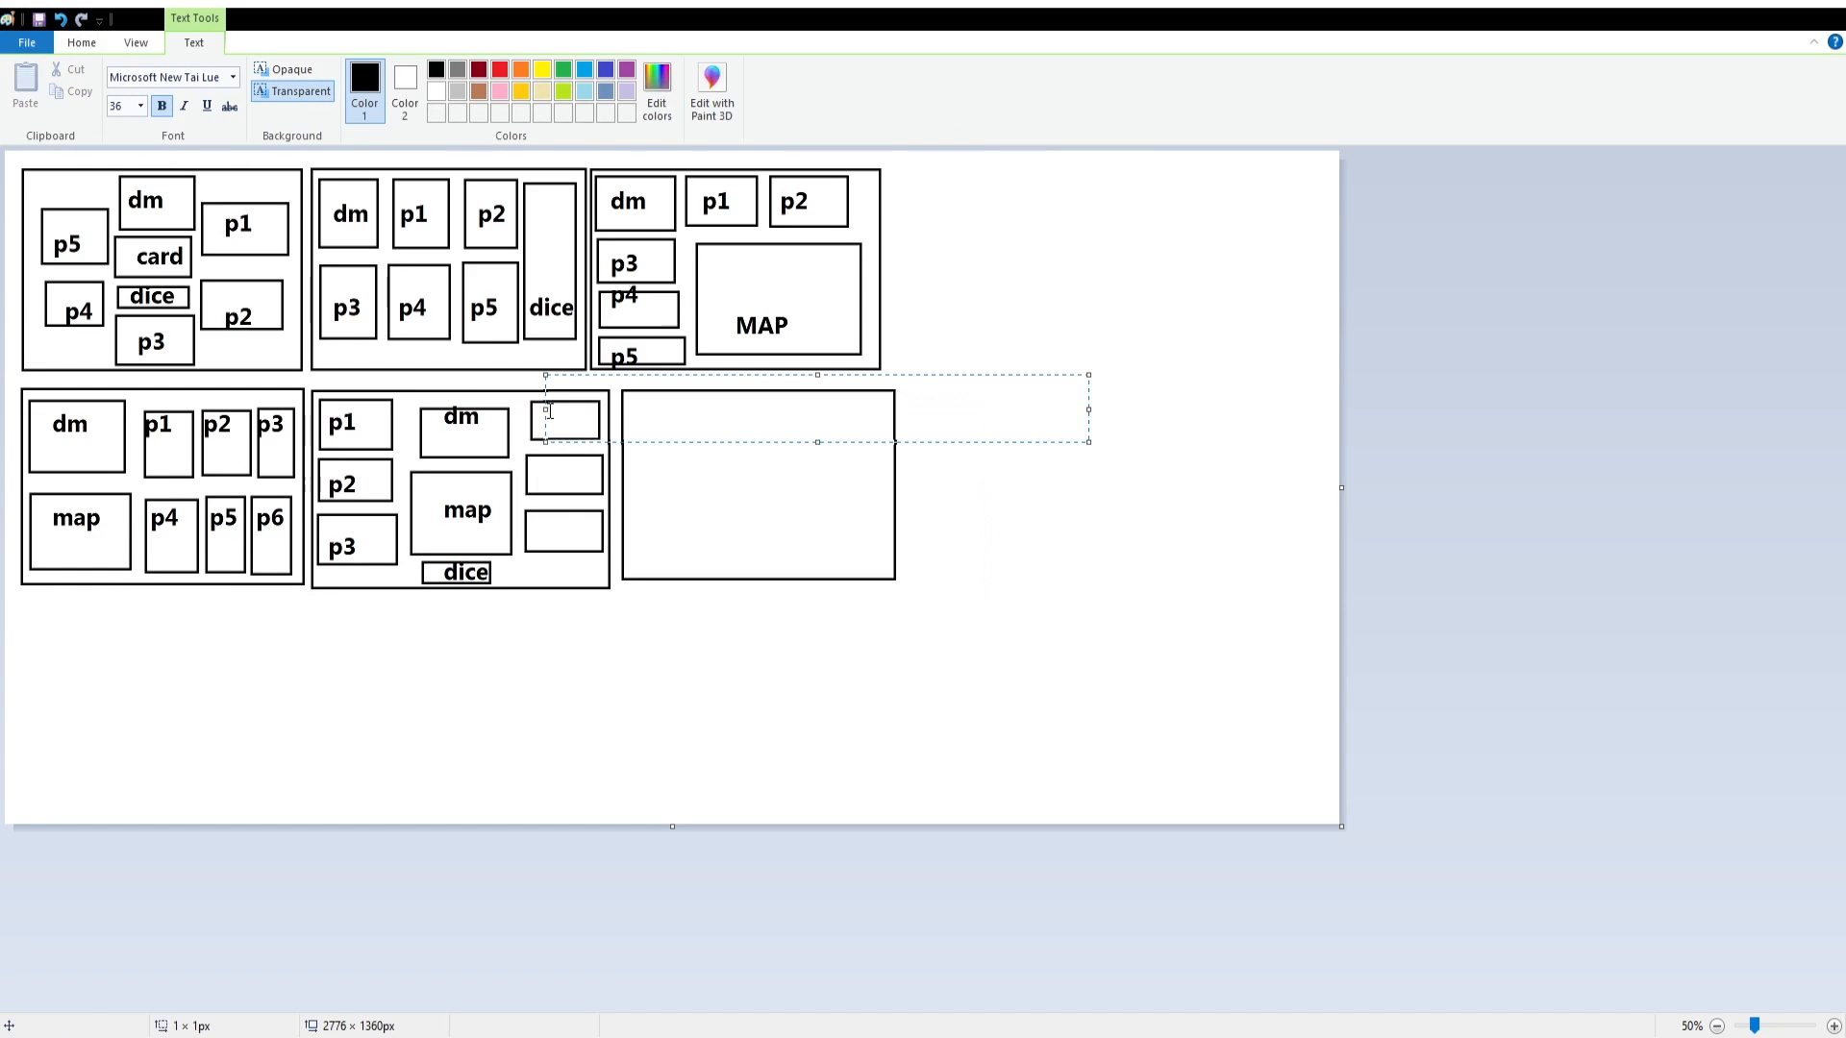
{"action": "type", "text": "p4"}
{"action": "left_click", "coordinate": [564, 531]}
{"action": "type", "text": "p6"}
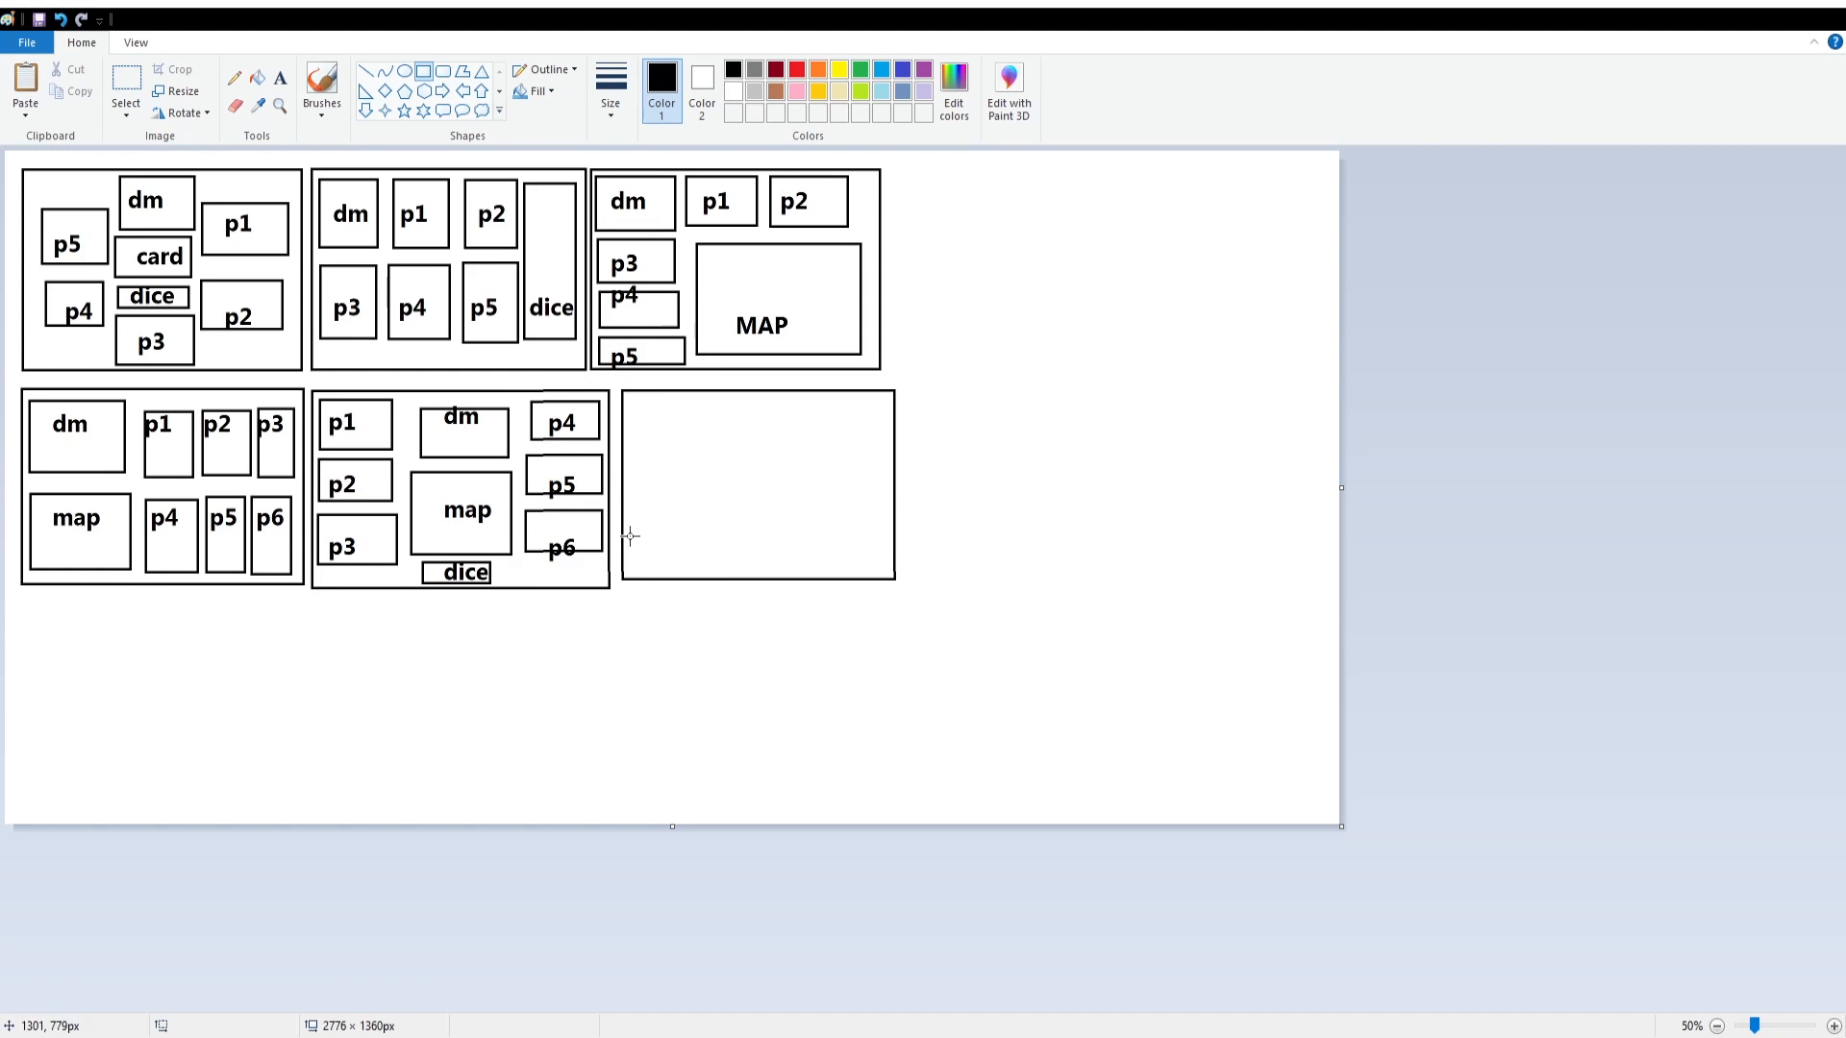
- Draw the row of small boxes along the bottom-right frame, then the upper boxes
{"action": "left_click_drag", "start_coordinate": [627, 526], "coordinate": [693, 577]}
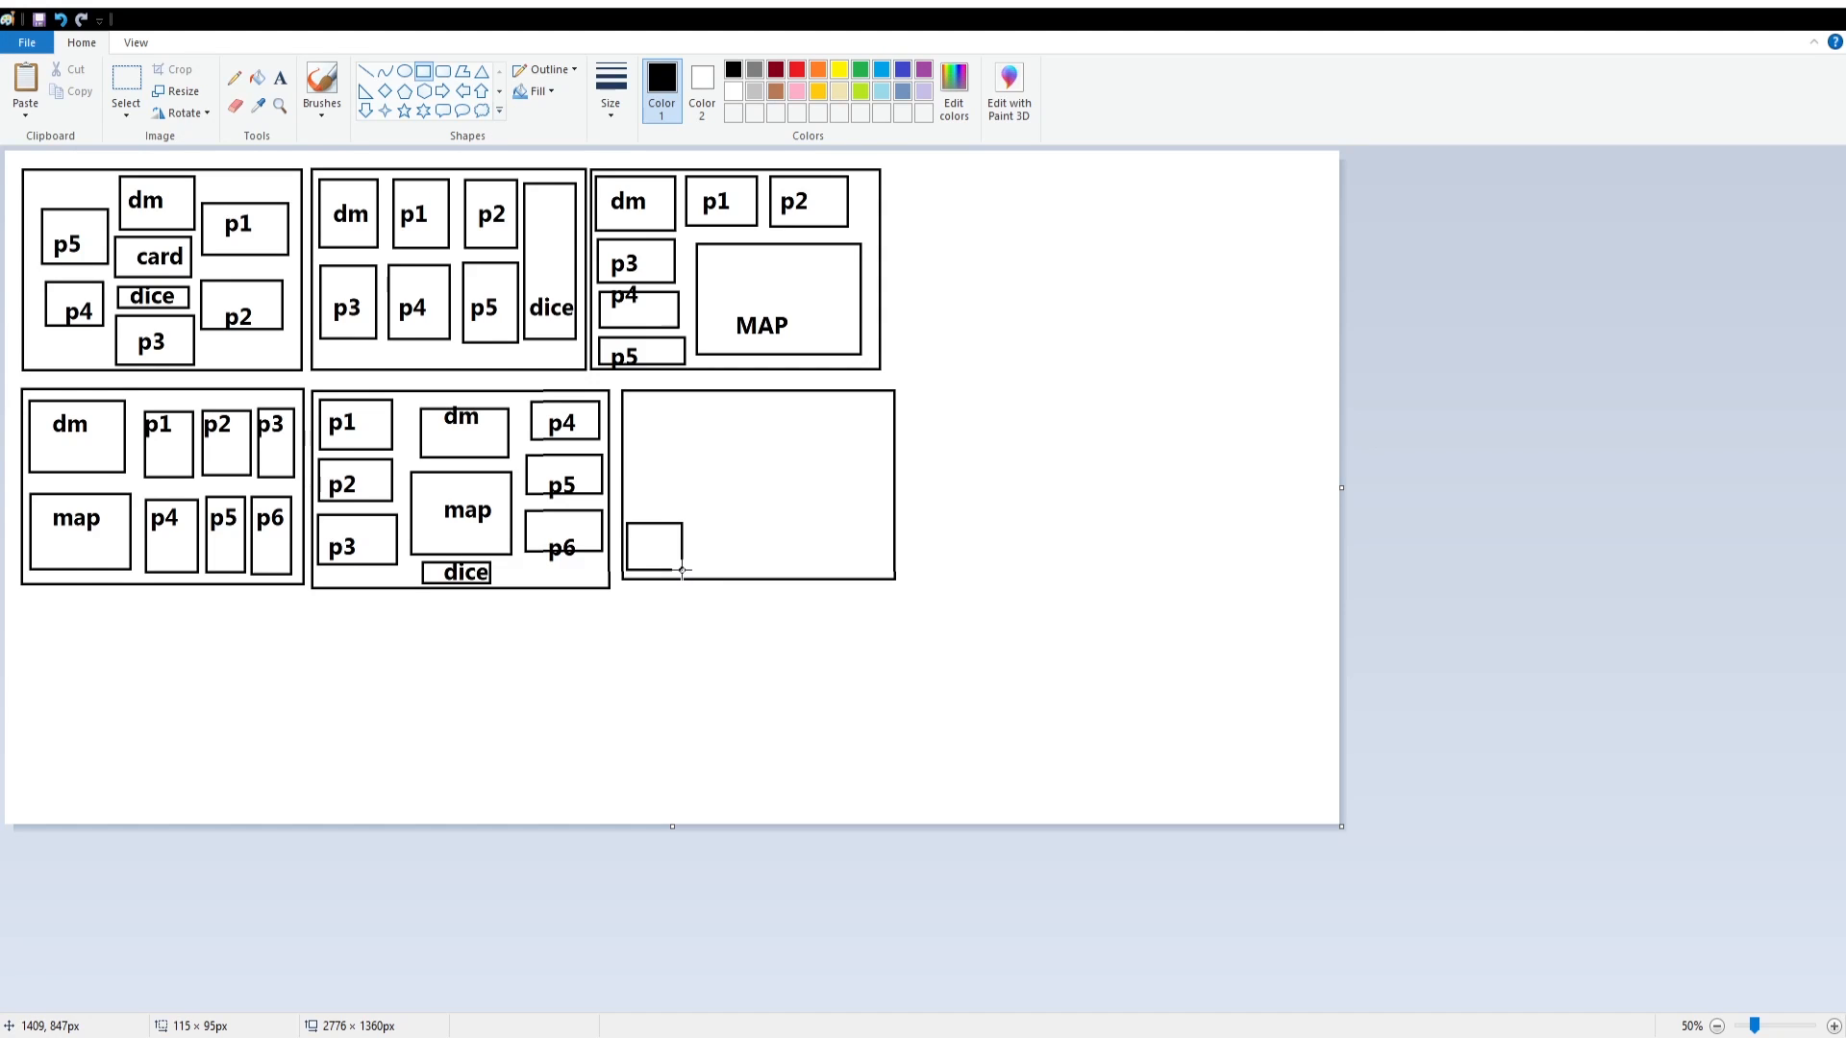
{"action": "left_click_drag", "start_coordinate": [694, 518], "coordinate": [730, 571]}
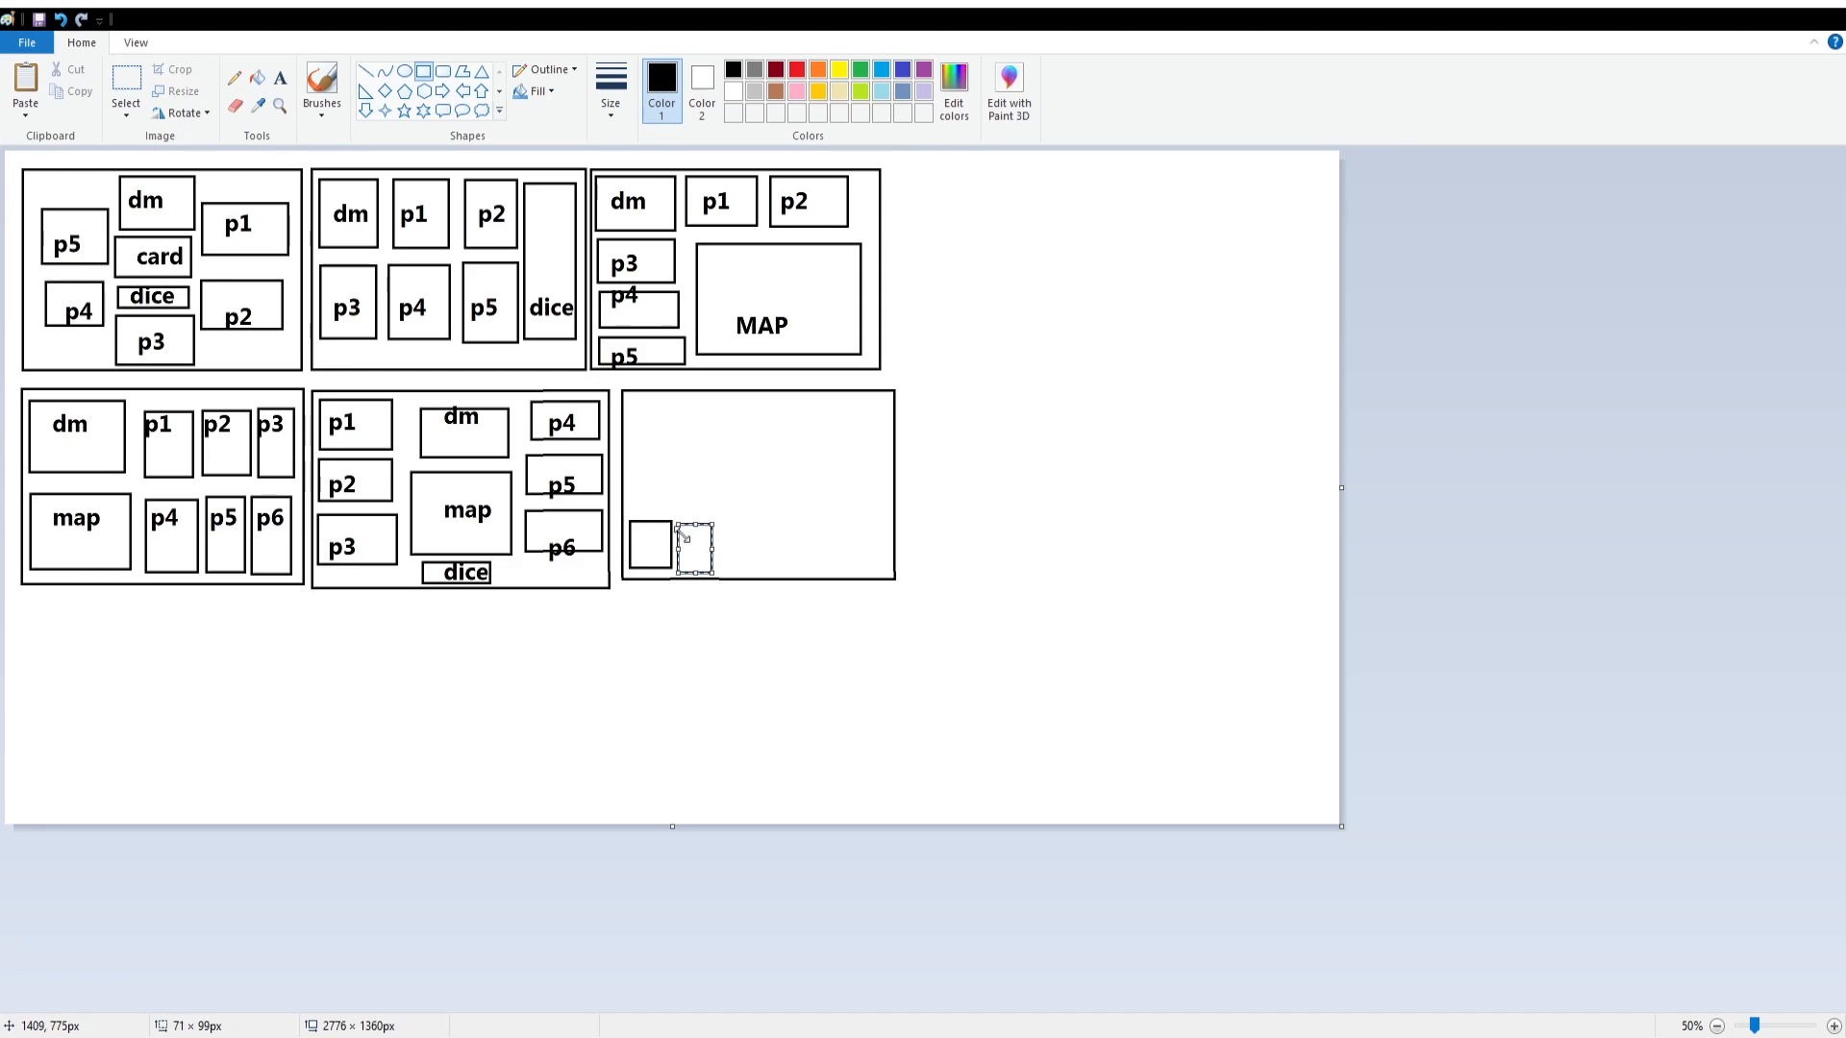
{"action": "left_click_drag", "start_coordinate": [714, 518], "coordinate": [760, 577]}
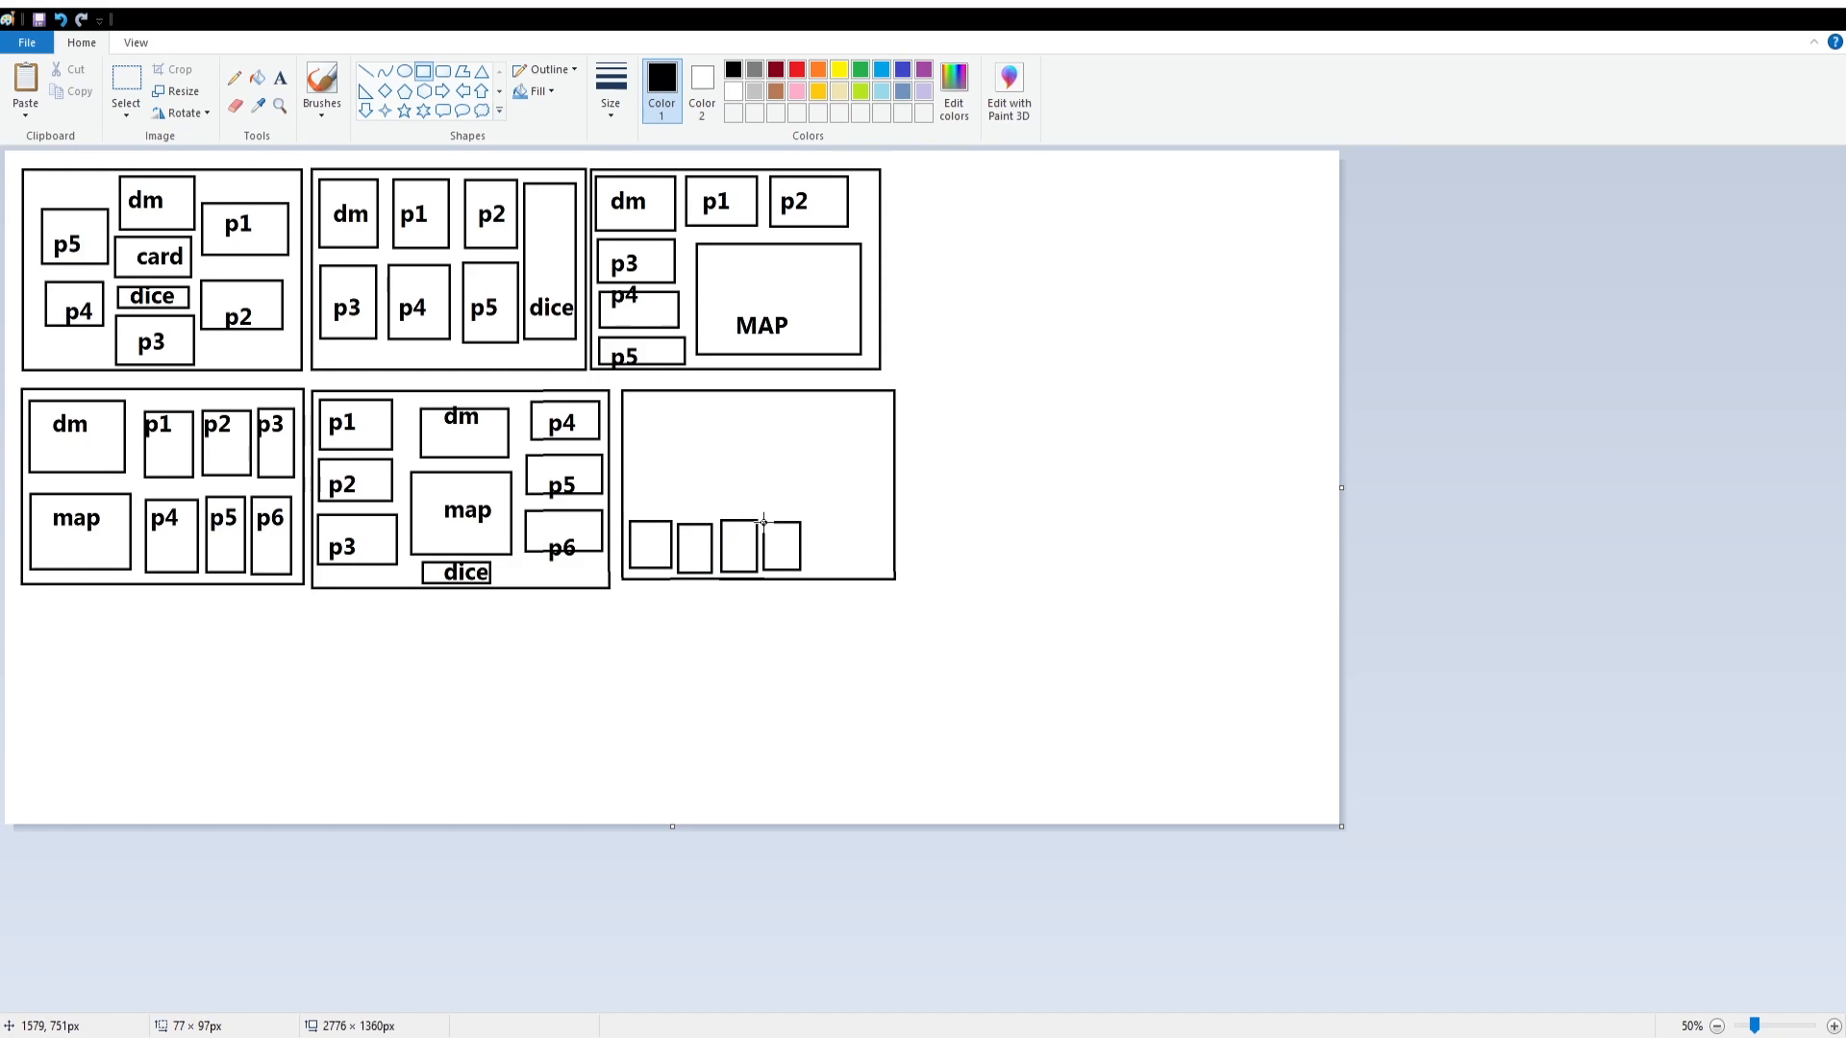
{"action": "left_click_drag", "start_coordinate": [762, 523], "coordinate": [824, 577]}
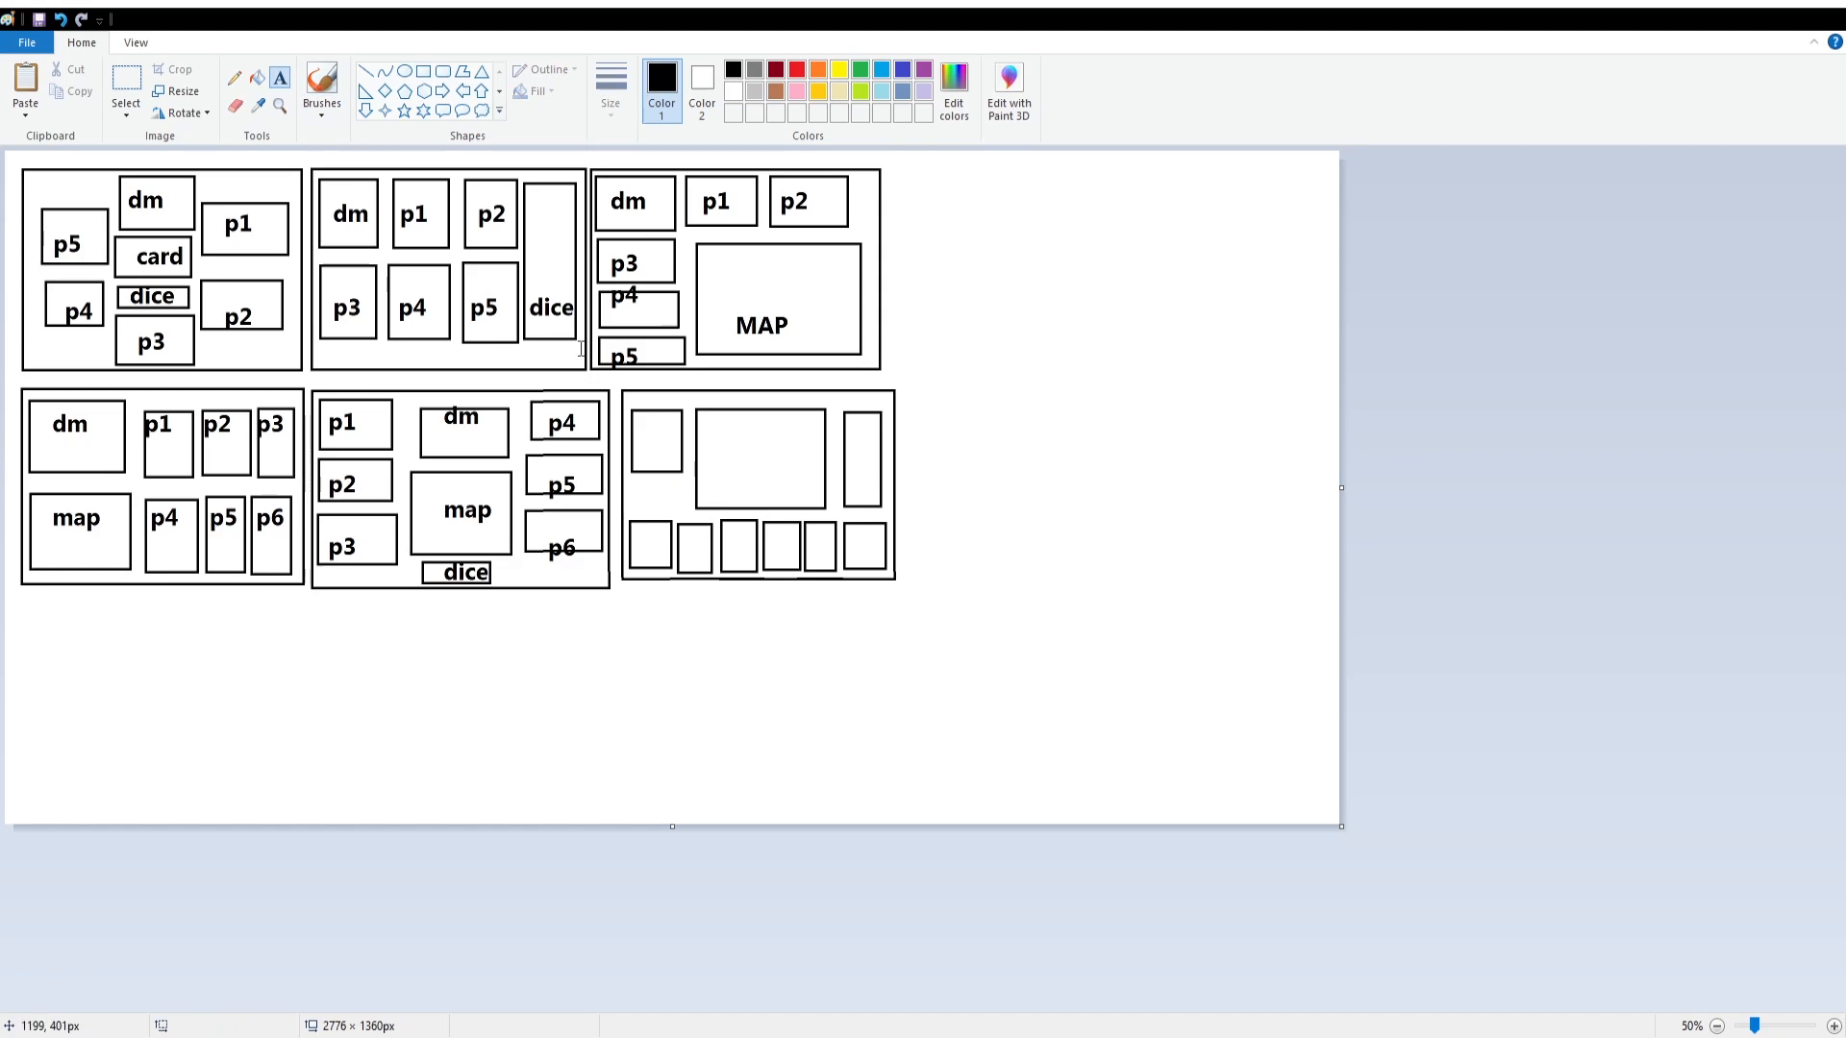
- Type dm, map, dice and p4, p5, p6 into the bottom-right layout's boxes
{"action": "left_click_drag", "start_coordinate": [629, 405], "coordinate": [1174, 473]}
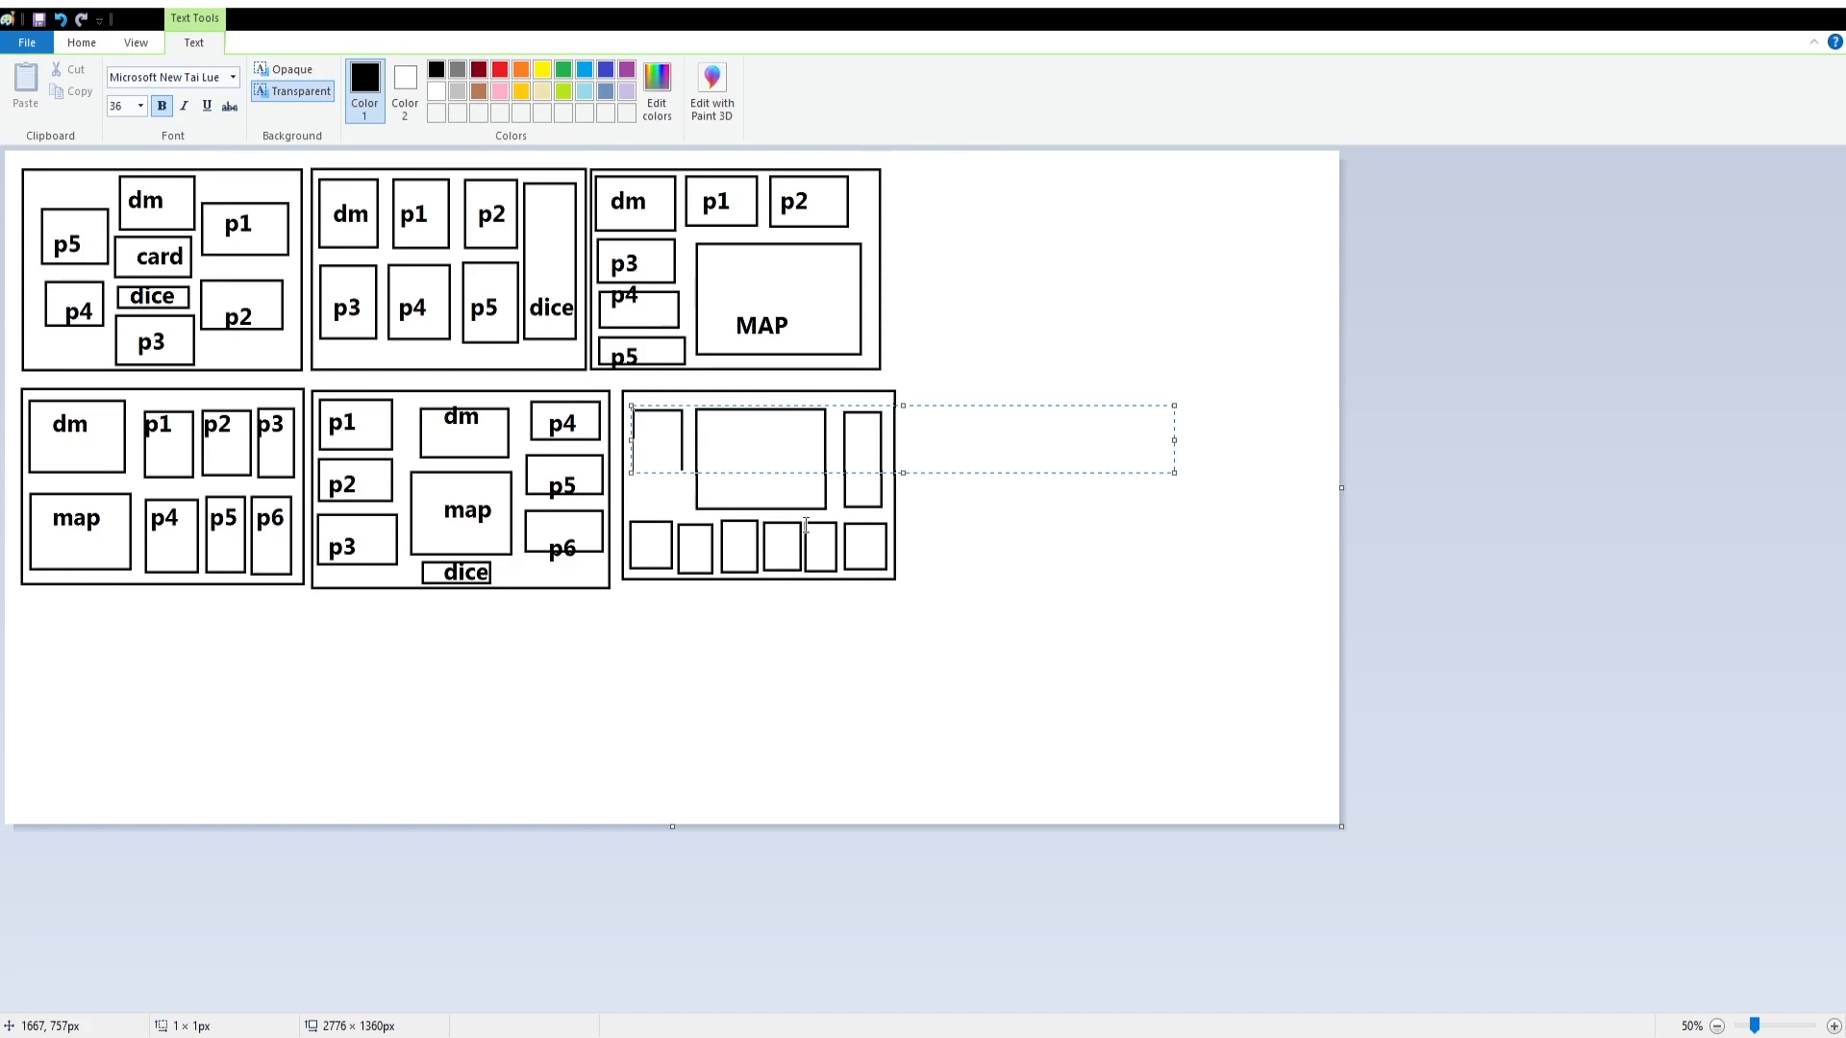
{"action": "type", "text": "dm  map"}
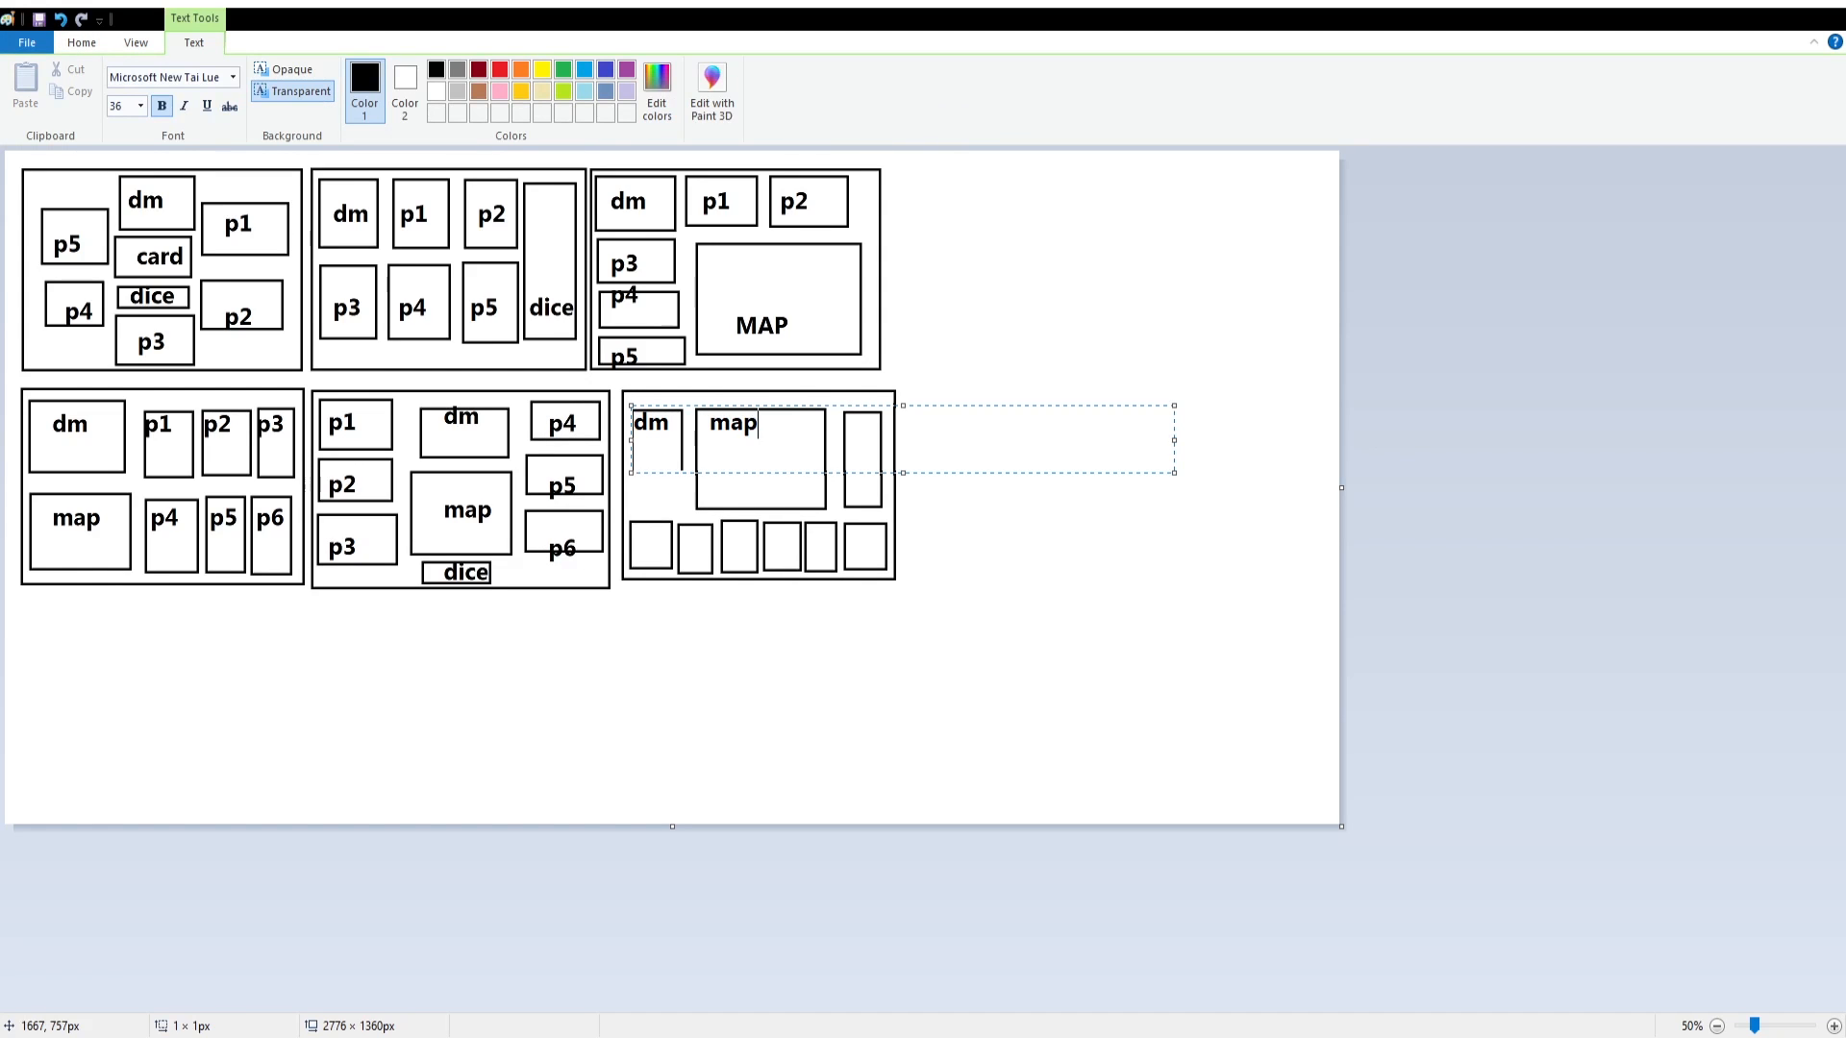
{"action": "type", "text": "d"}
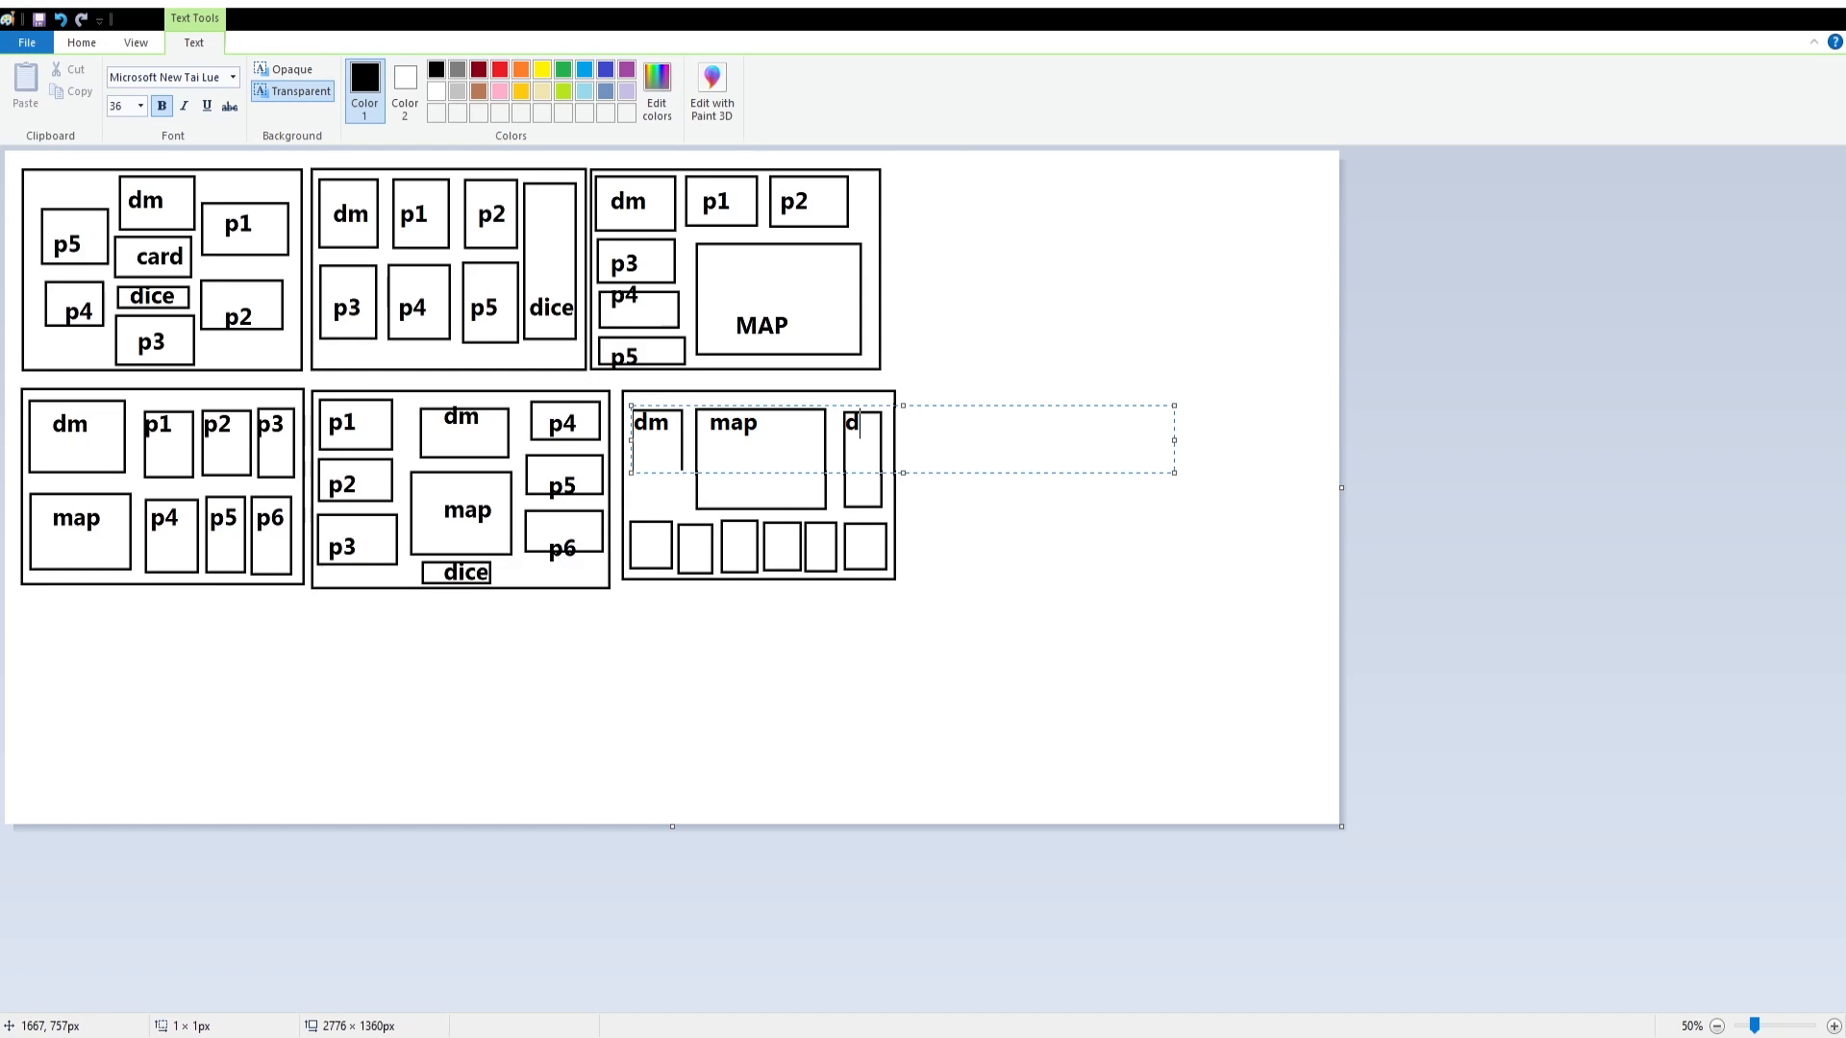
{"action": "type", "text": "ice"}
{"action": "type", "text": "p1 p2 p3"}
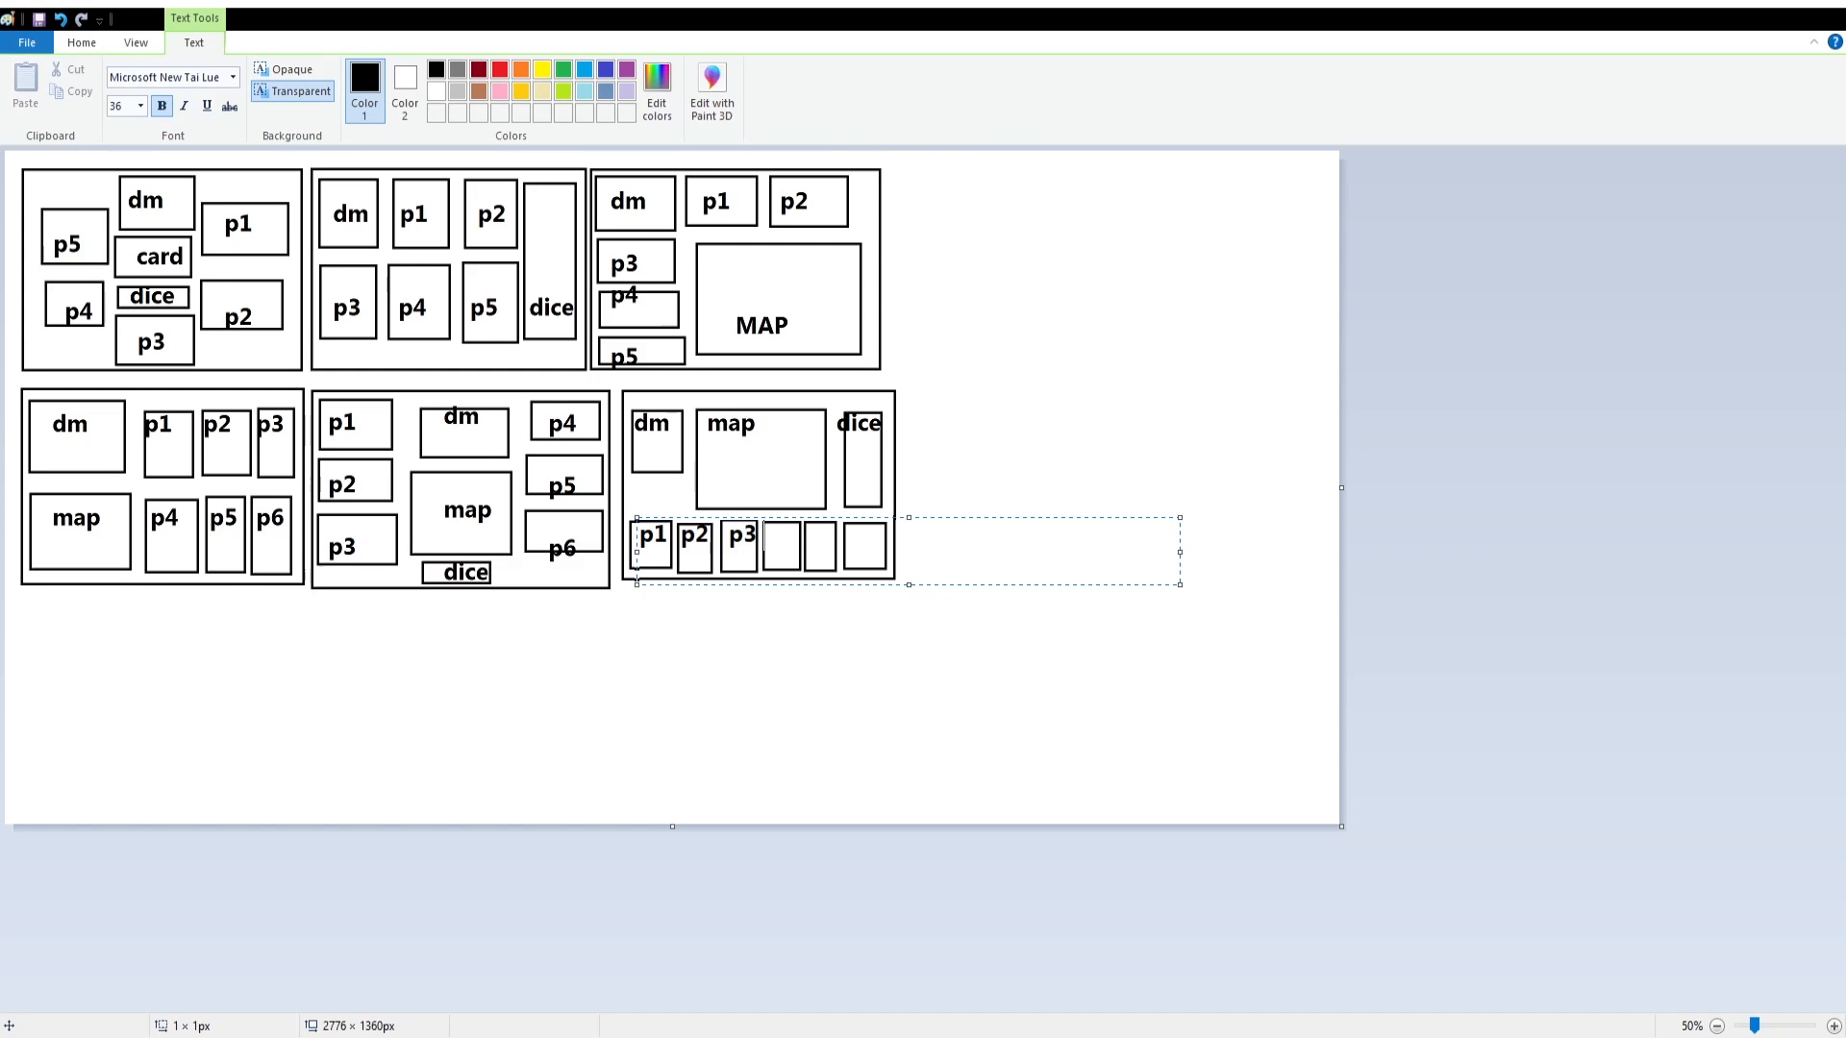
{"action": "type", "text": "p4 p5 p6"}
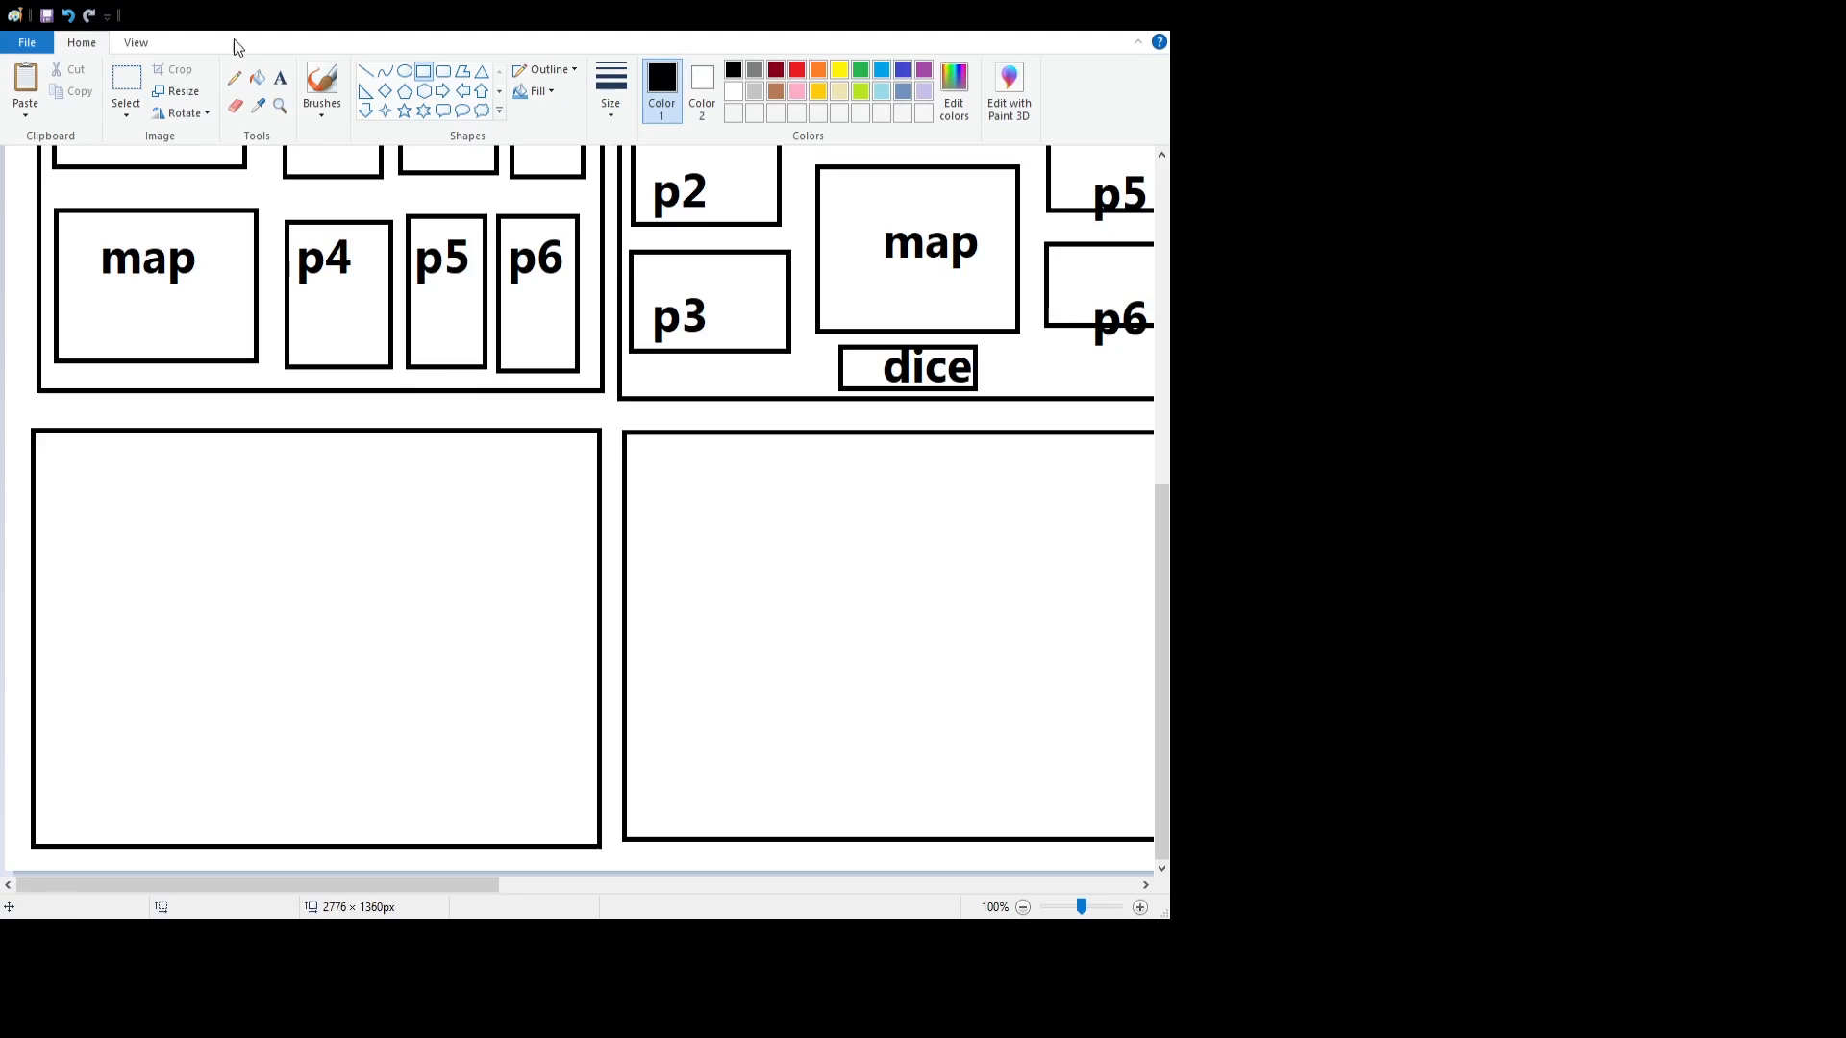
{"action": "mouse_move", "coordinate": [42, 468]}
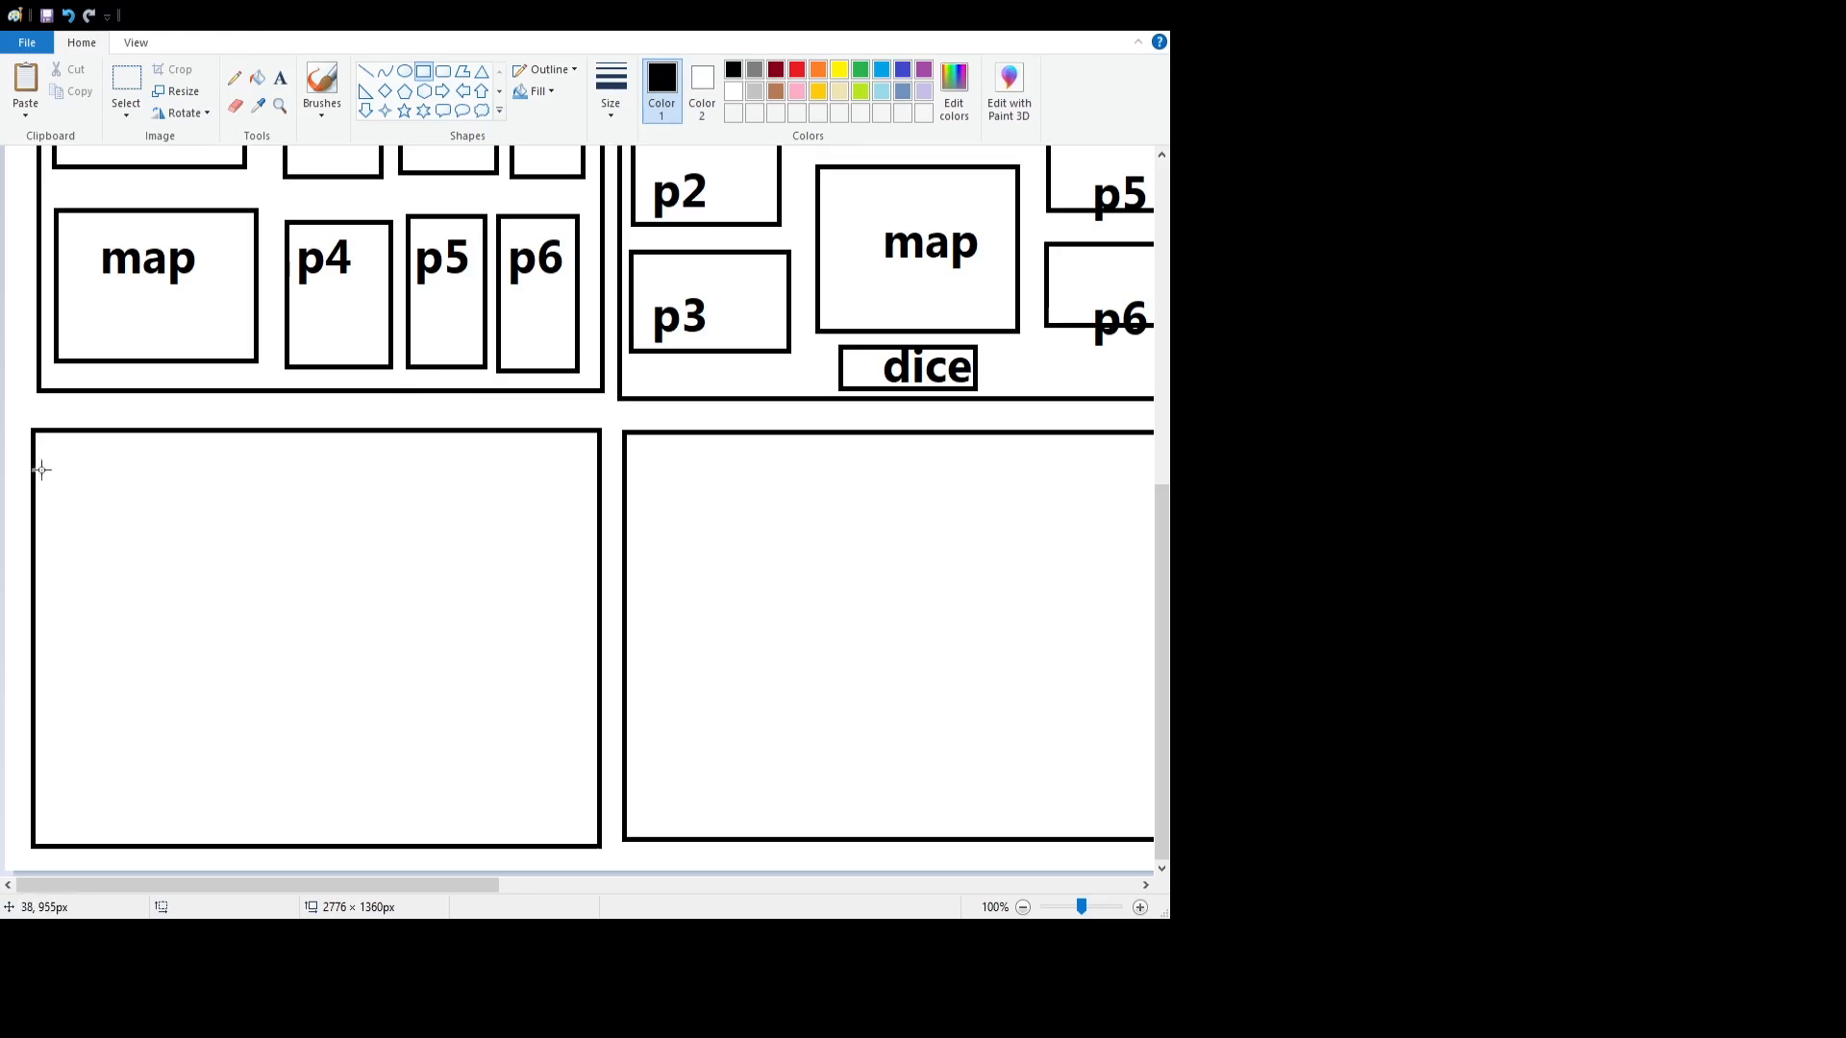
- Draw four stacked boxes on the left, then the large central box and right-side boxes
{"action": "left_click_drag", "start_coordinate": [45, 451], "coordinate": [85, 471]}
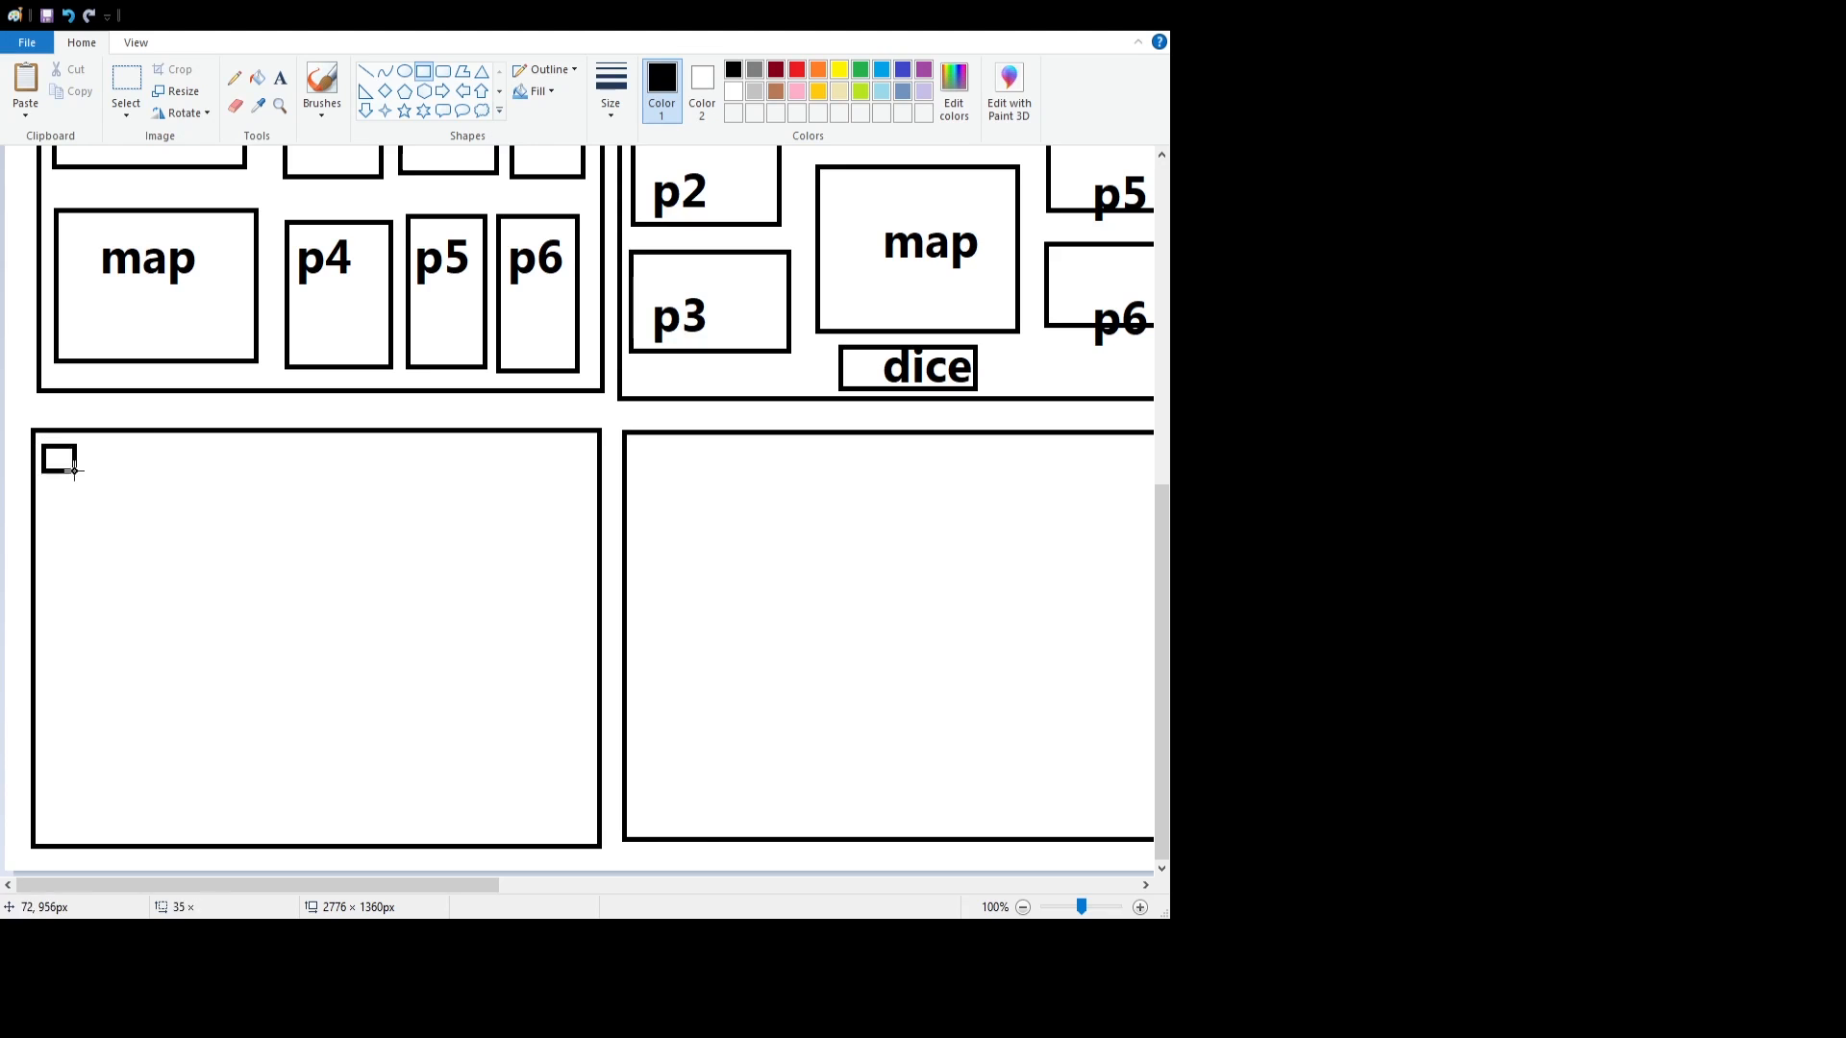
{"action": "left_click_drag", "start_coordinate": [47, 457], "coordinate": [224, 542]}
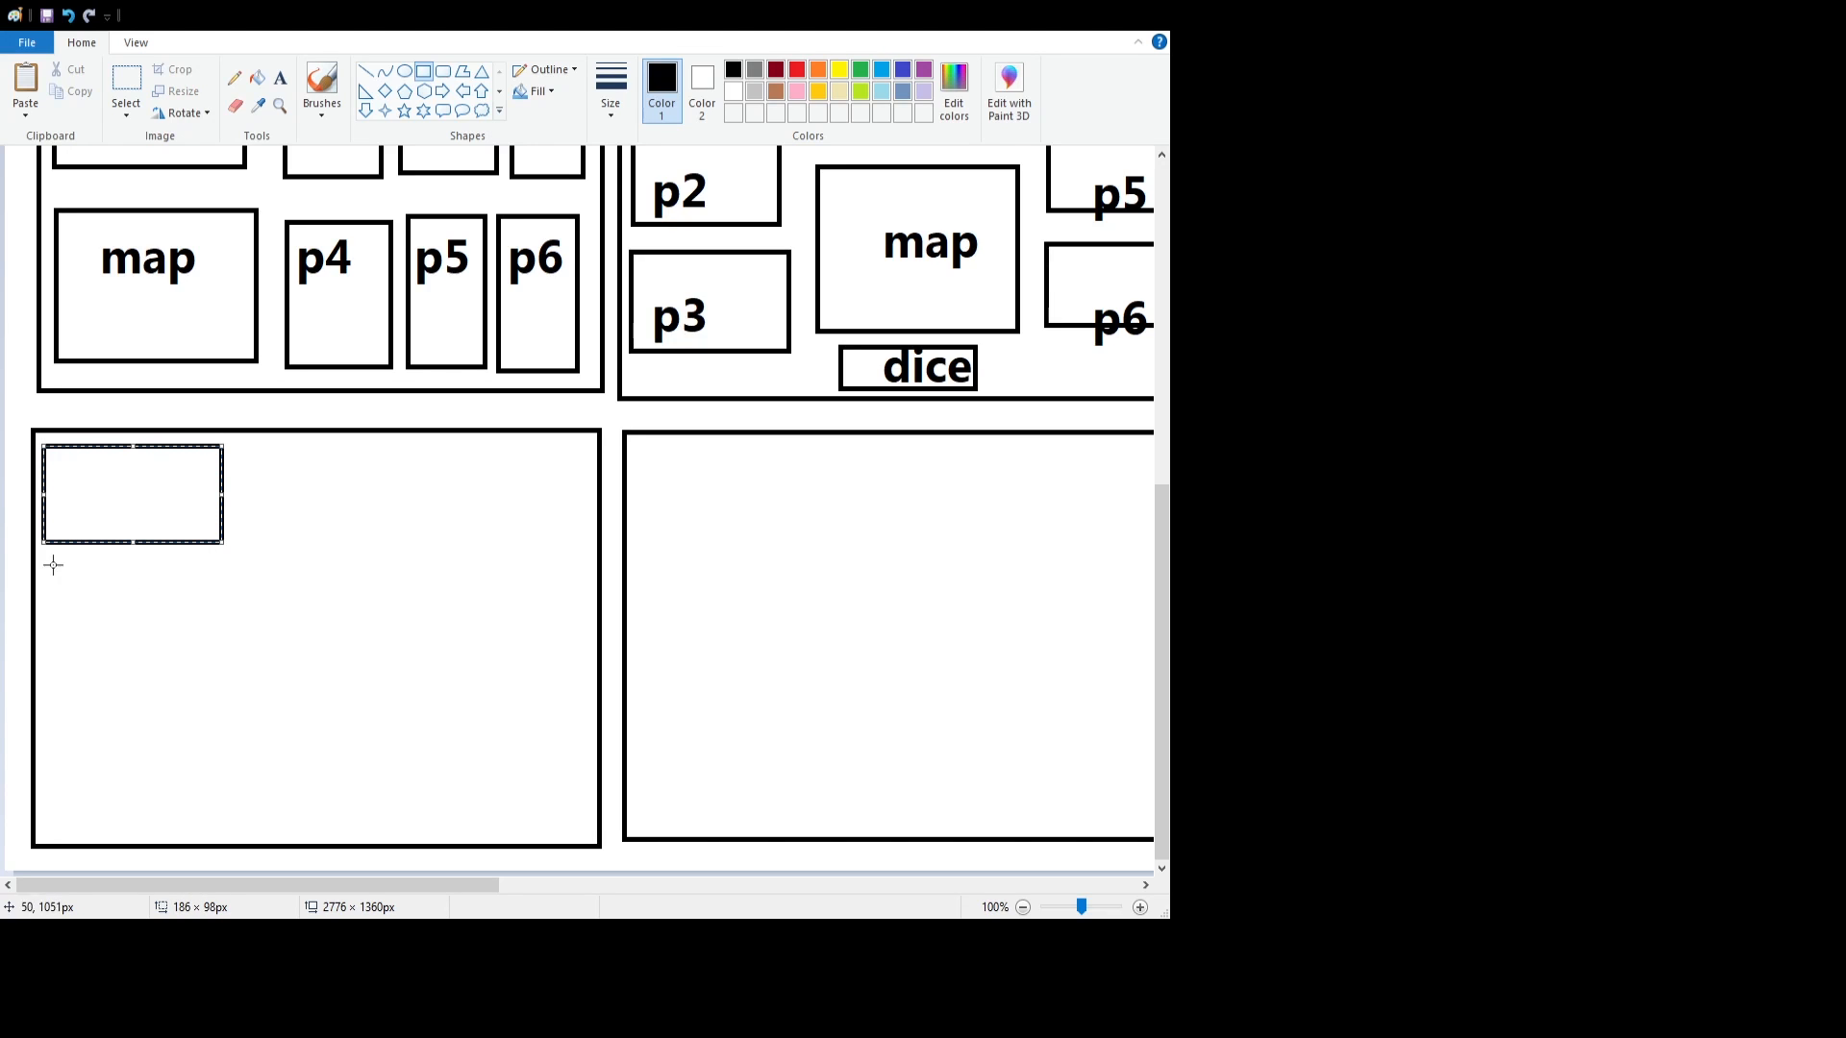
{"action": "left_click_drag", "start_coordinate": [53, 568], "coordinate": [227, 628]}
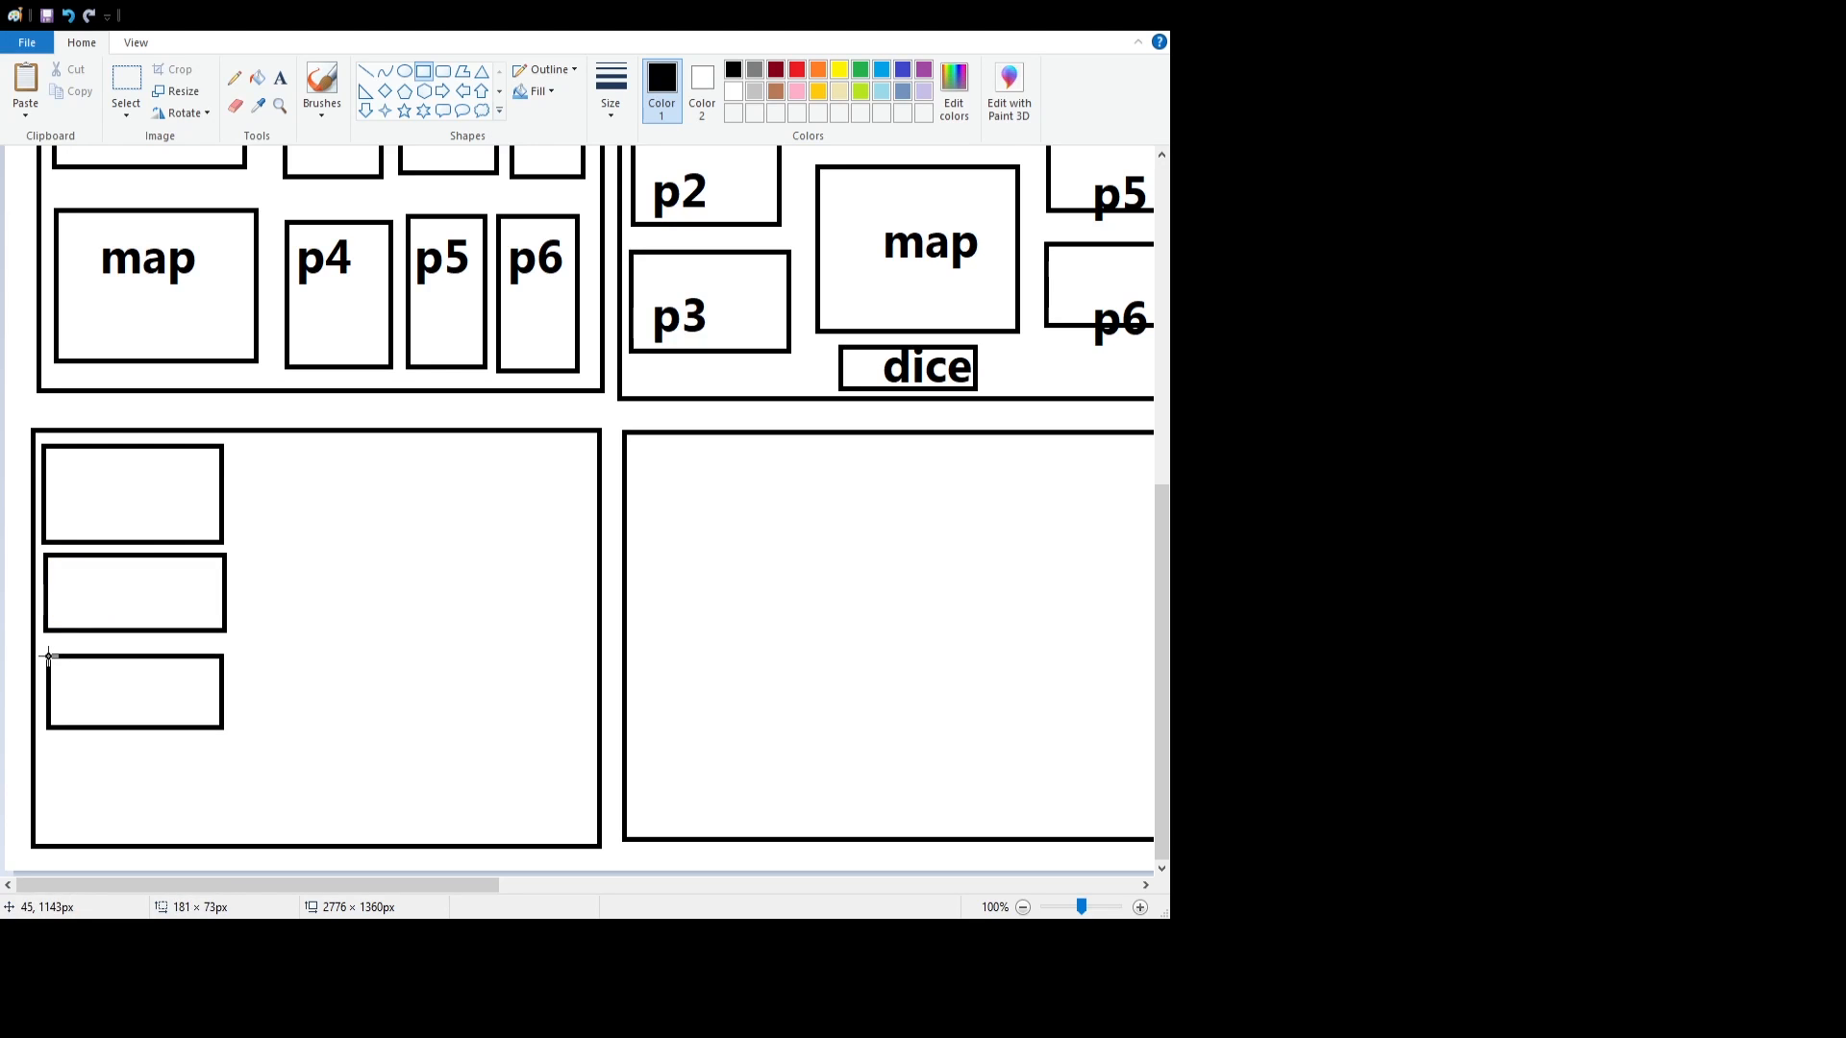
{"action": "left_click_drag", "start_coordinate": [47, 748], "coordinate": [224, 835]}
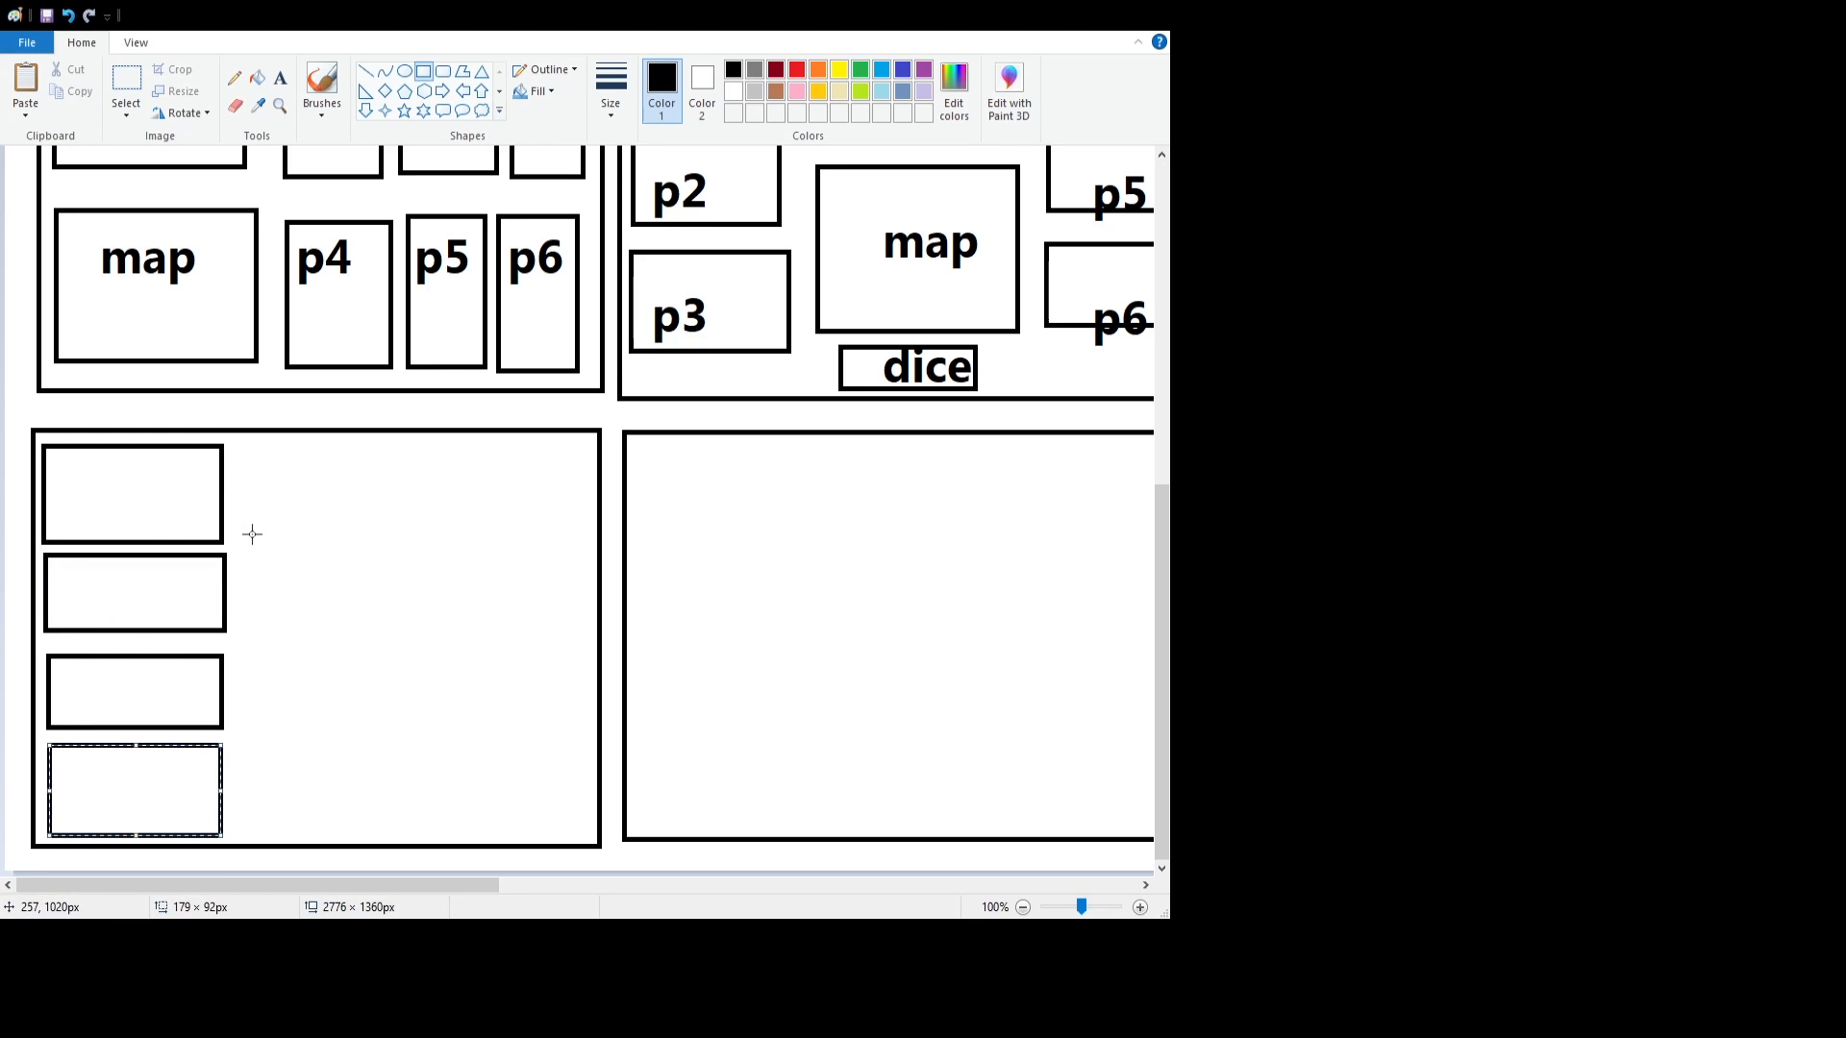
{"action": "left_click_drag", "start_coordinate": [232, 452], "coordinate": [470, 818]}
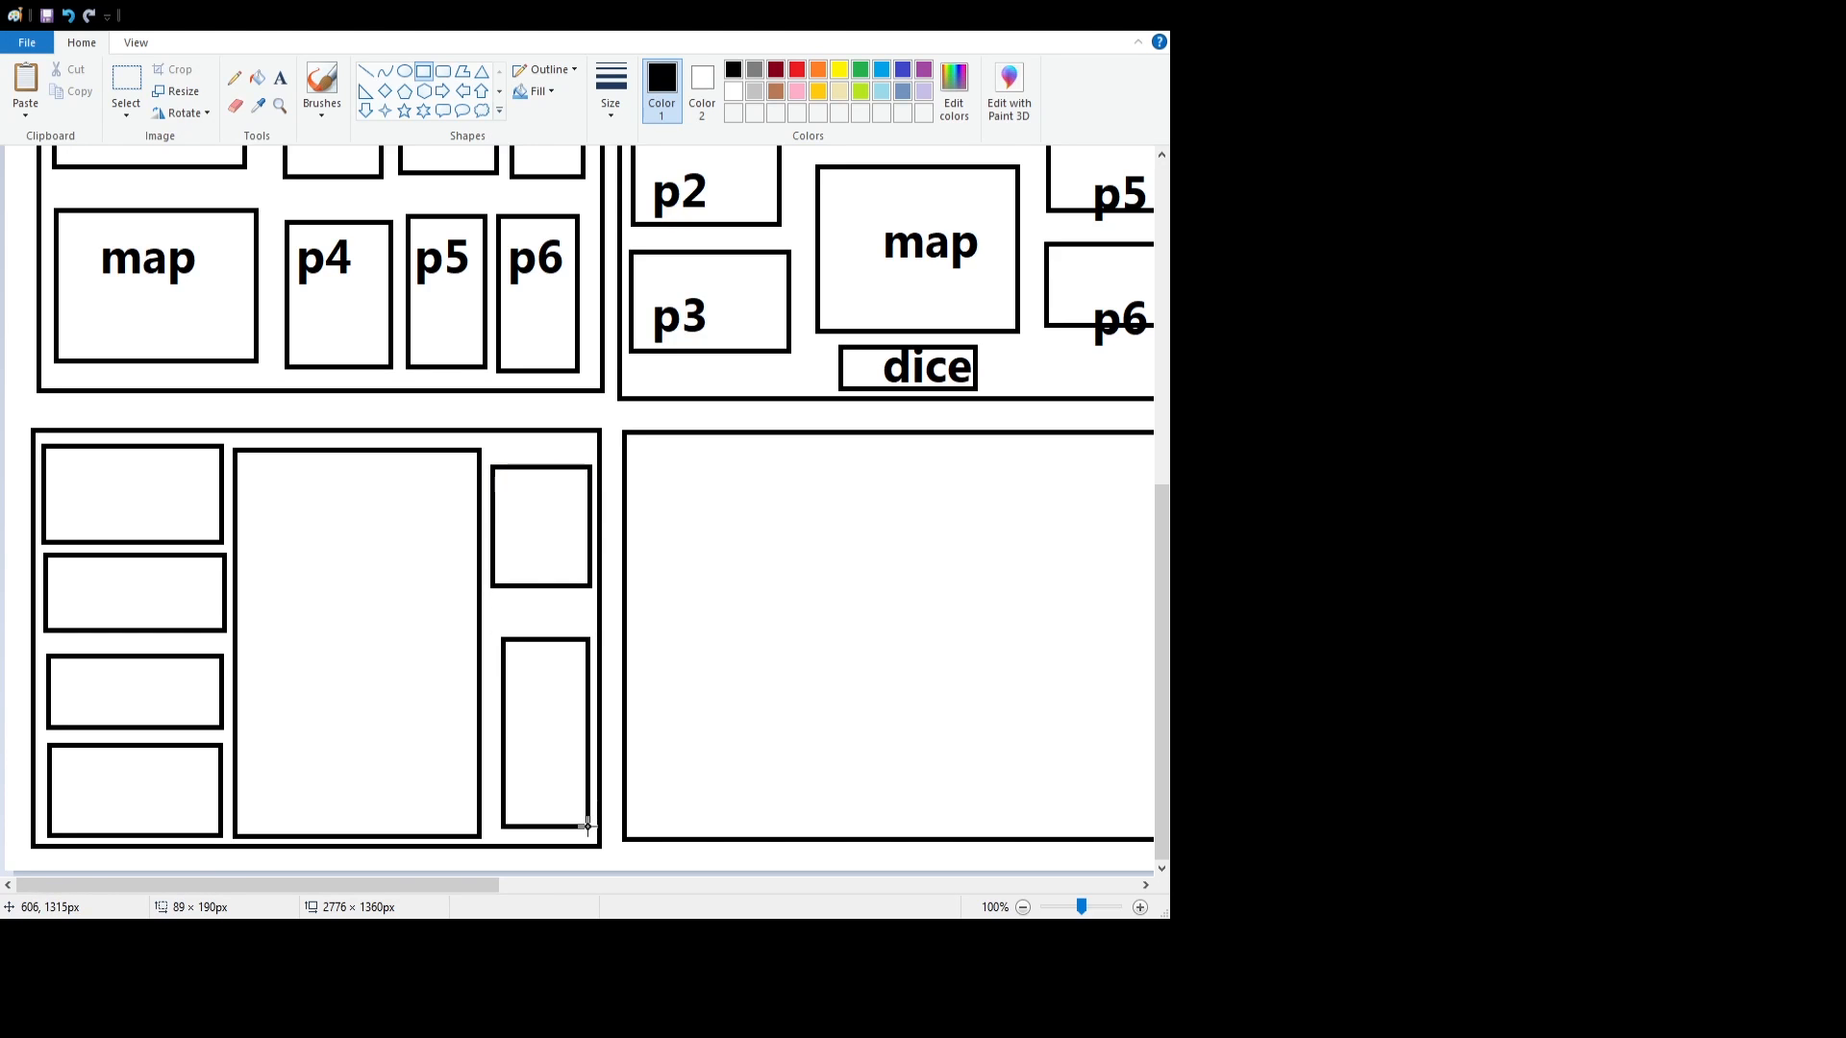
{"action": "mouse_move", "coordinate": [465, 867]}
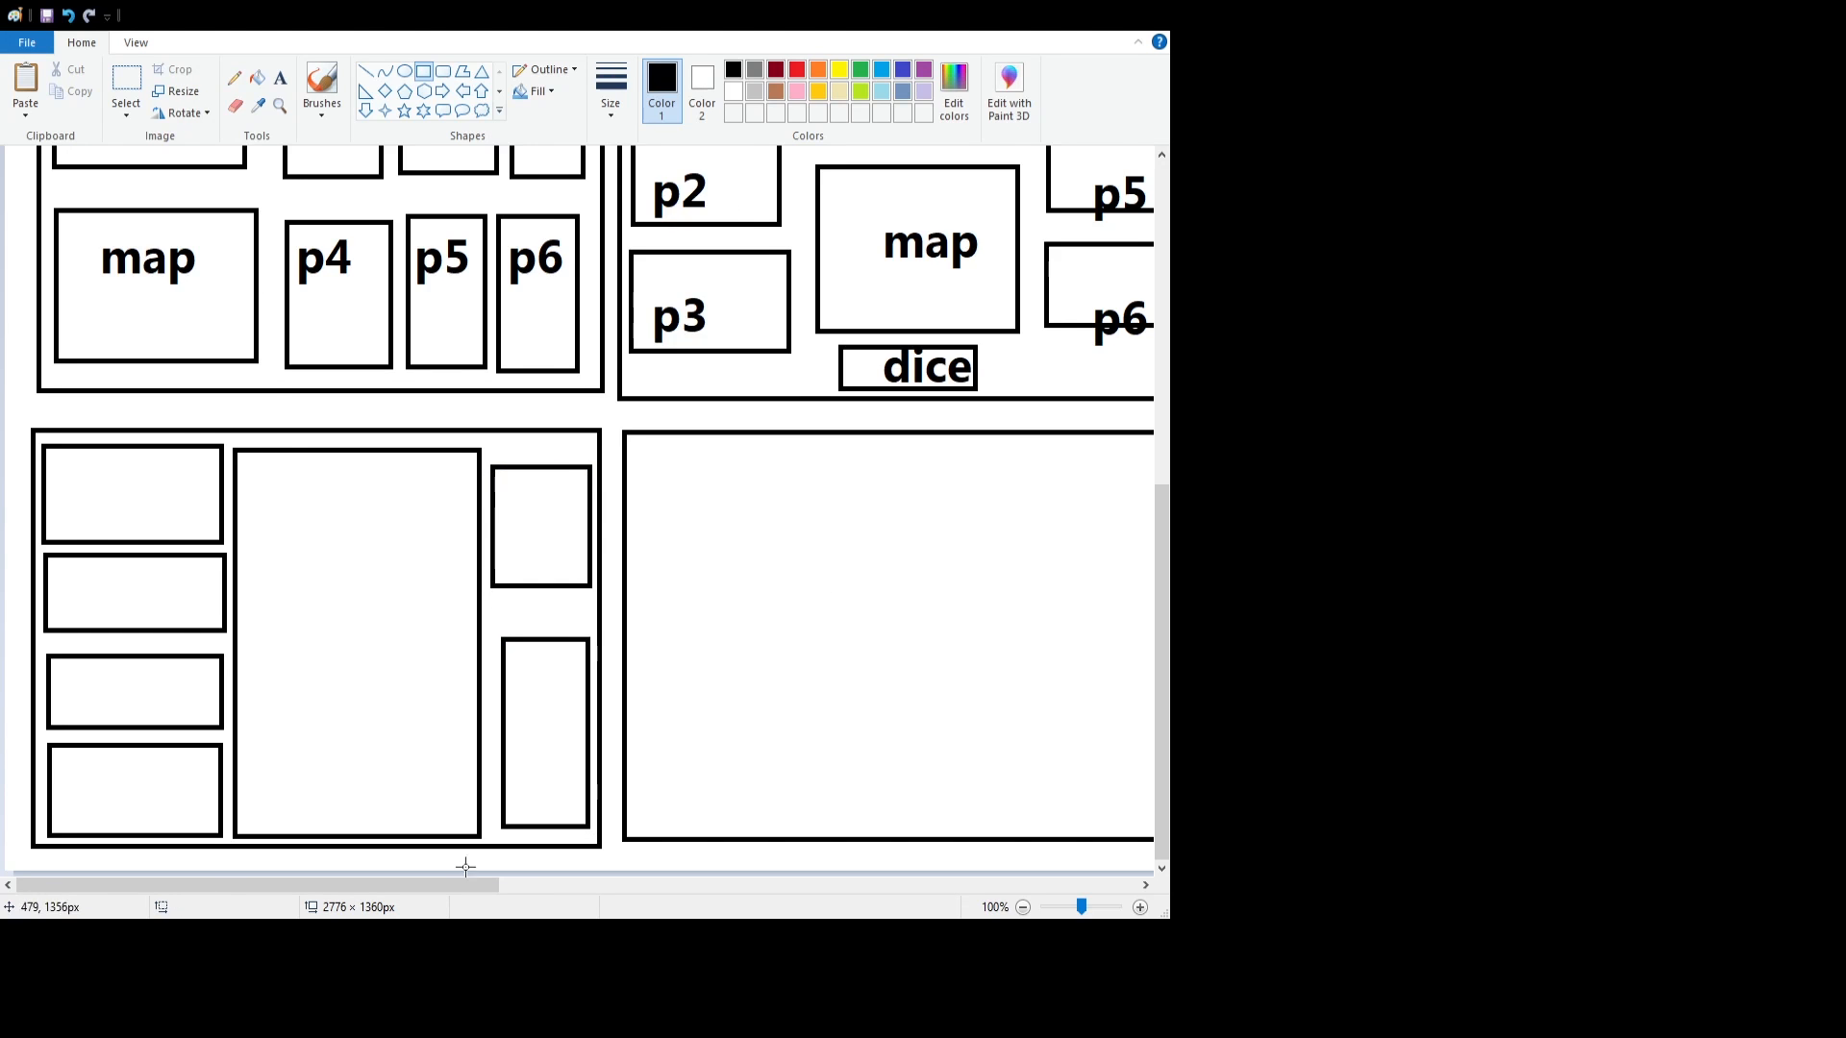
- Scroll right to the second new frame and draw its lower box
{"action": "scroll", "scroll_direction": "right", "scroll_amount": 3}
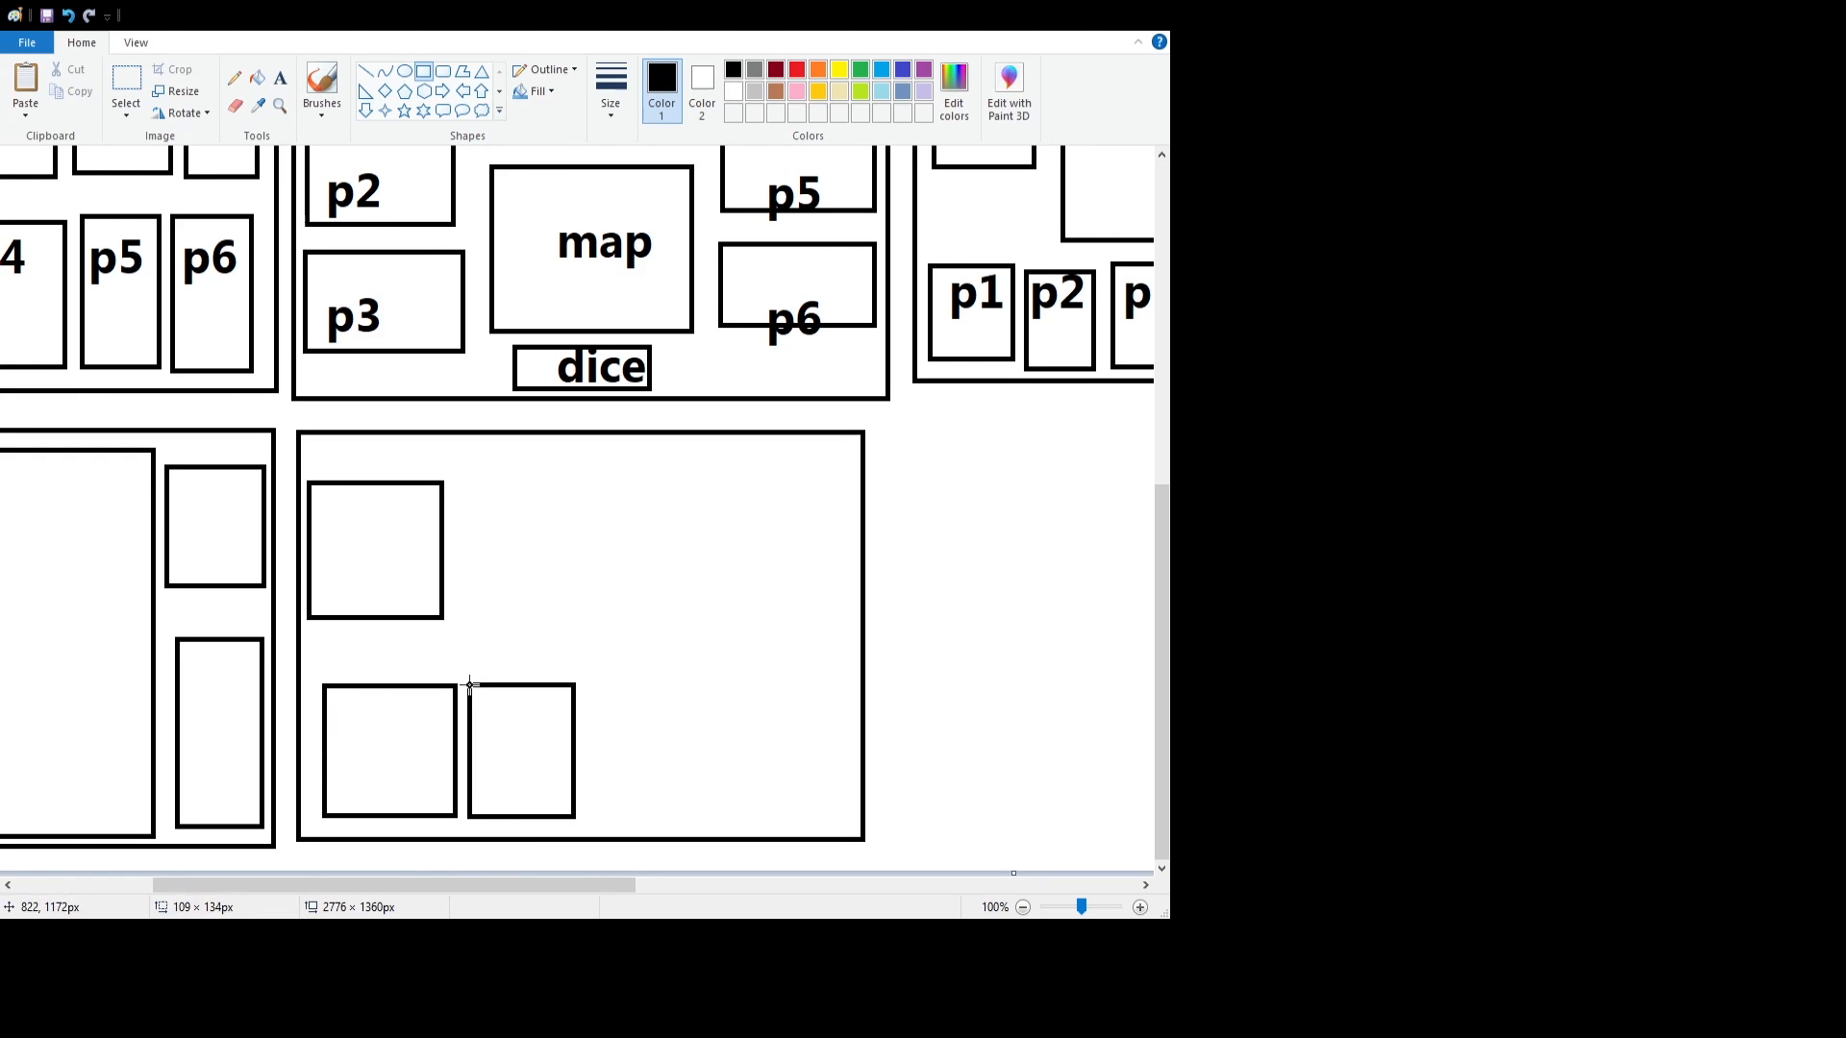
{"action": "left_click_drag", "start_coordinate": [468, 687], "coordinate": [719, 817]}
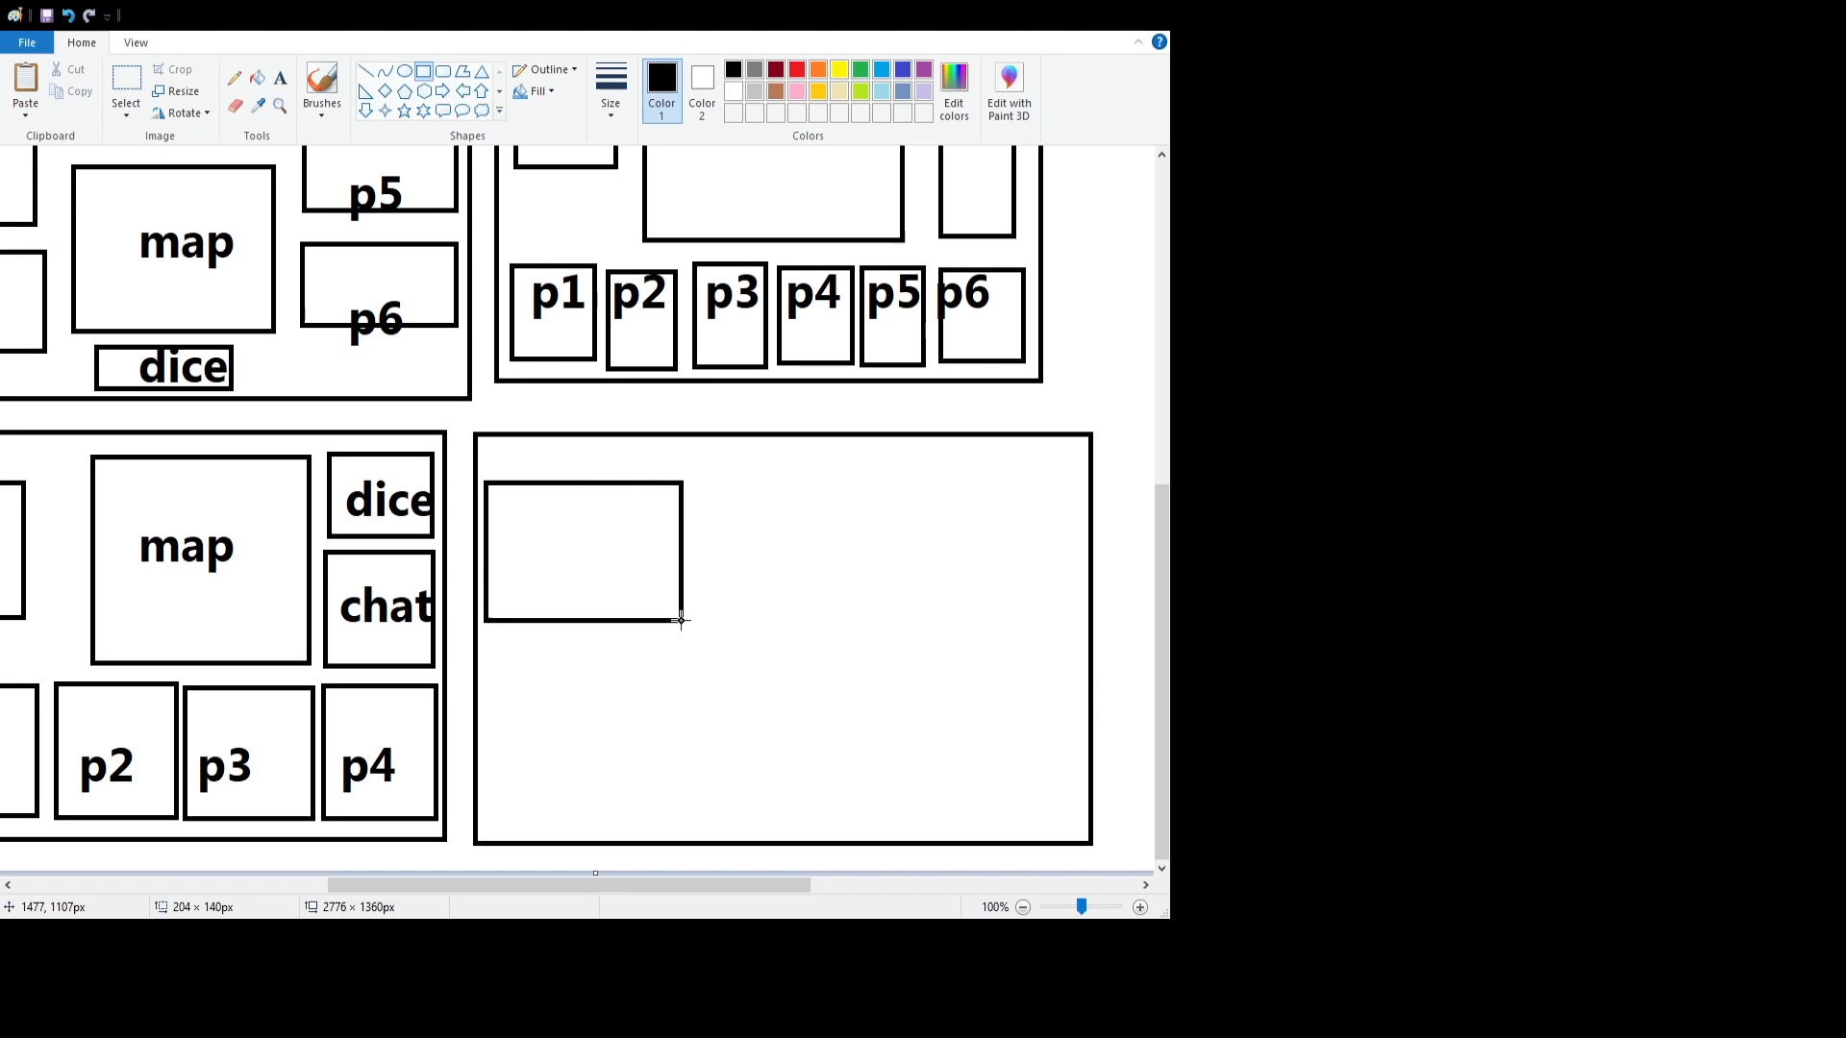
- Draw the lower-left box and the right-side boxes of the final frame
{"action": "left_click_drag", "start_coordinate": [679, 621], "coordinate": [671, 614]}
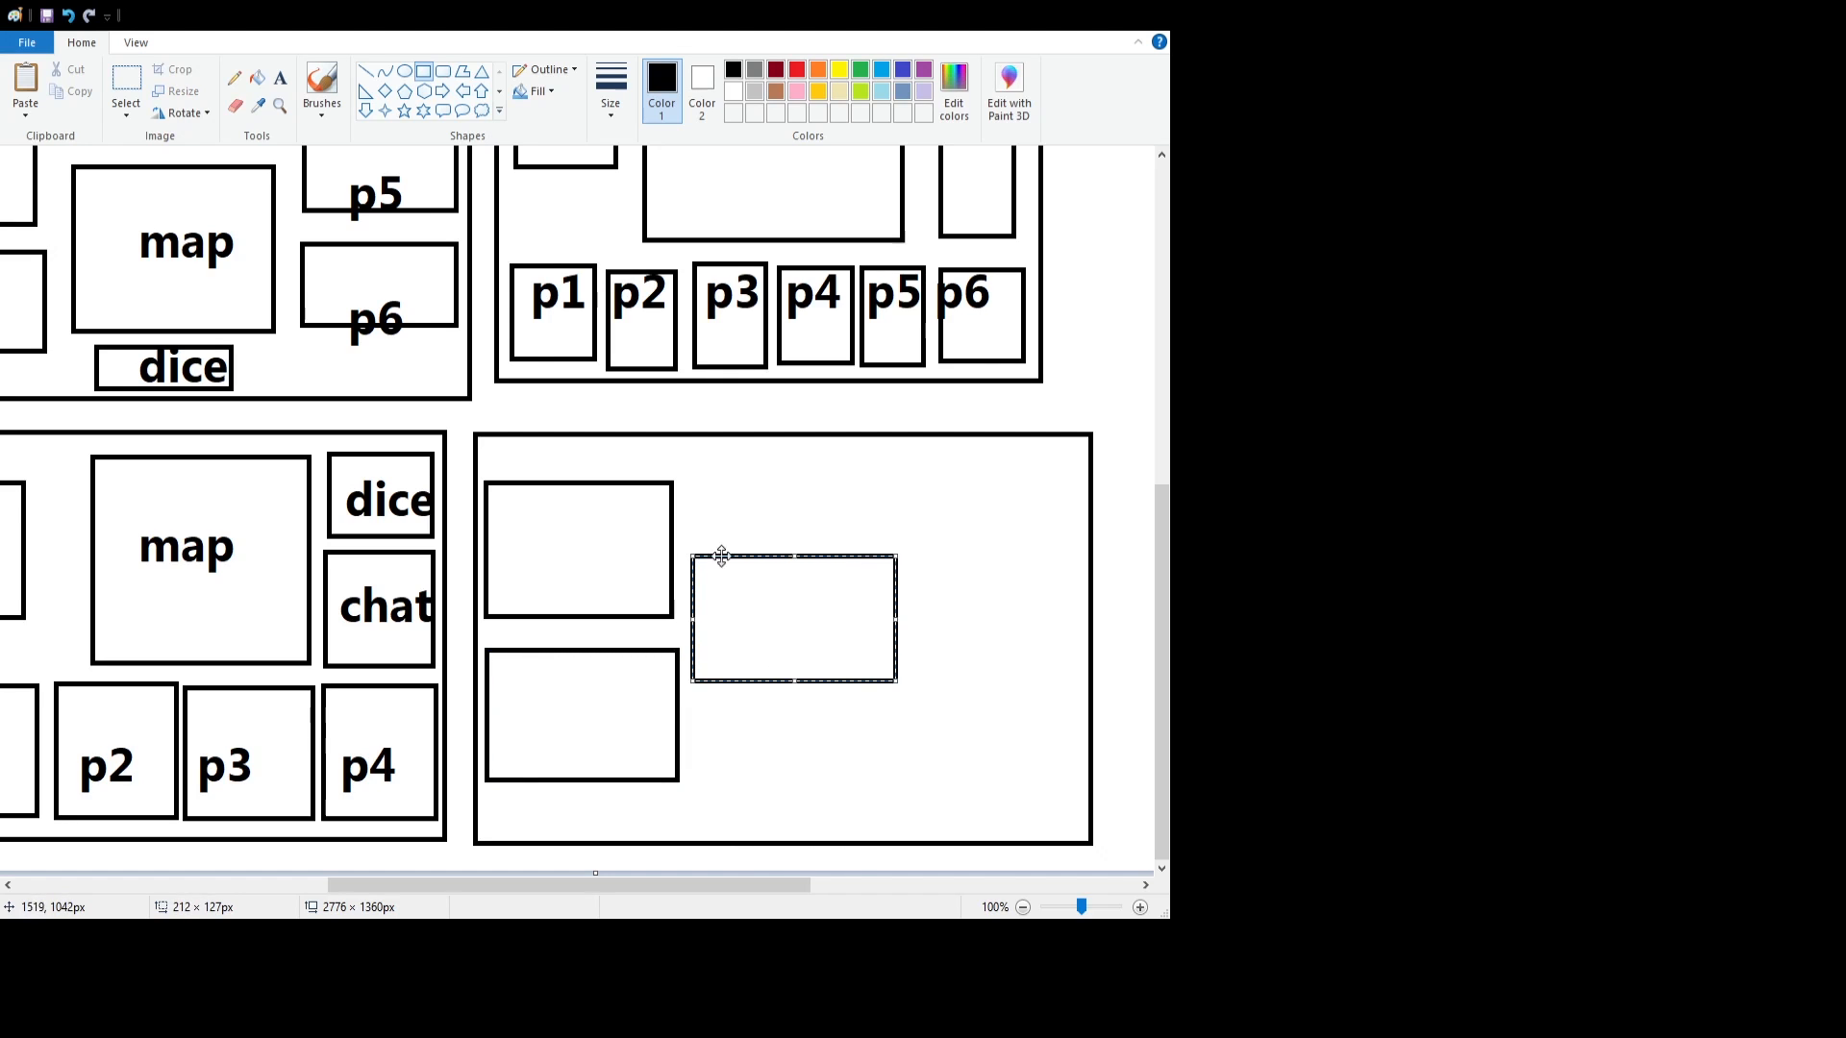
{"action": "left_click_drag", "start_coordinate": [918, 479], "coordinate": [1083, 630]}
{"action": "type", "text": "dm"}
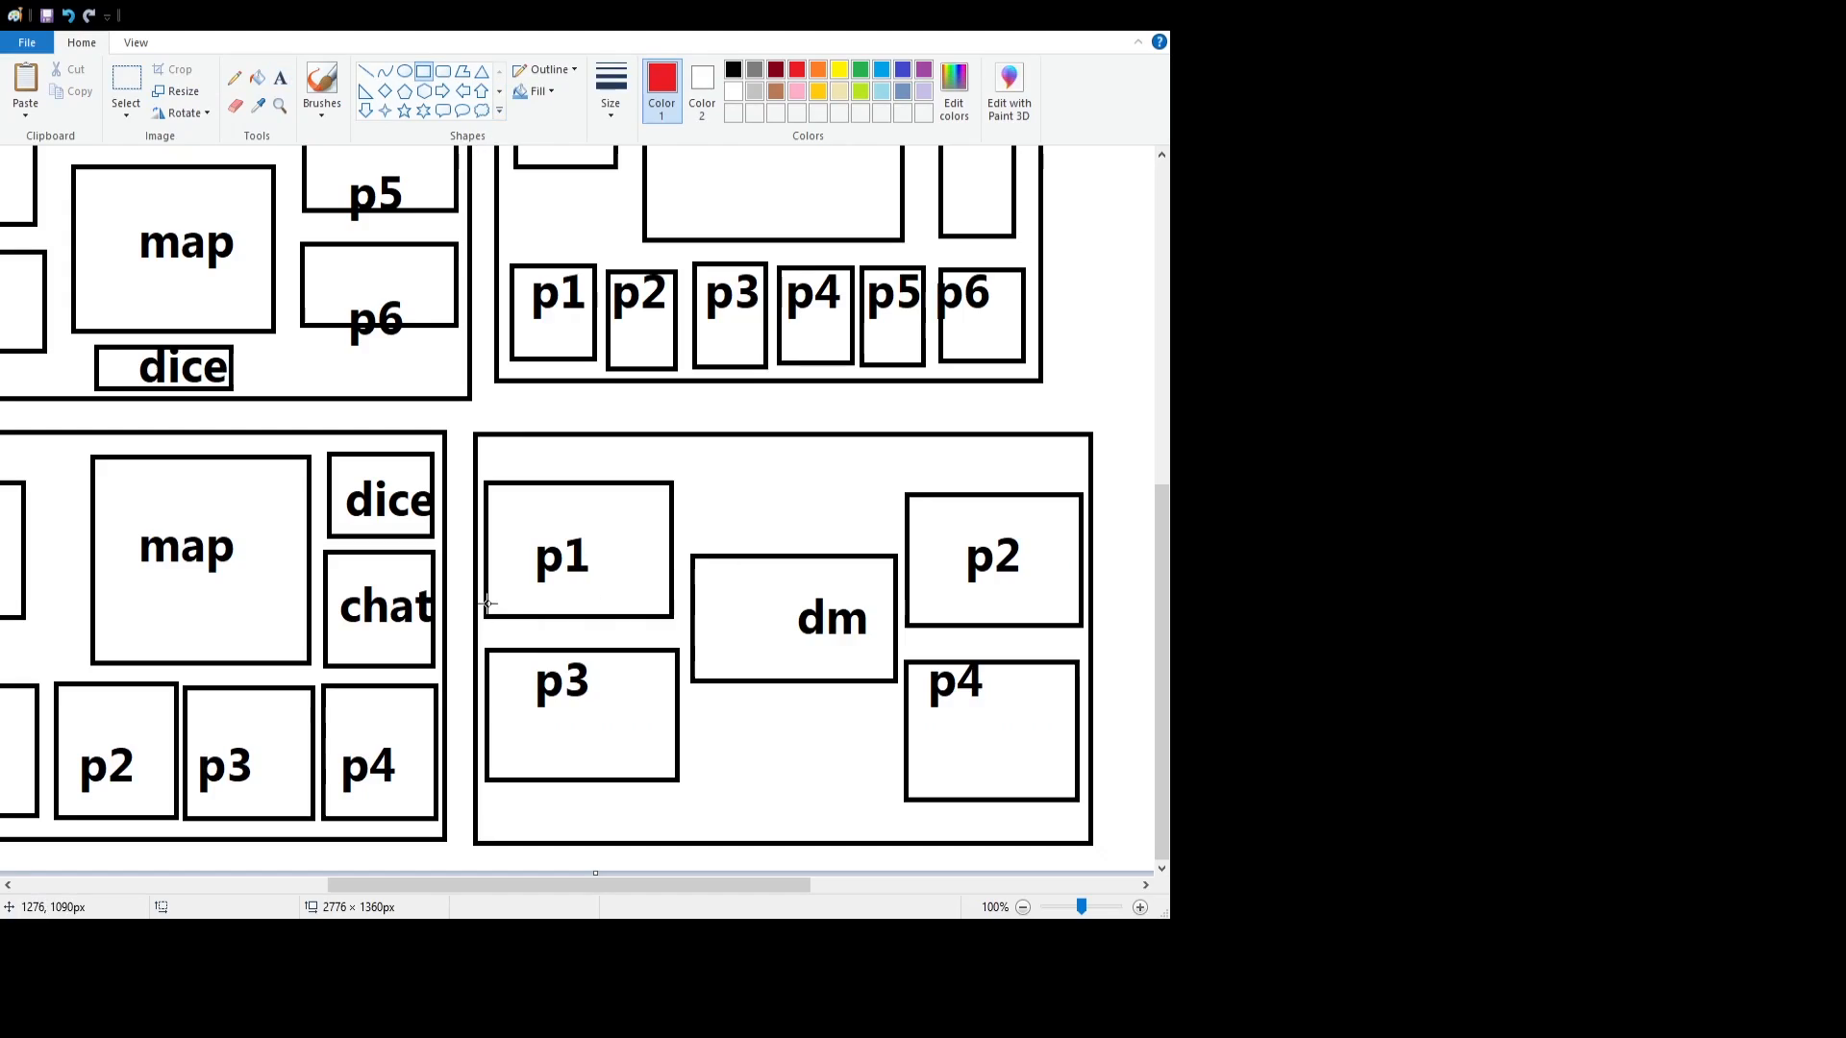
- Draw thin red bars under p1, the right-side player boxes, and p3
{"action": "left_click_drag", "start_coordinate": [488, 600], "coordinate": [662, 620]}
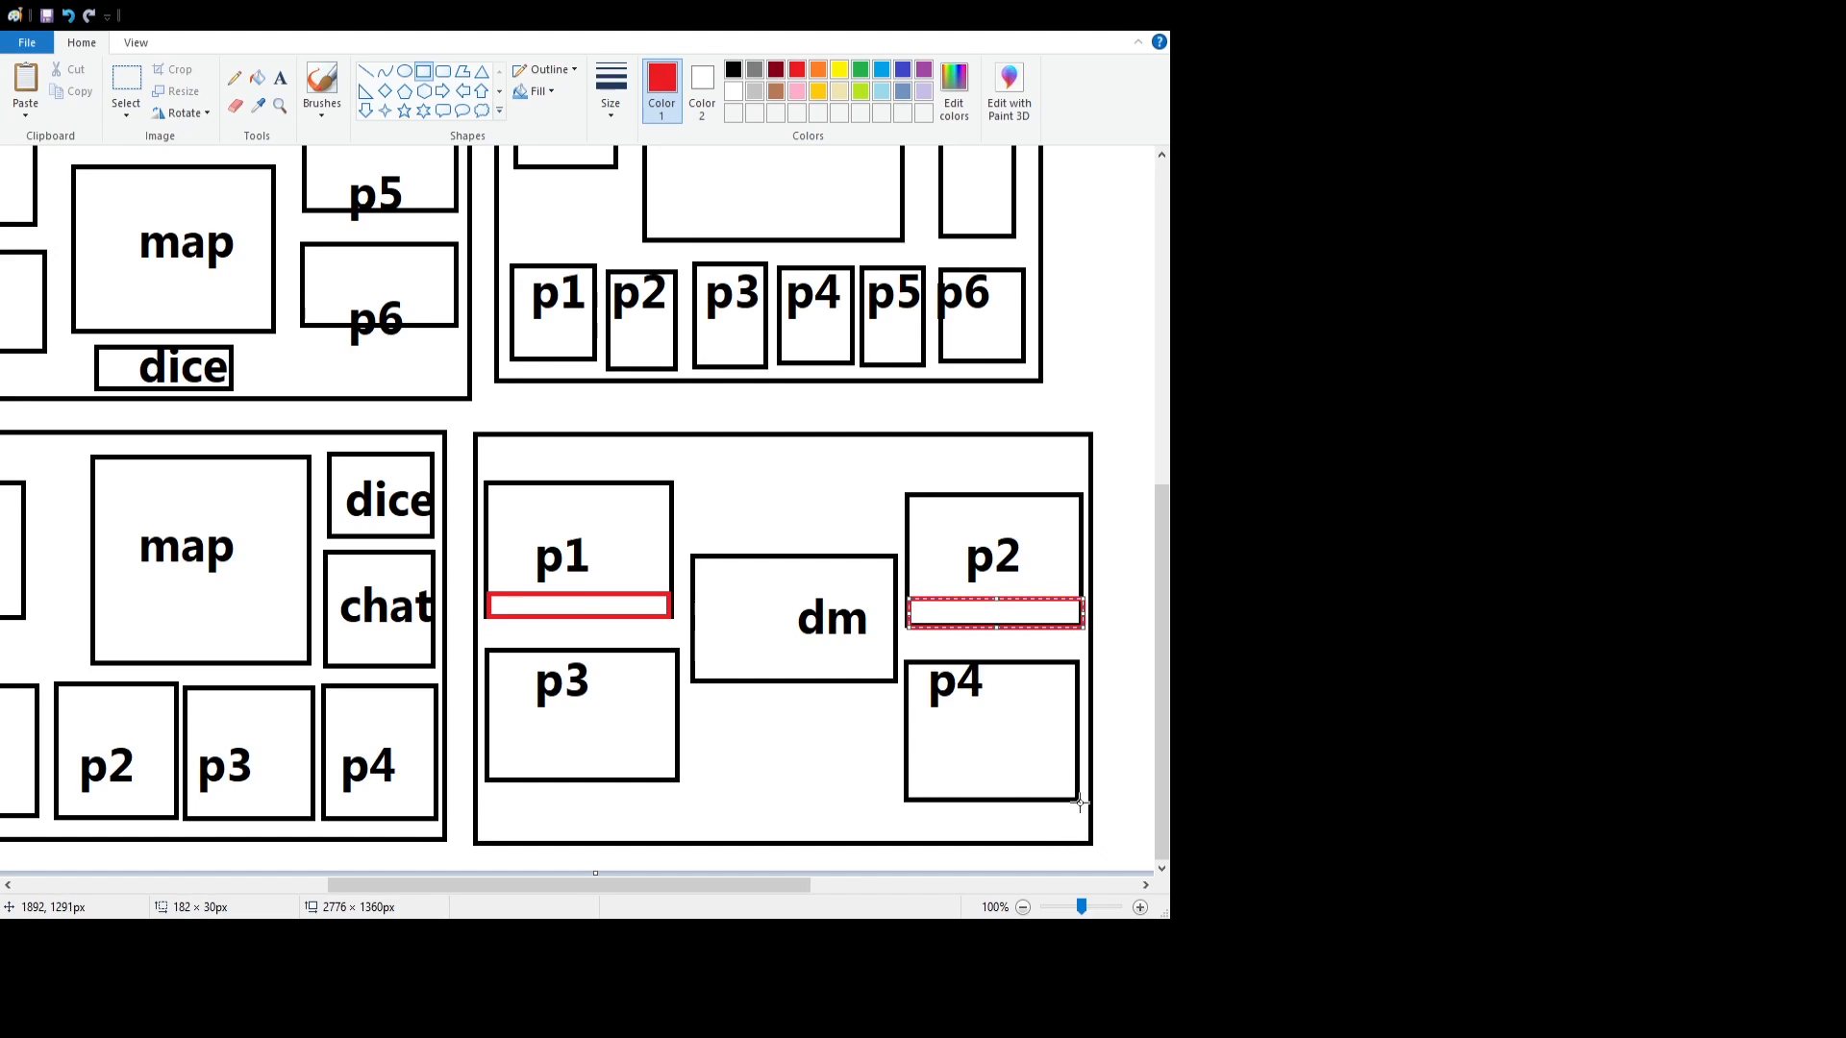
{"action": "left_click_drag", "start_coordinate": [995, 610], "coordinate": [995, 788]}
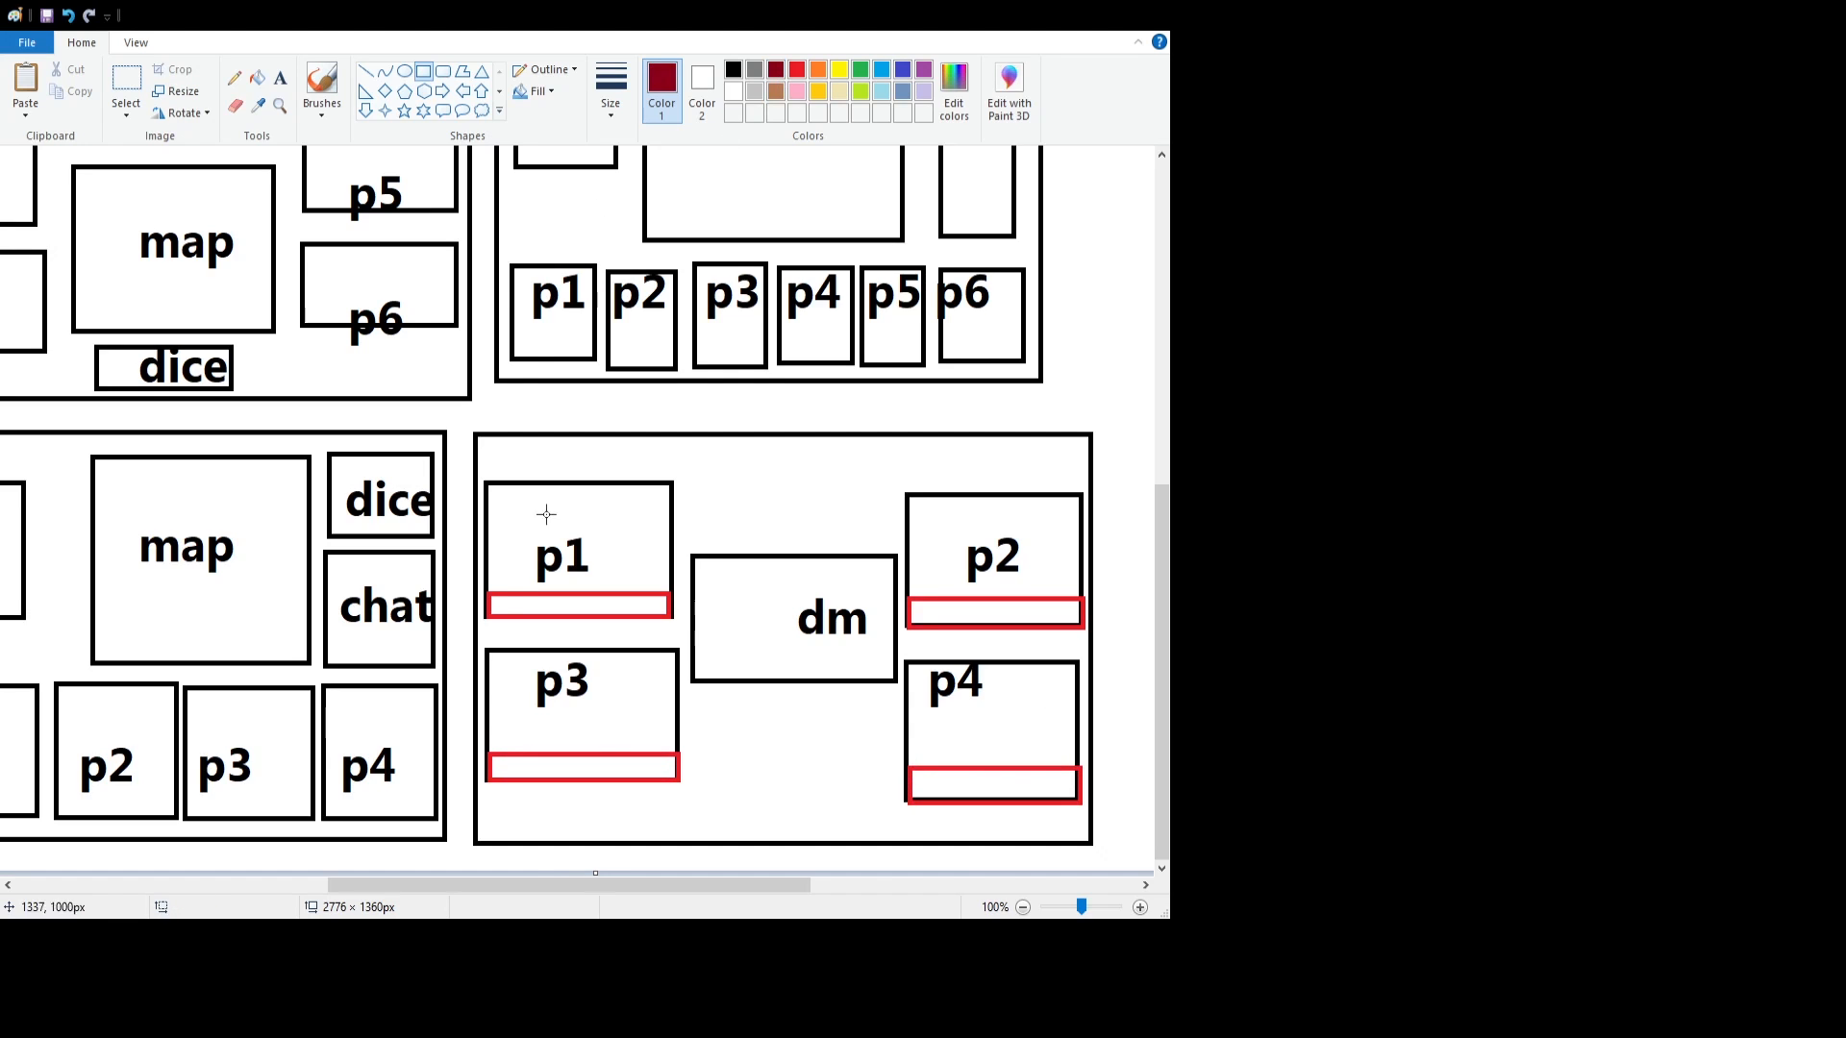
{"action": "left_click_drag", "start_coordinate": [487, 635], "coordinate": [675, 667]}
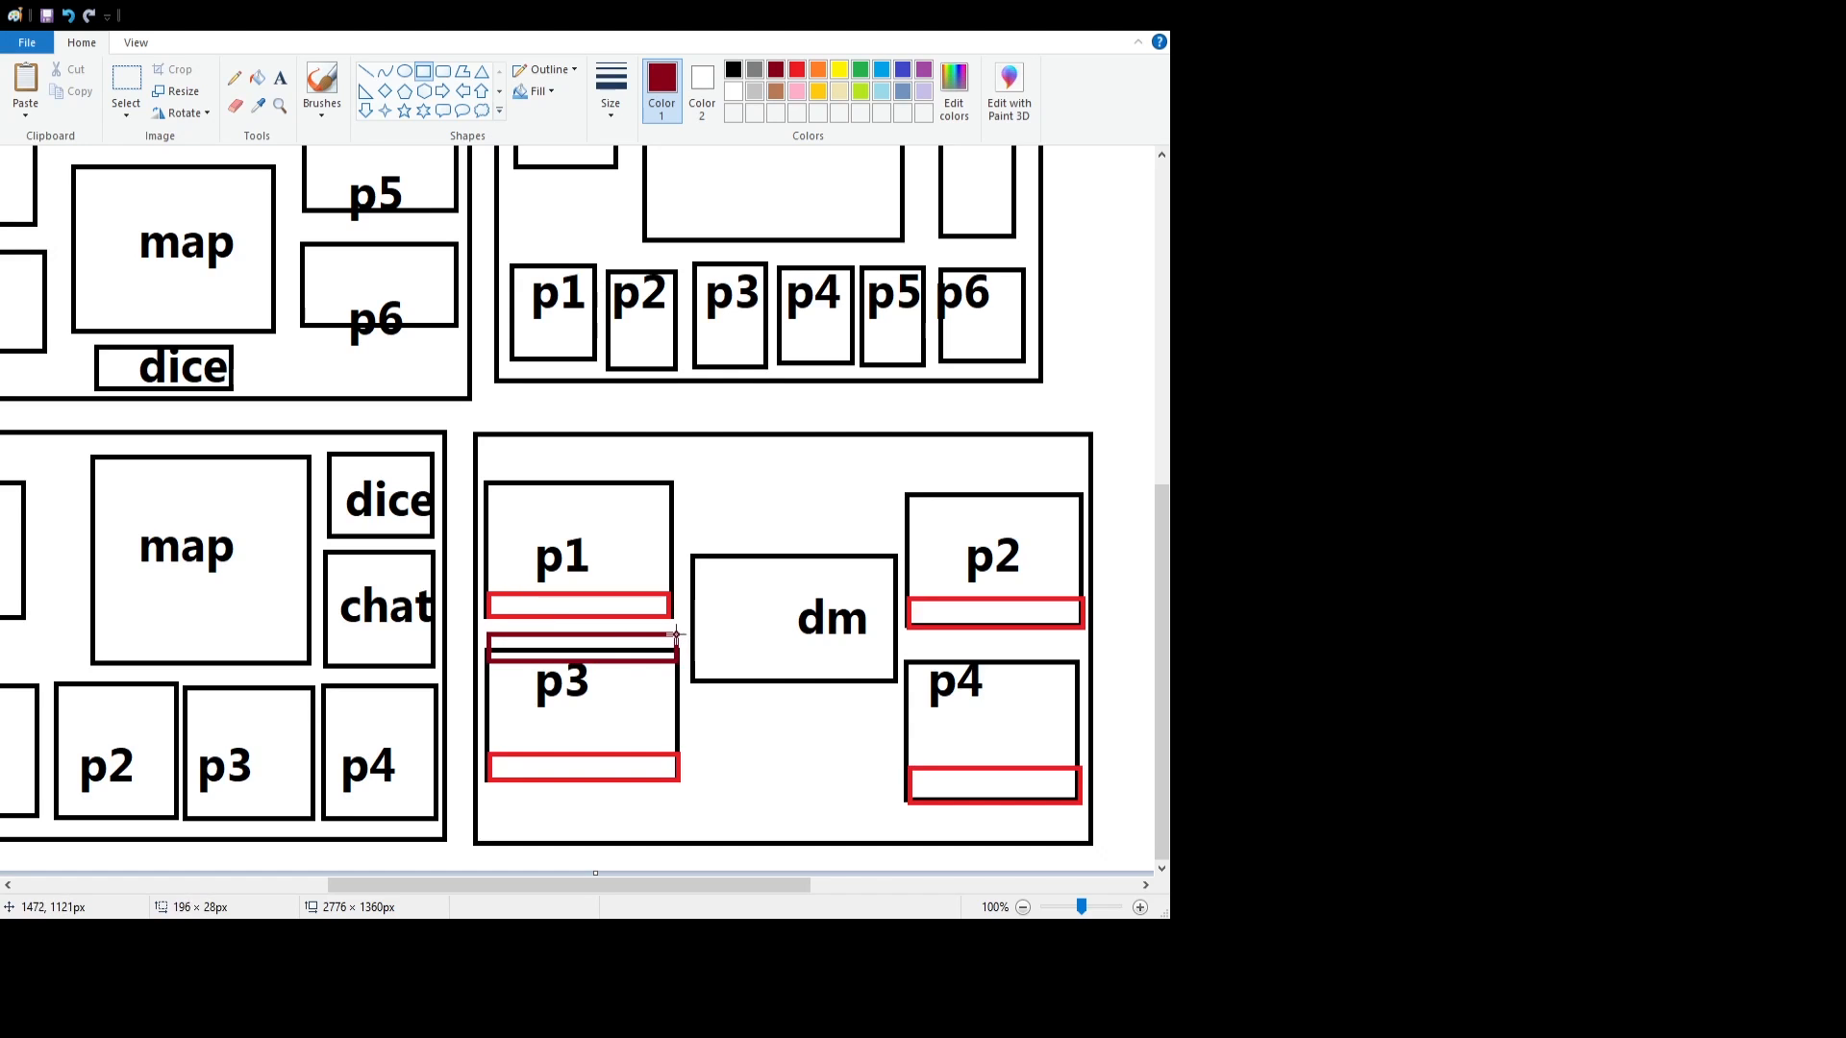